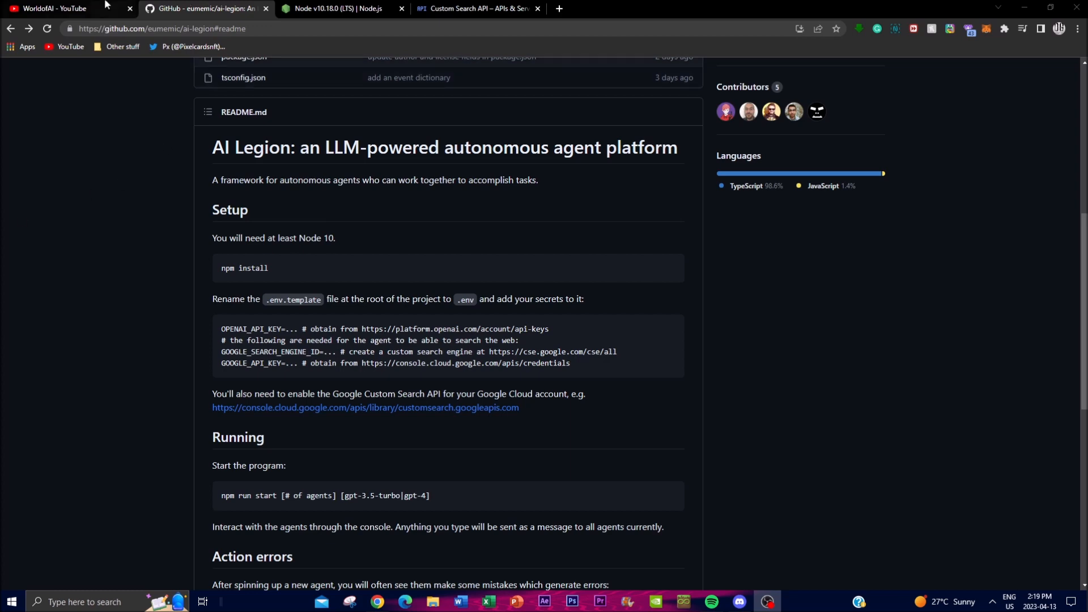
# Switch to the WorldofAI YouTube tab and browse down the channel's latest and popular videos
pyautogui.click(53, 8)
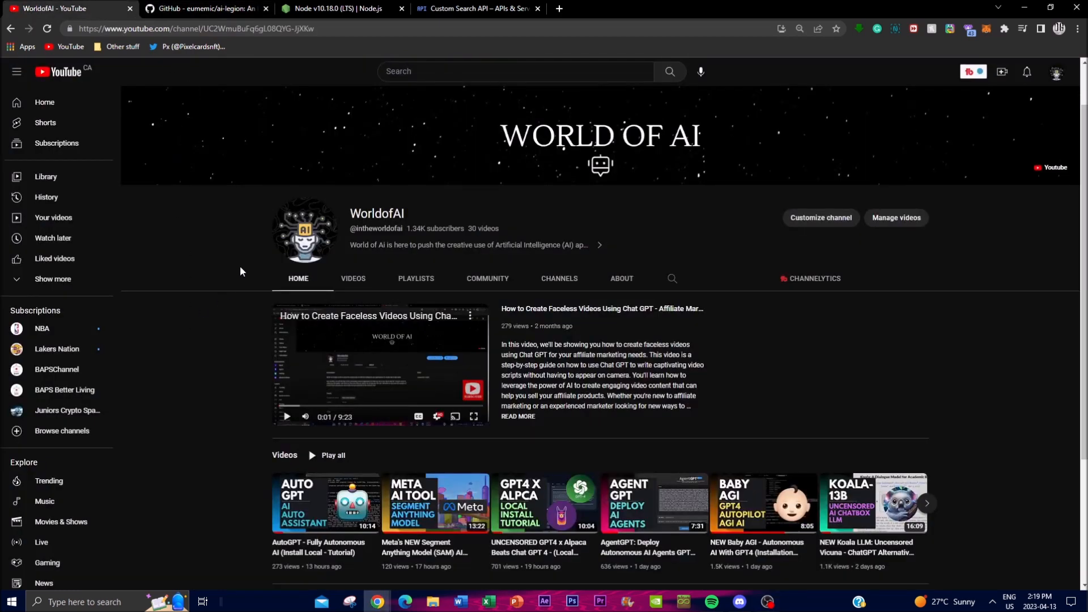
pyautogui.scroll(-3)
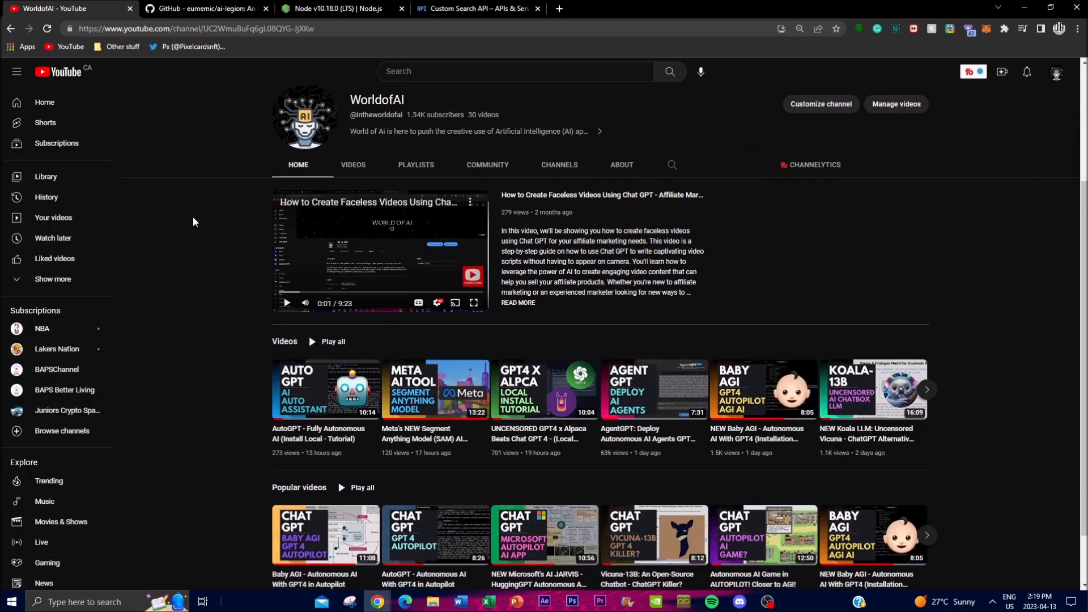
pyautogui.moveTo(229, 210)
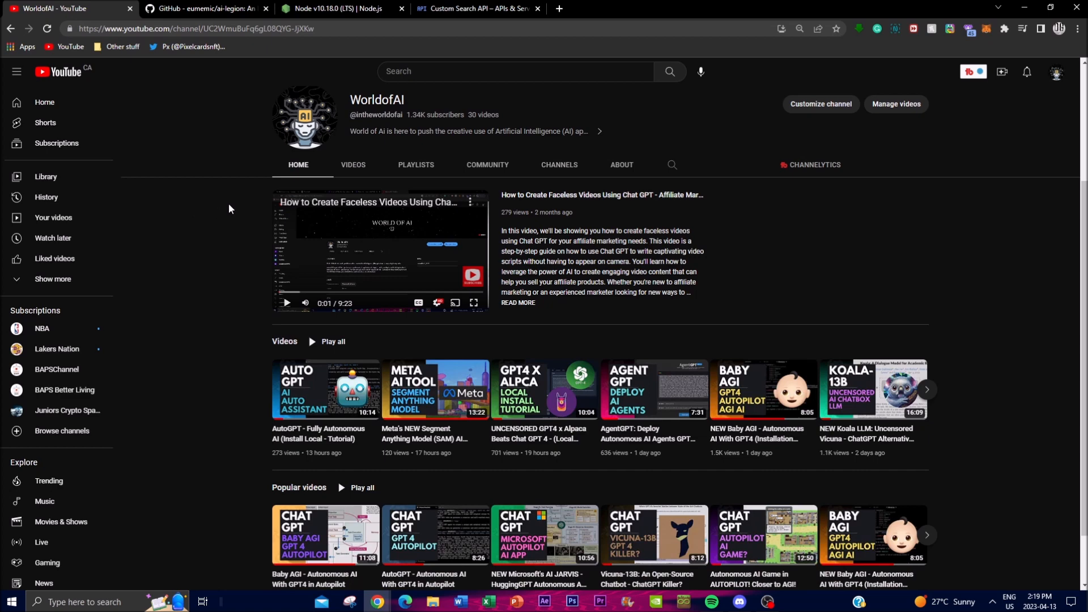
pyautogui.moveTo(238, 275)
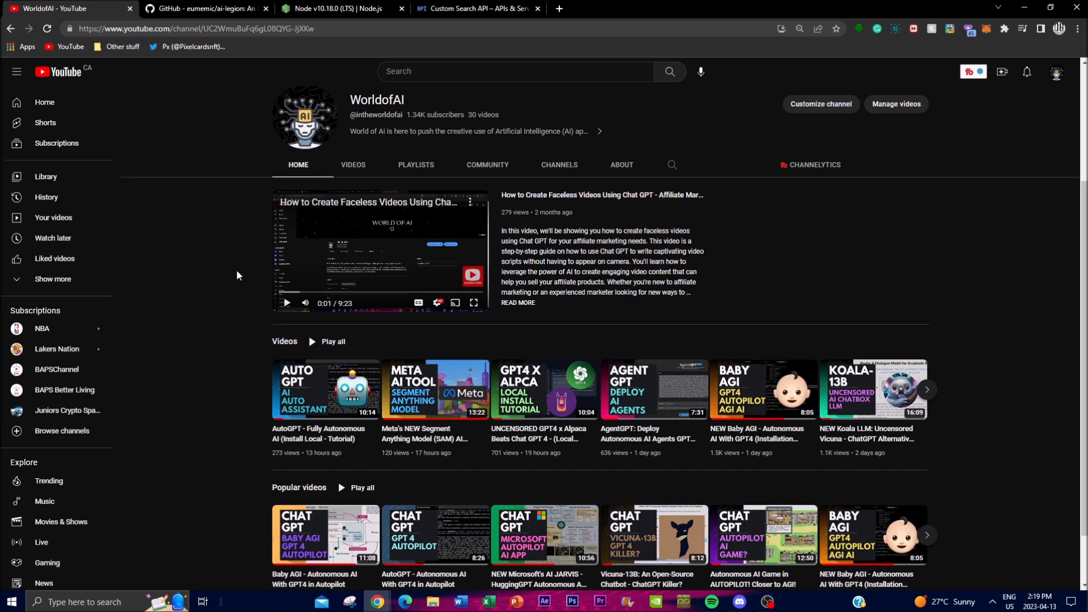
pyautogui.scroll(-3)
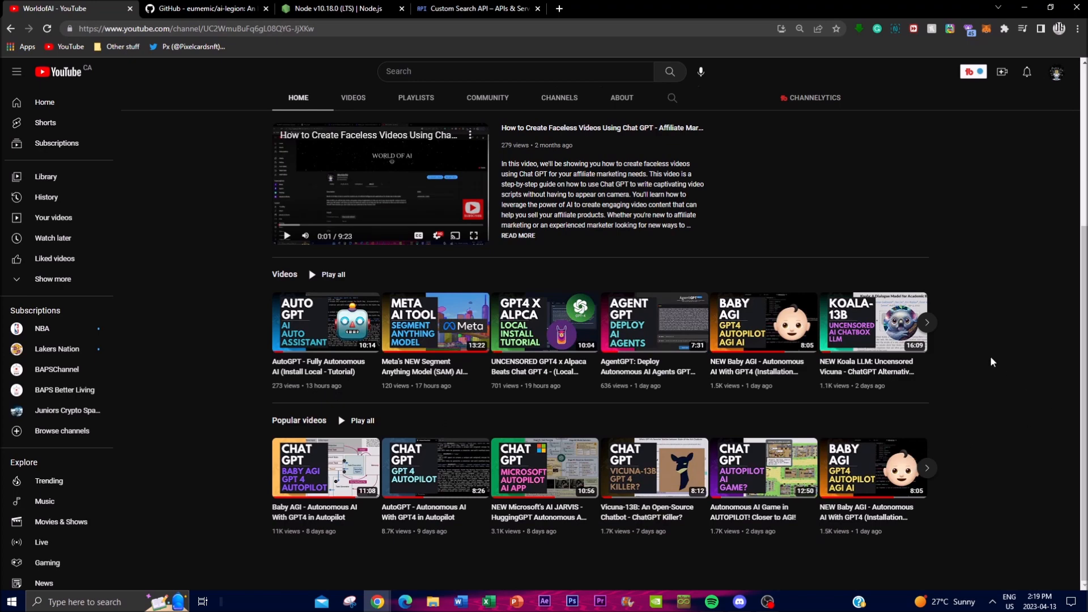
pyautogui.moveTo(1066, 358)
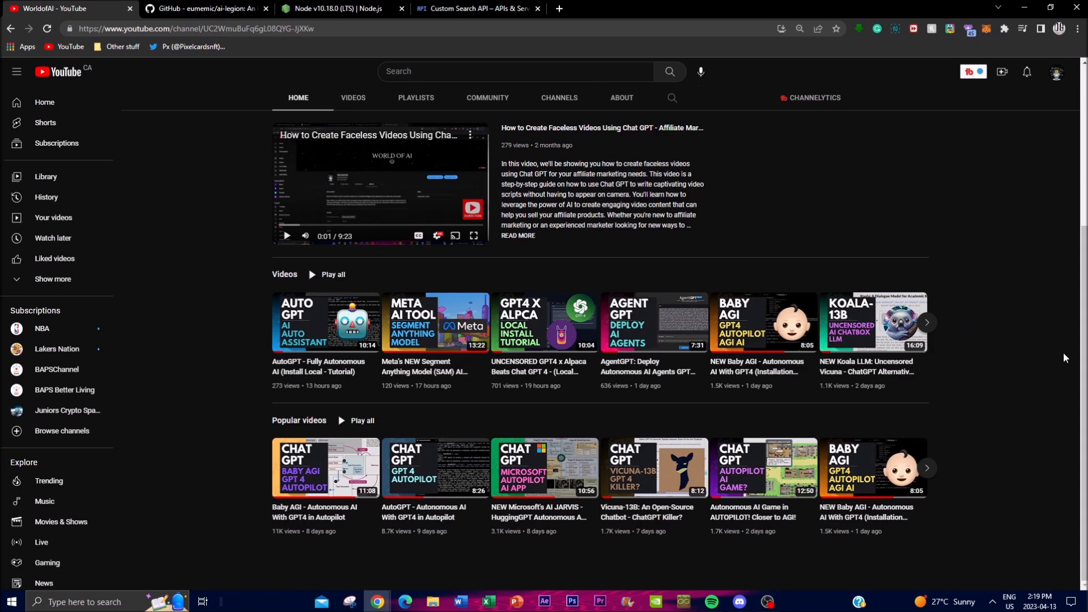
pyautogui.moveTo(952, 338)
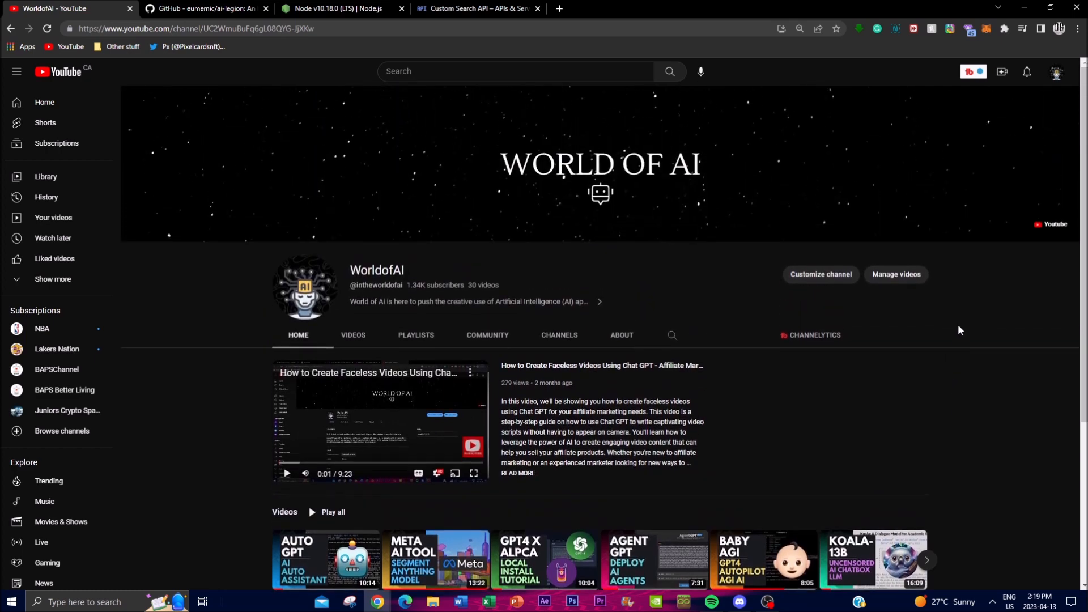
pyautogui.moveTo(871, 464)
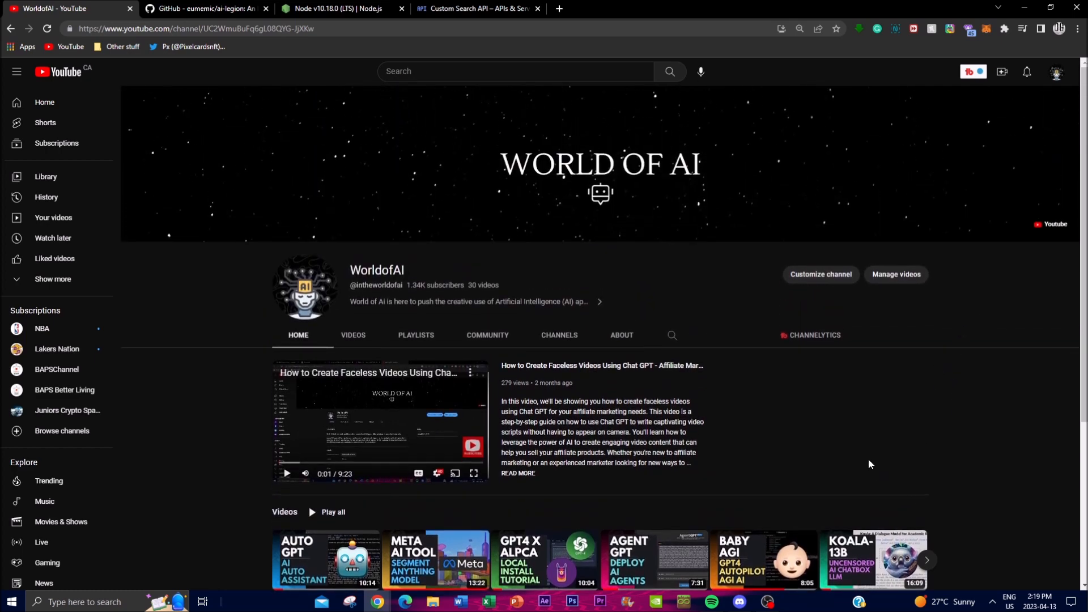
pyautogui.click(205, 8)
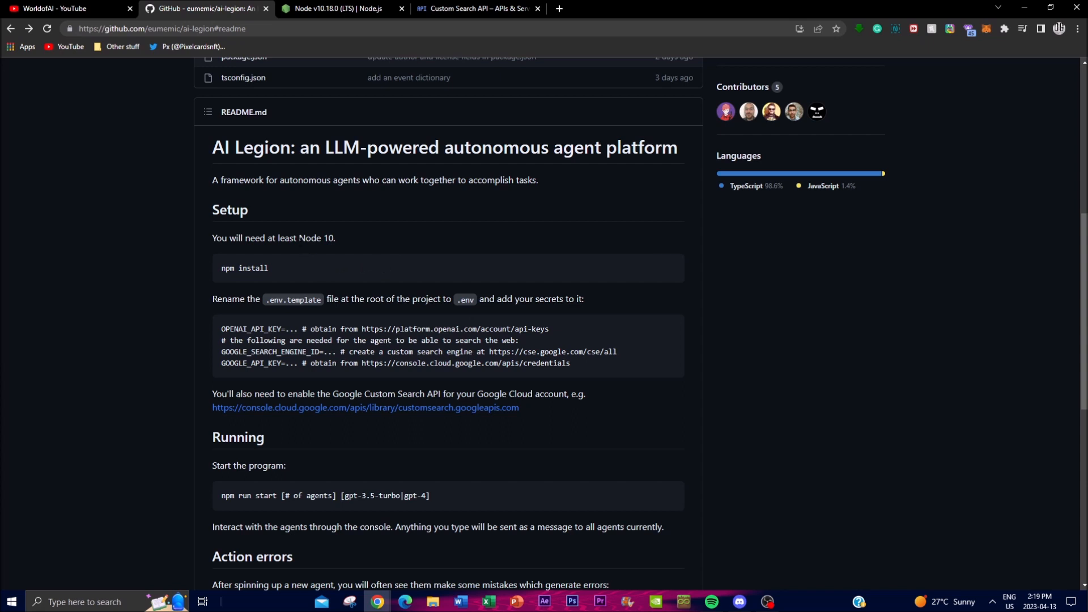
pyautogui.moveTo(263, 234)
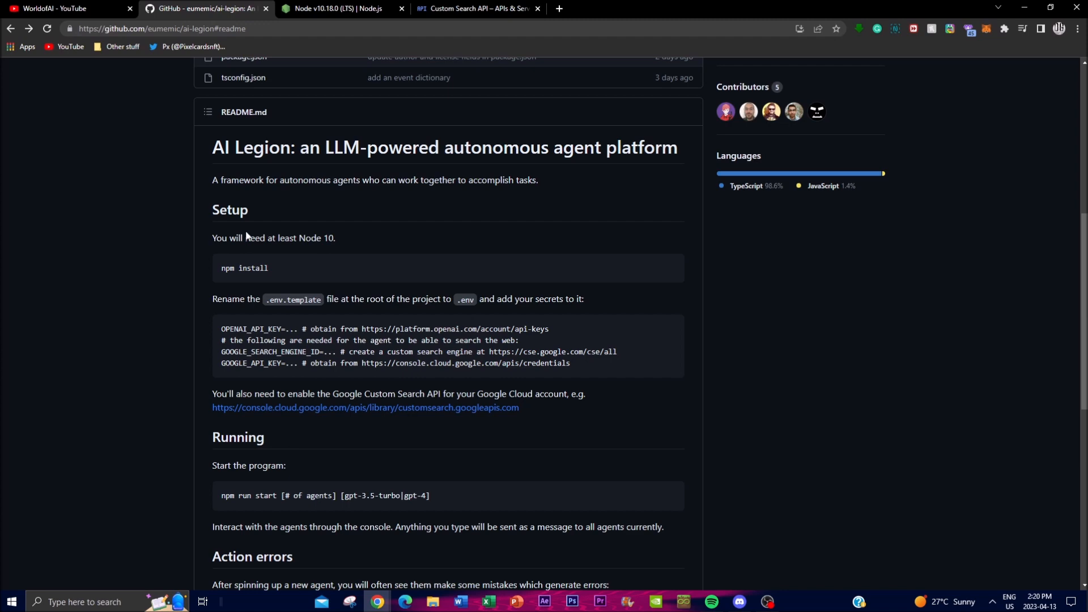
pyautogui.moveTo(247, 236)
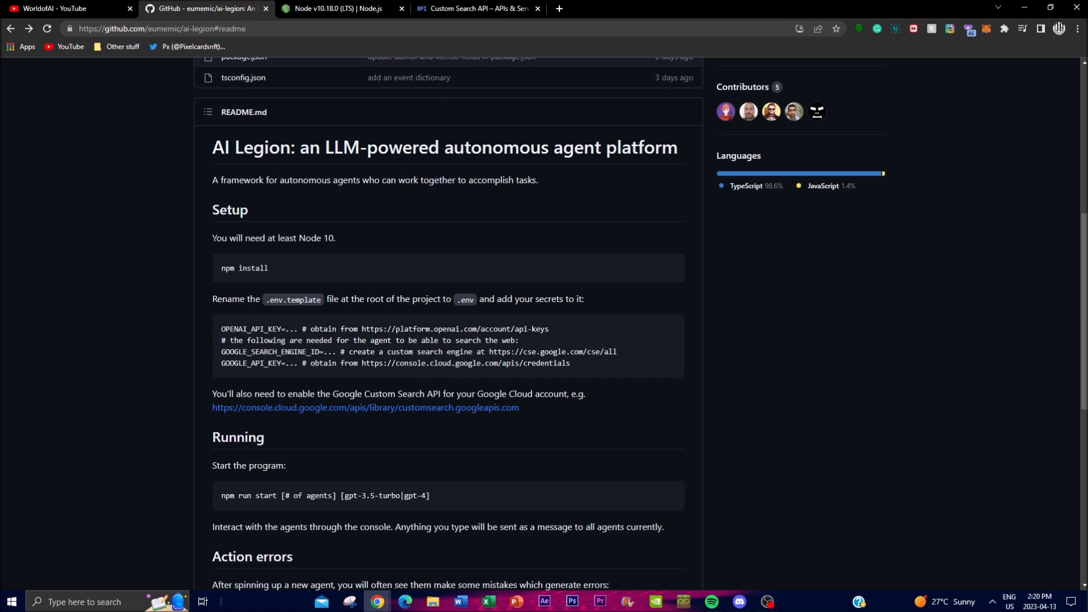
pyautogui.click(65, 8)
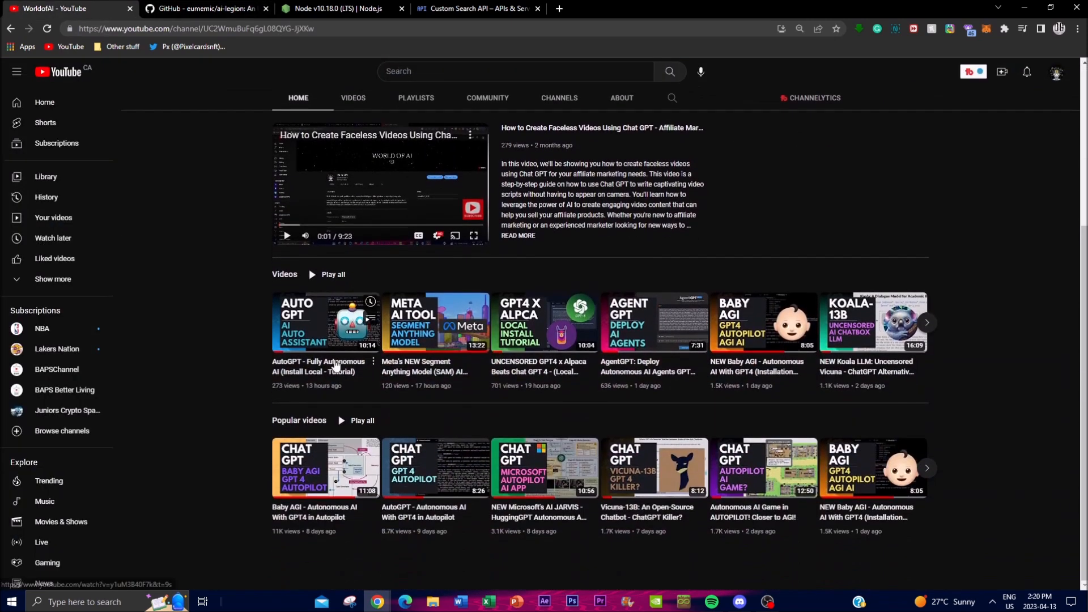
pyautogui.moveTo(526, 497)
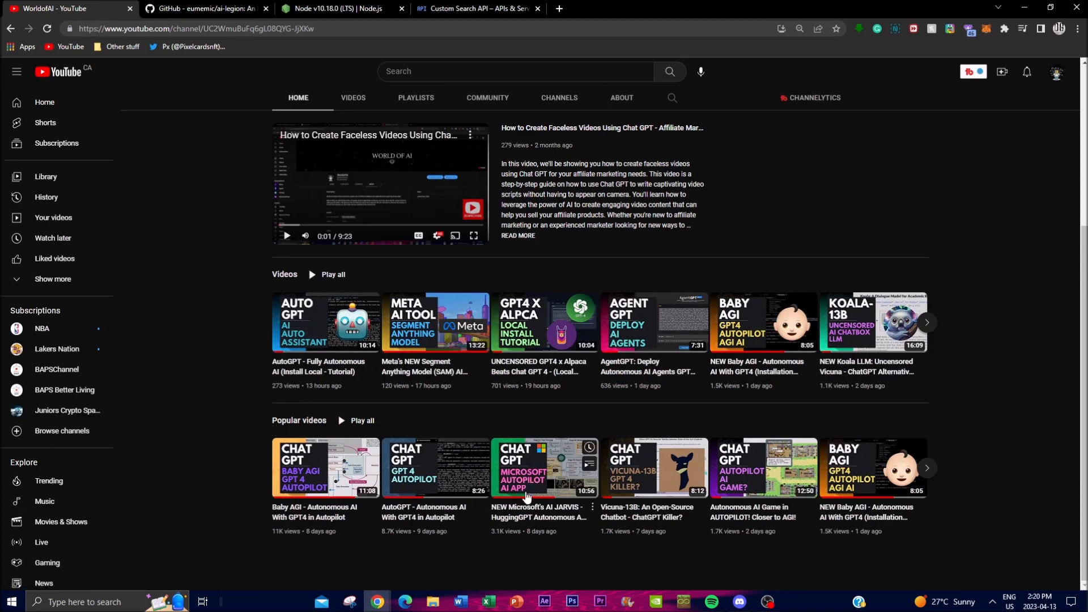
pyautogui.moveTo(185, 315)
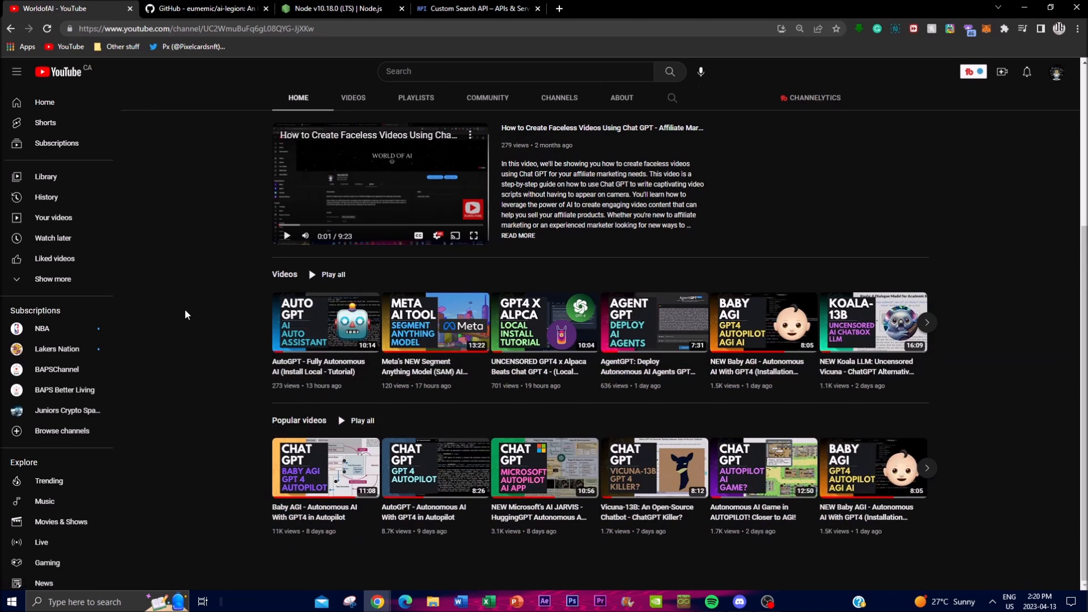
# Switch back to the GitHub eumemic/ai-legion tab showing the README setup instructions
pyautogui.click(205, 8)
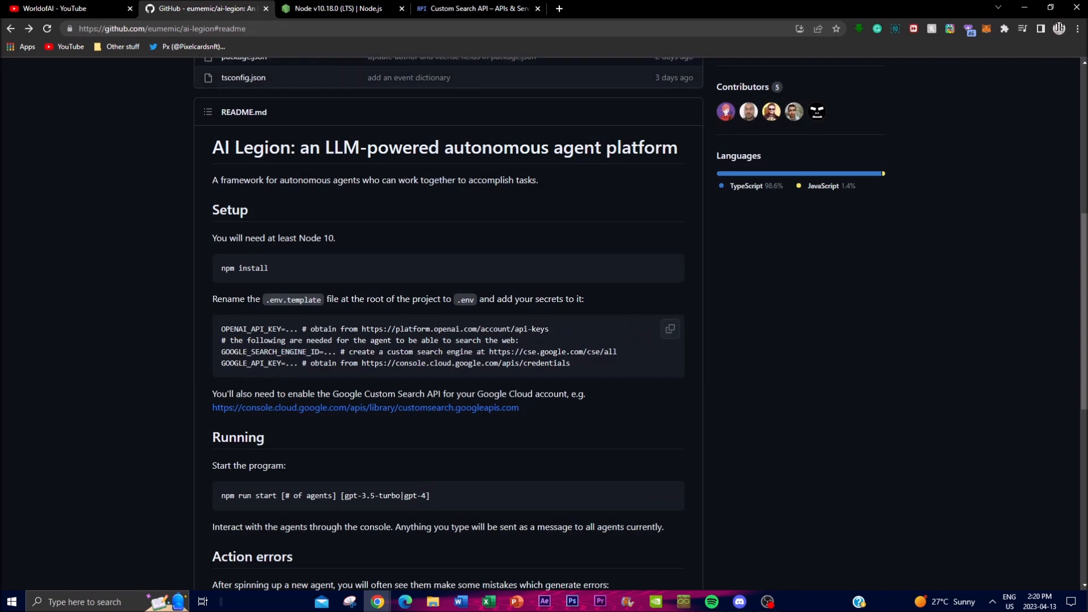
pyautogui.moveTo(643, 426)
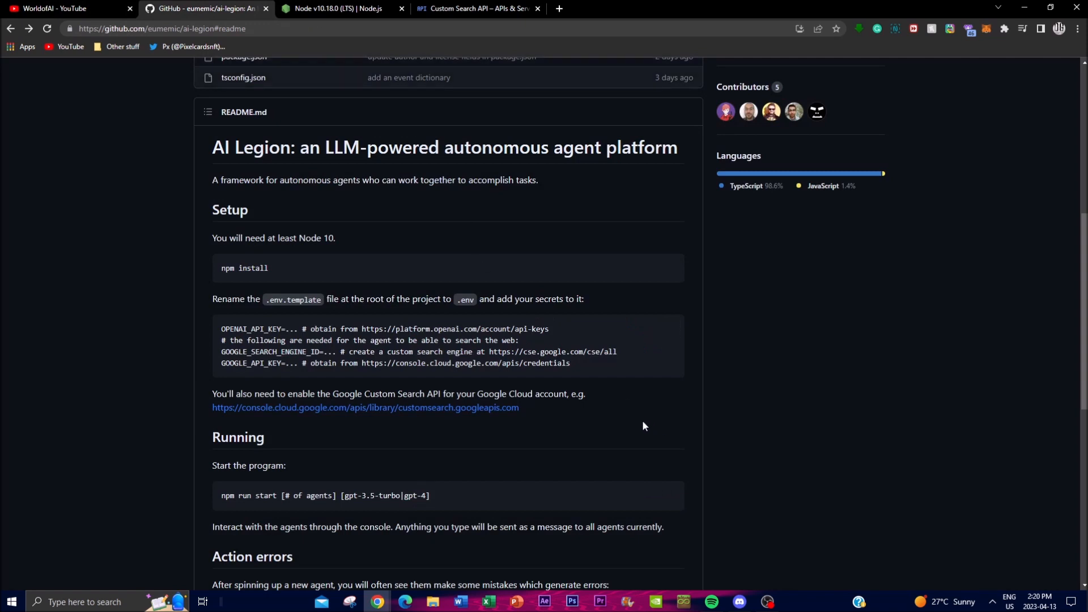
pyautogui.moveTo(613, 392)
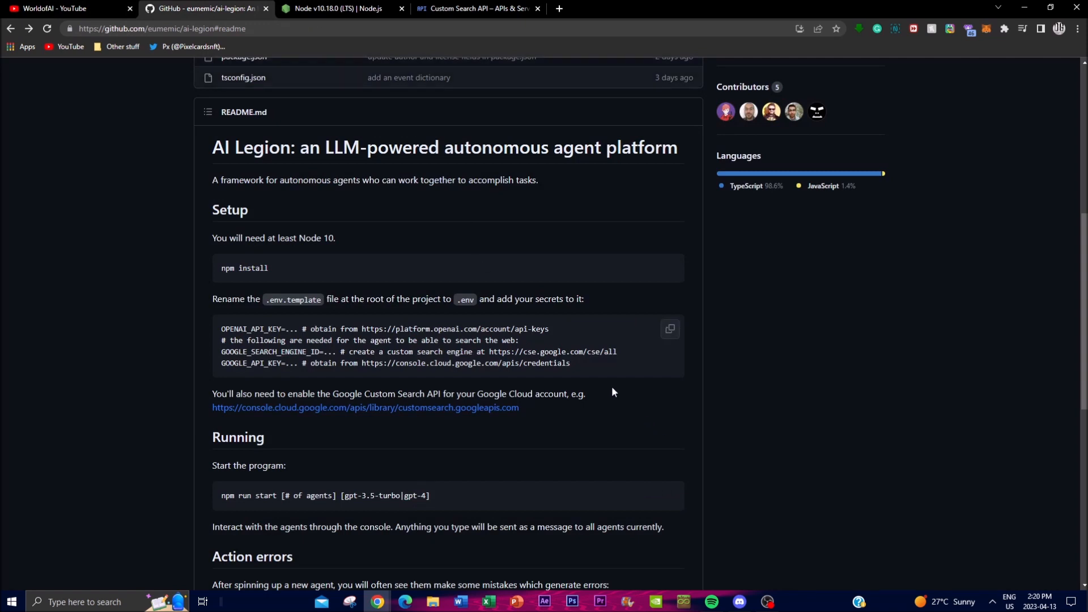
pyautogui.moveTo(618, 406)
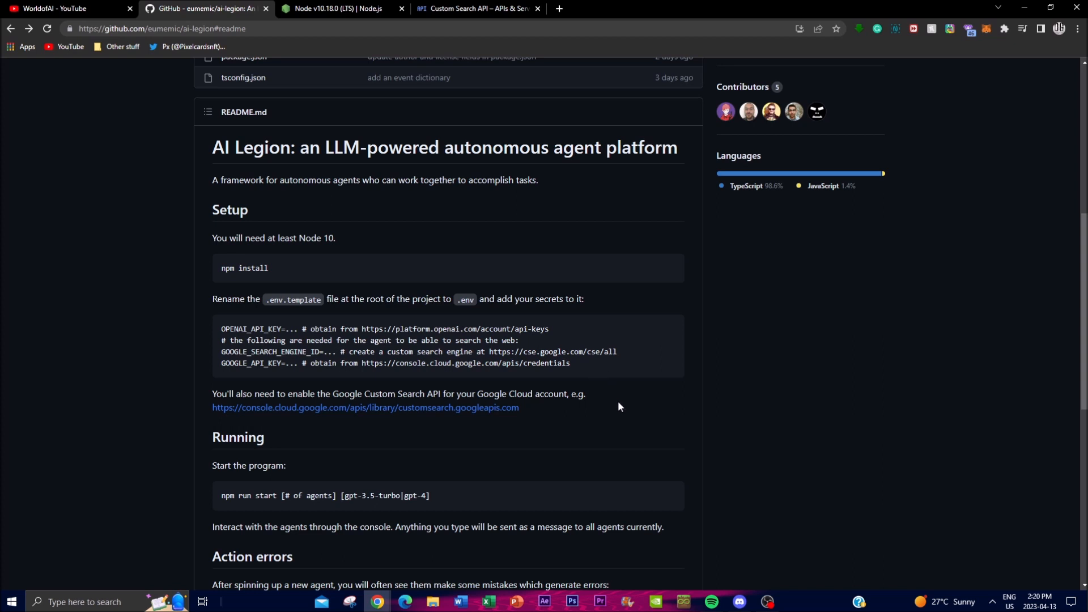
pyautogui.moveTo(609, 473)
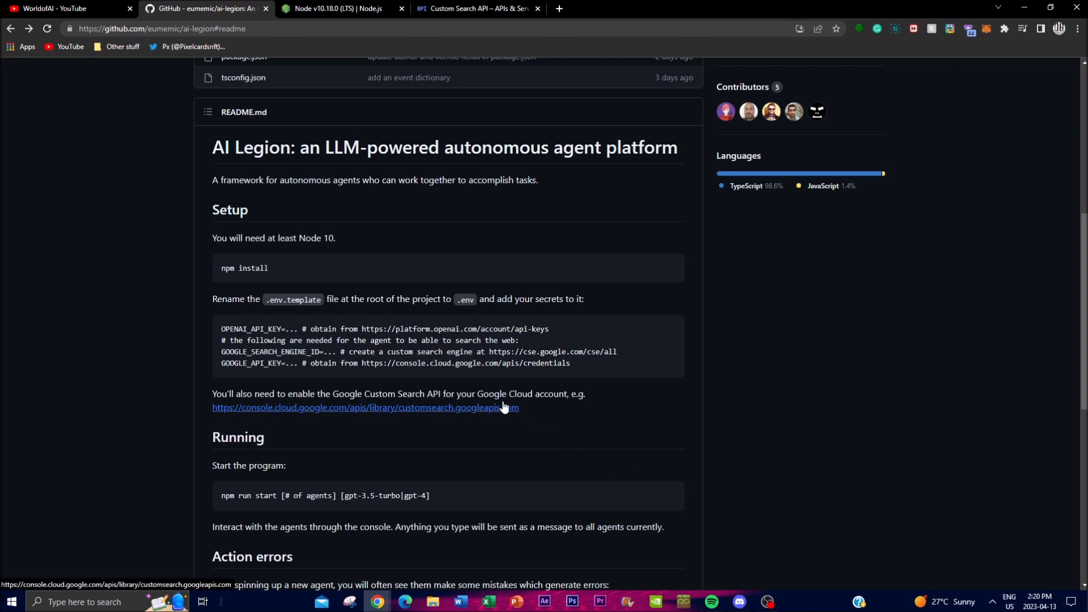
pyautogui.moveTo(500, 407)
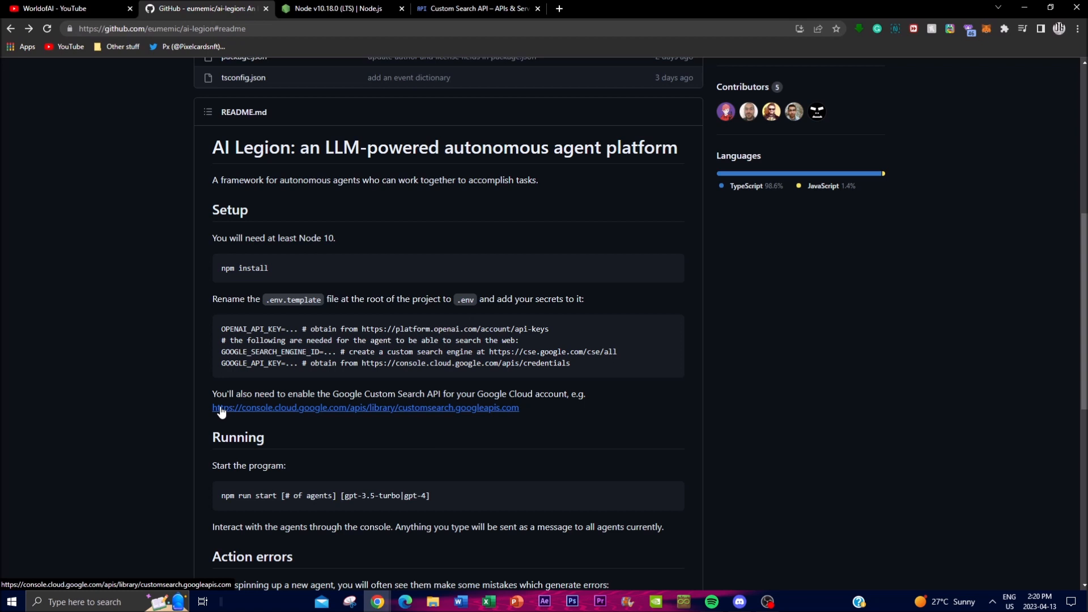
pyautogui.moveTo(155, 421)
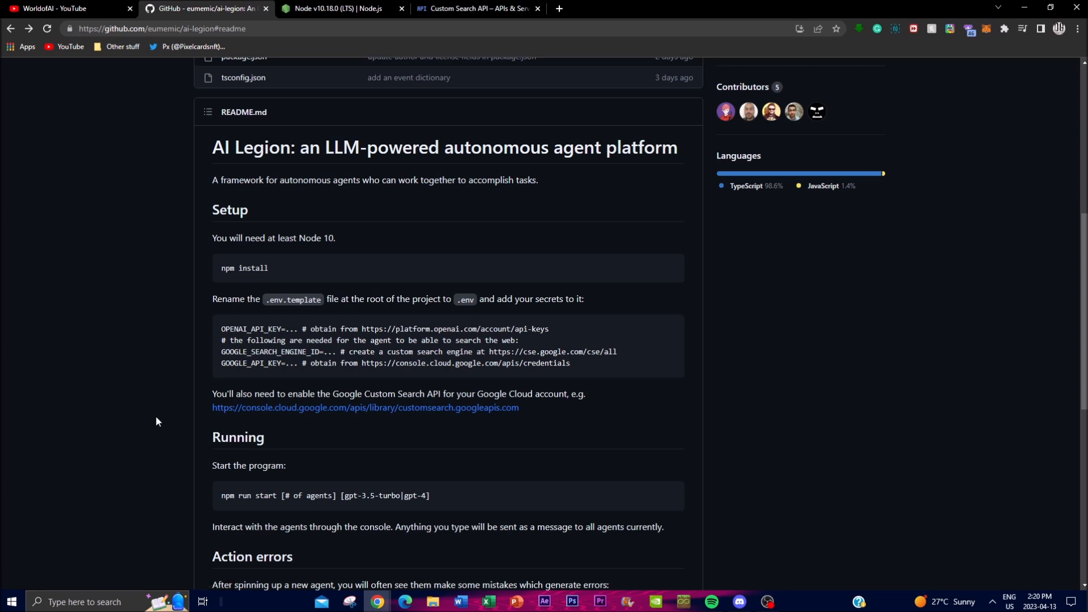
pyautogui.moveTo(669, 328)
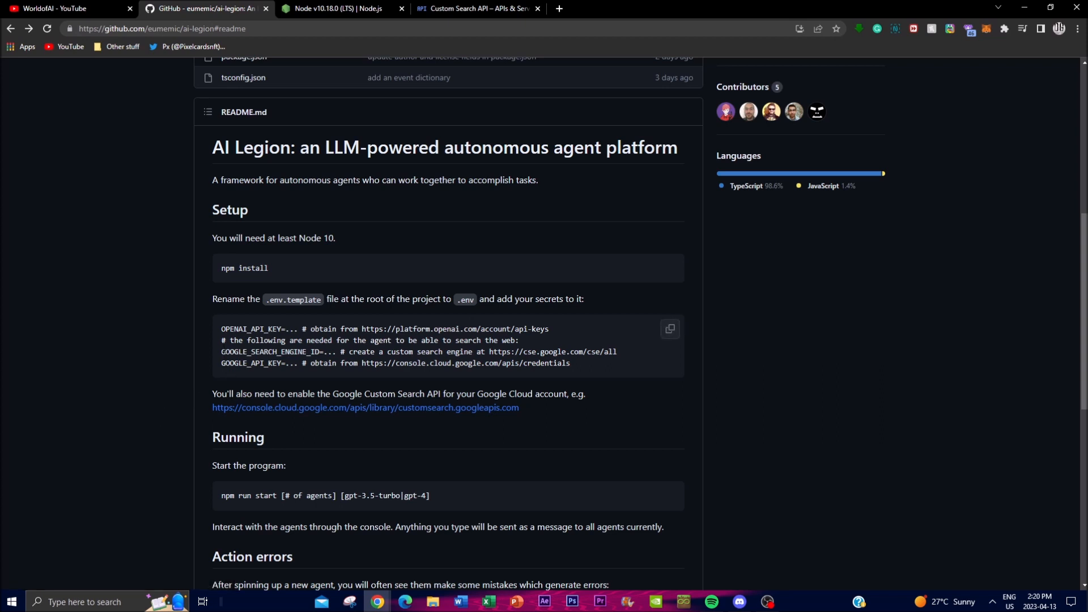
pyautogui.scroll(-3)
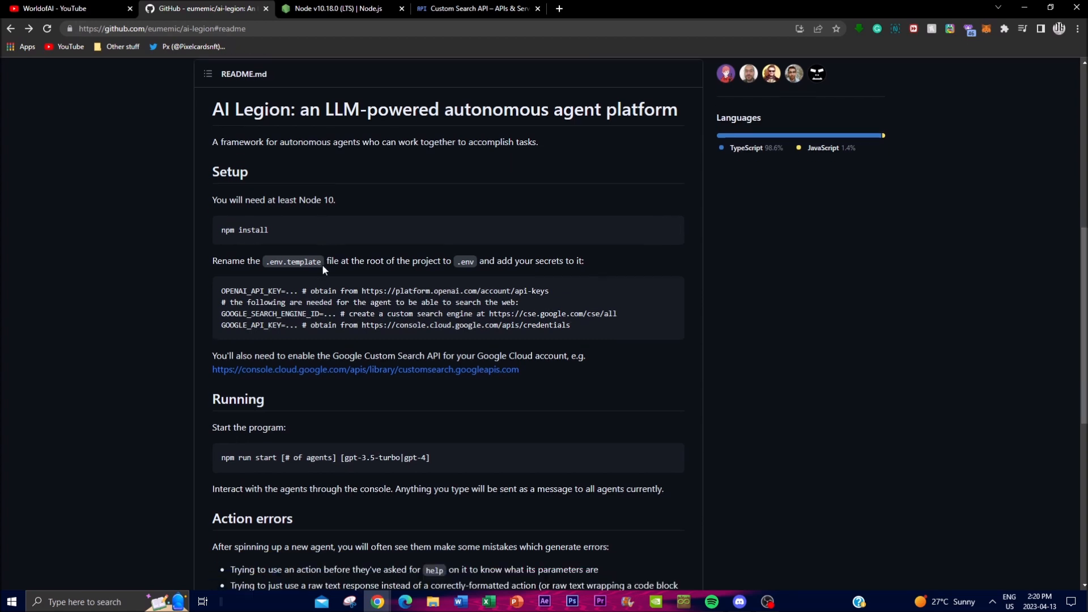
pyautogui.scroll(-3)
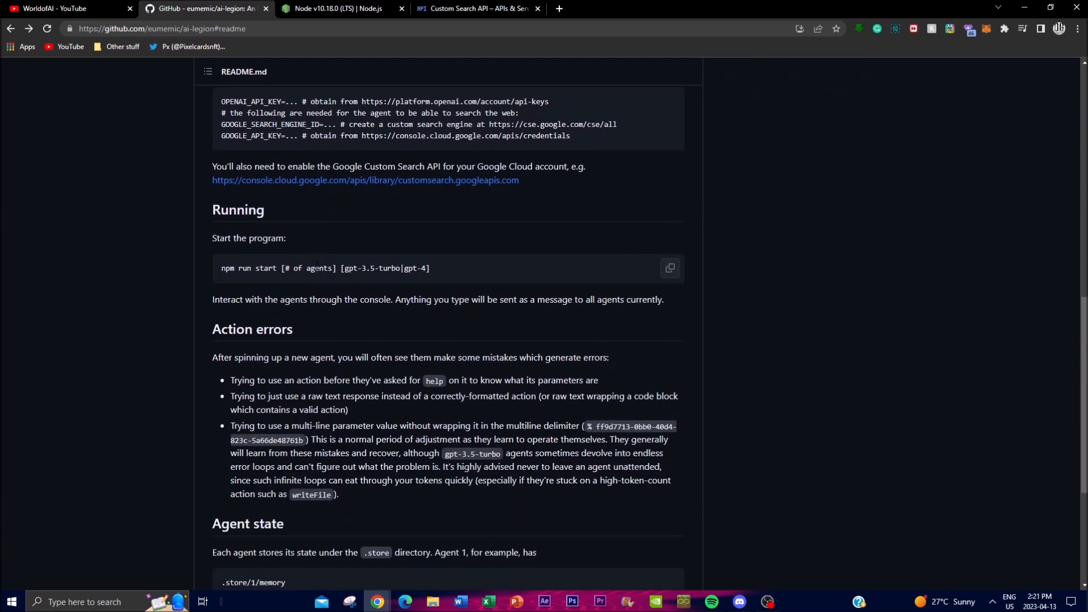
pyautogui.scroll(-3)
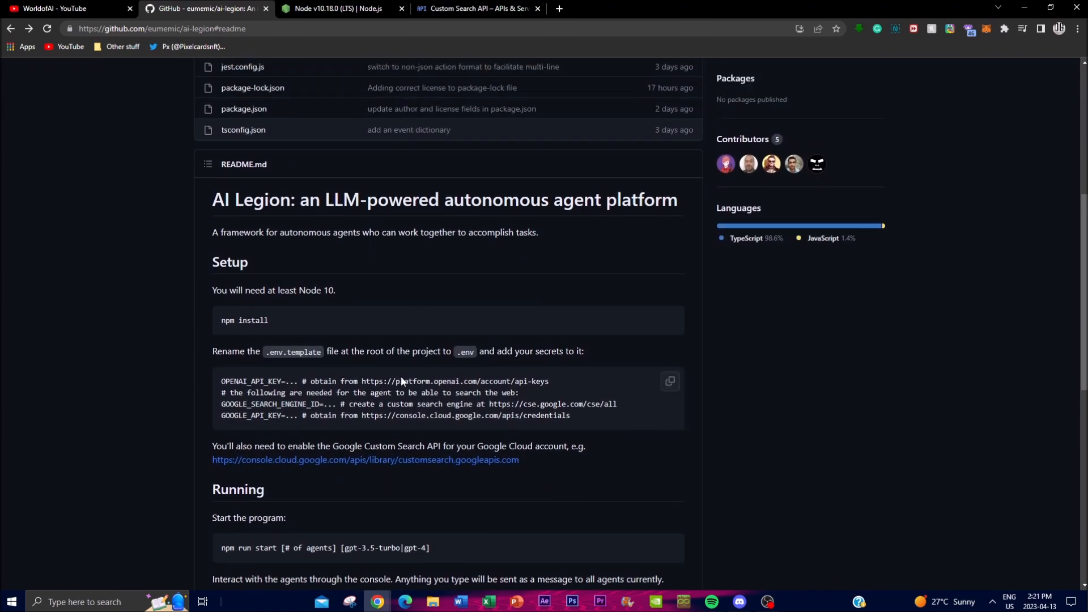
pyautogui.scroll(3)
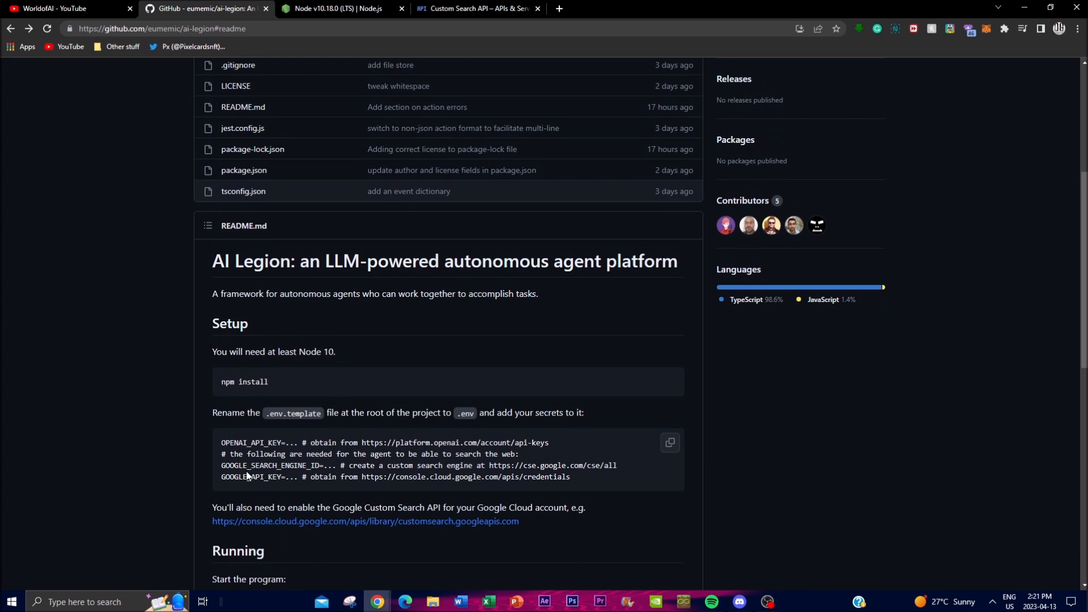
pyautogui.moveTo(243, 473)
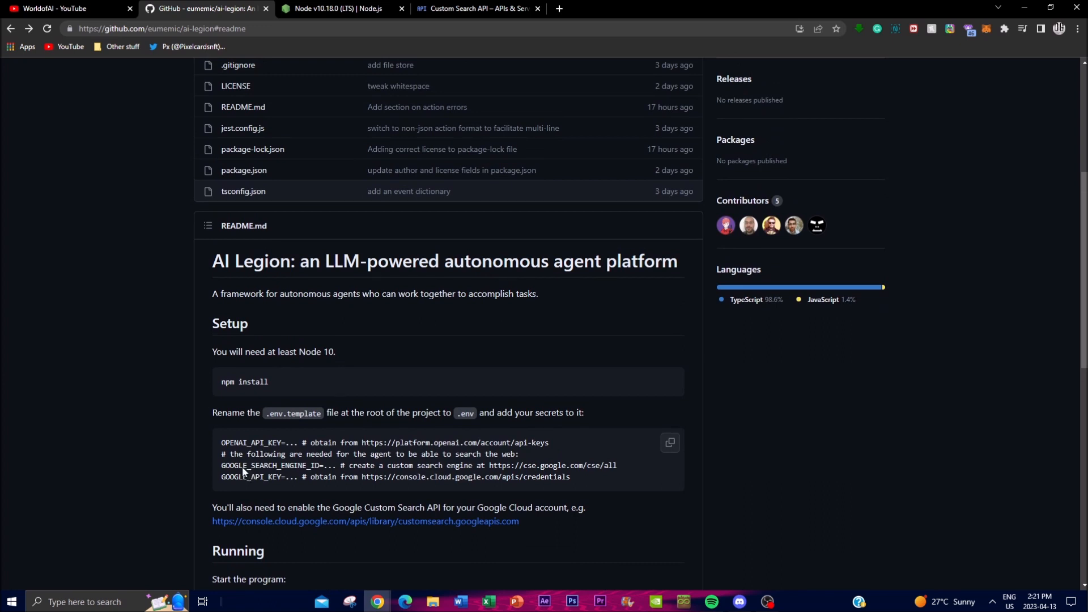
pyautogui.moveTo(225, 395)
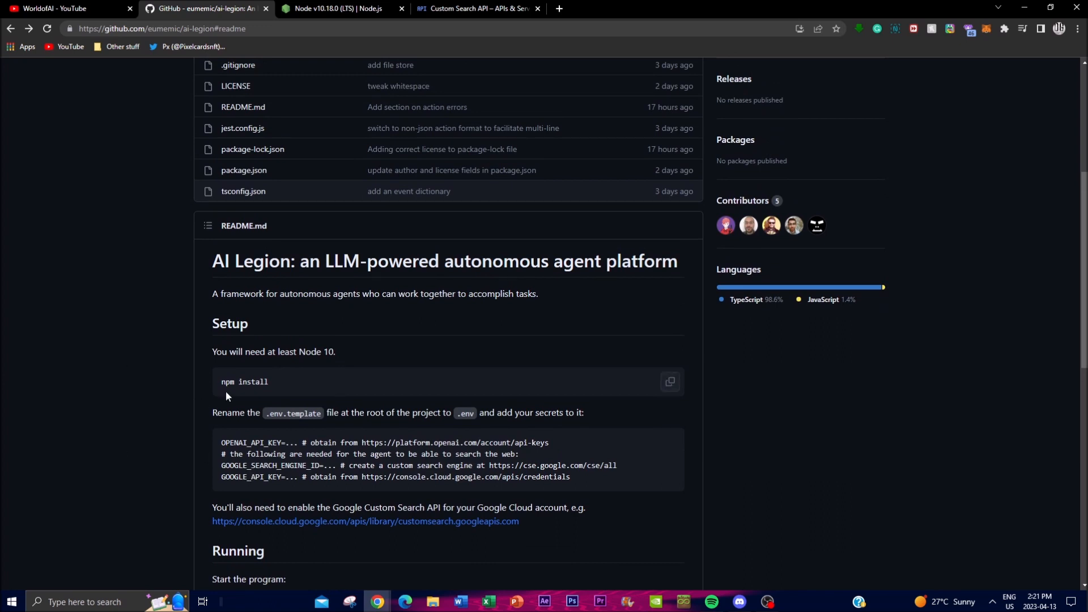
pyautogui.moveTo(165, 368)
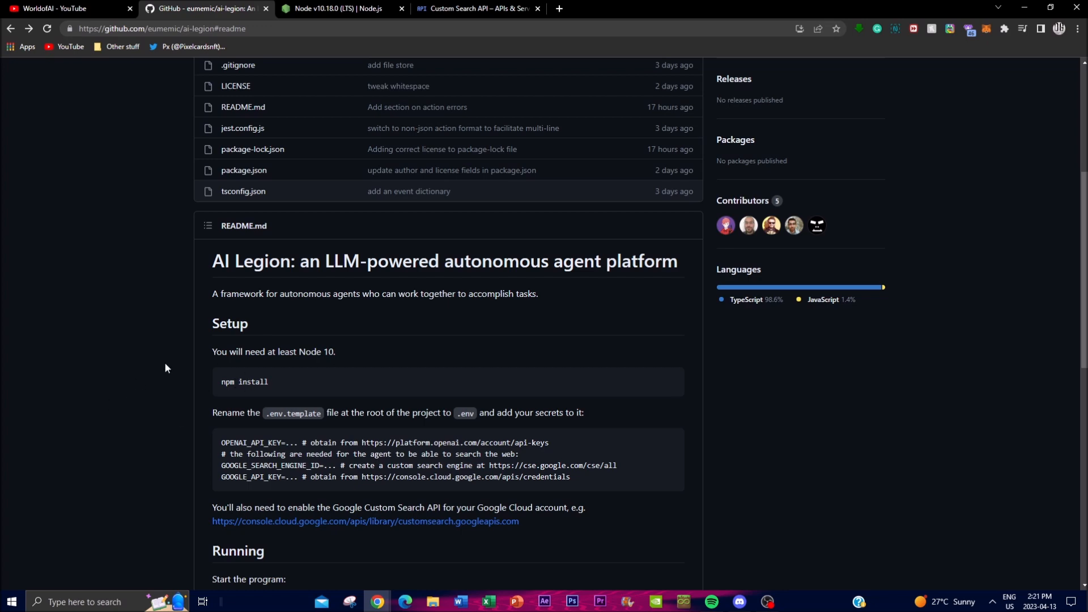
pyautogui.scroll(-3)
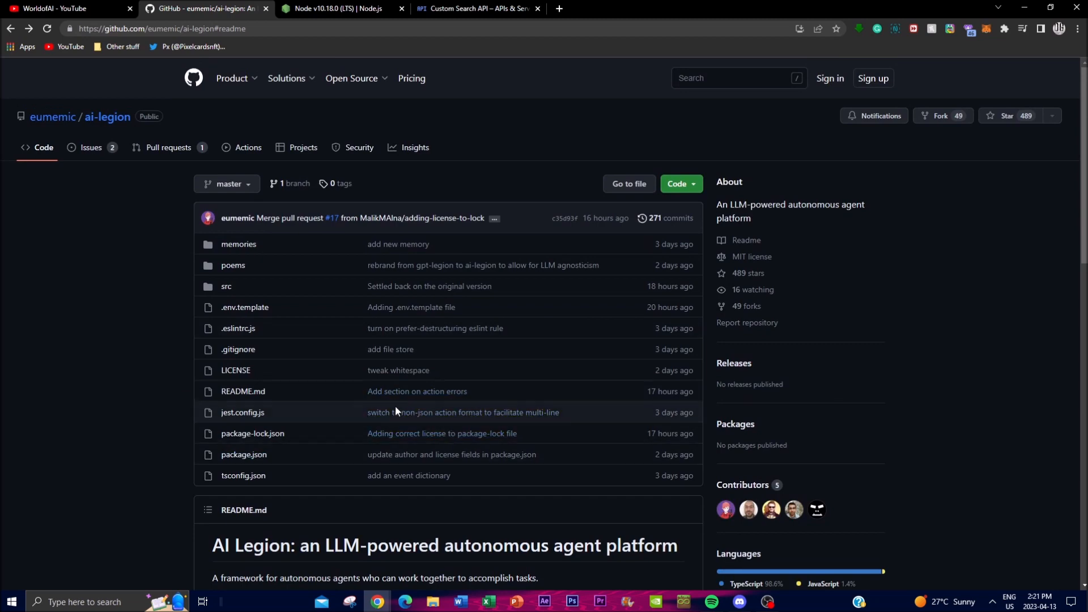
pyautogui.scroll(-3)
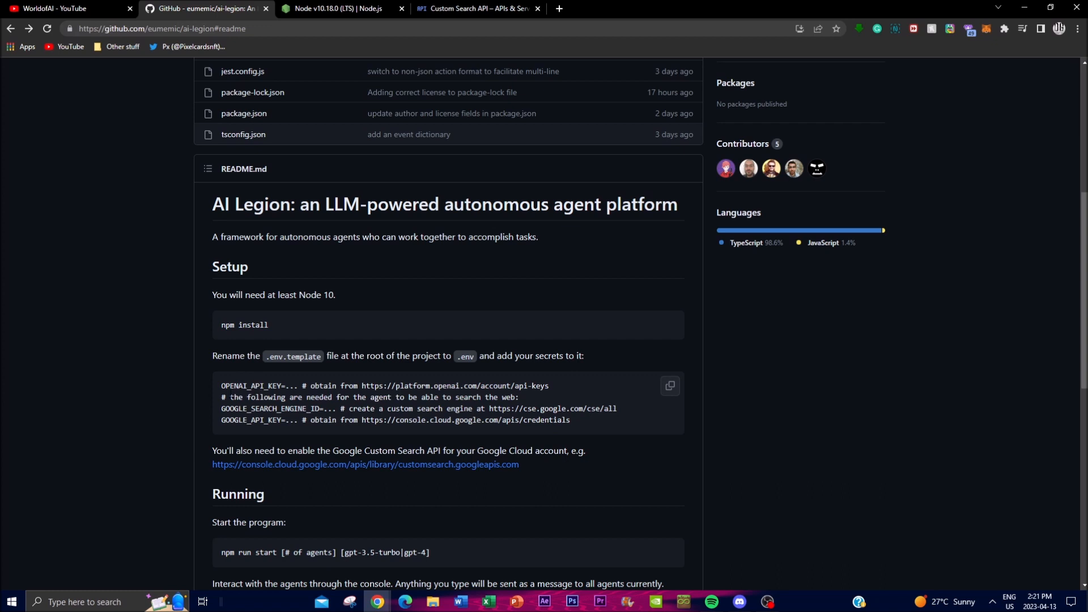
pyautogui.moveTo(220, 572)
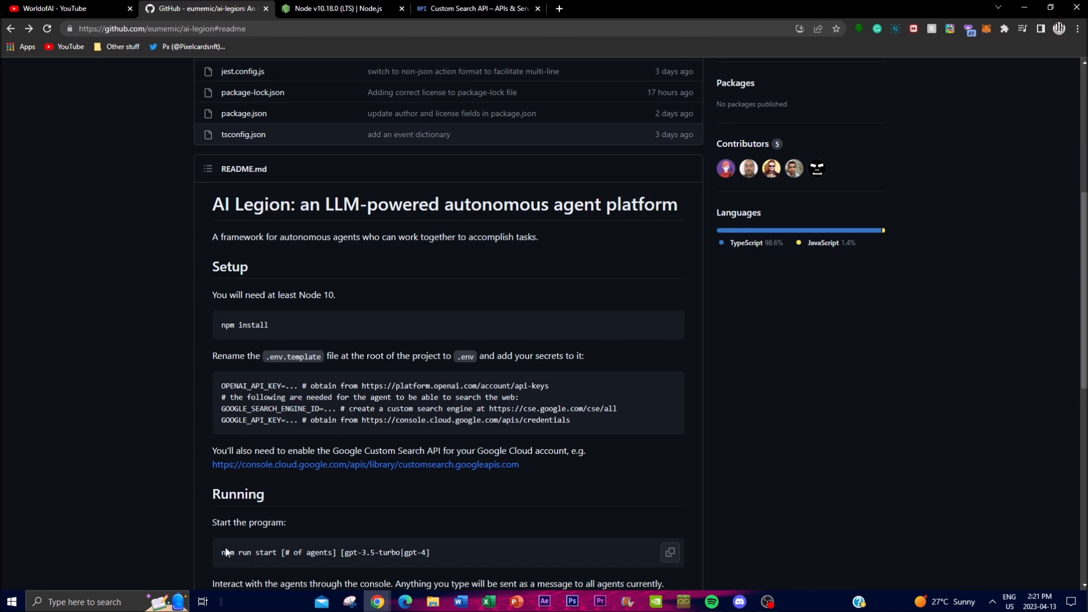
pyautogui.moveTo(157, 479)
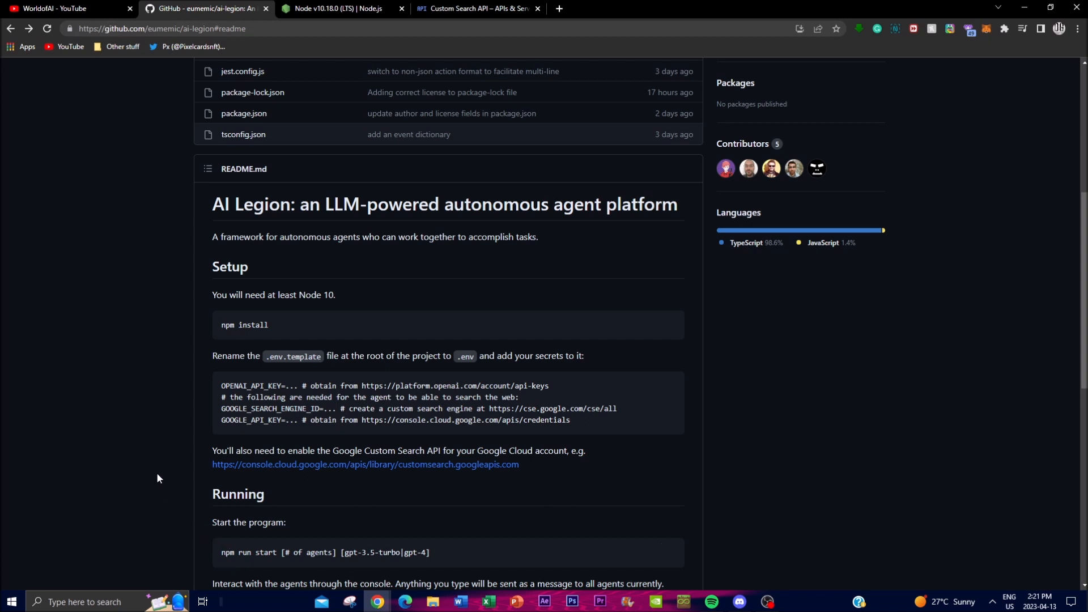
pyautogui.moveTo(239, 367)
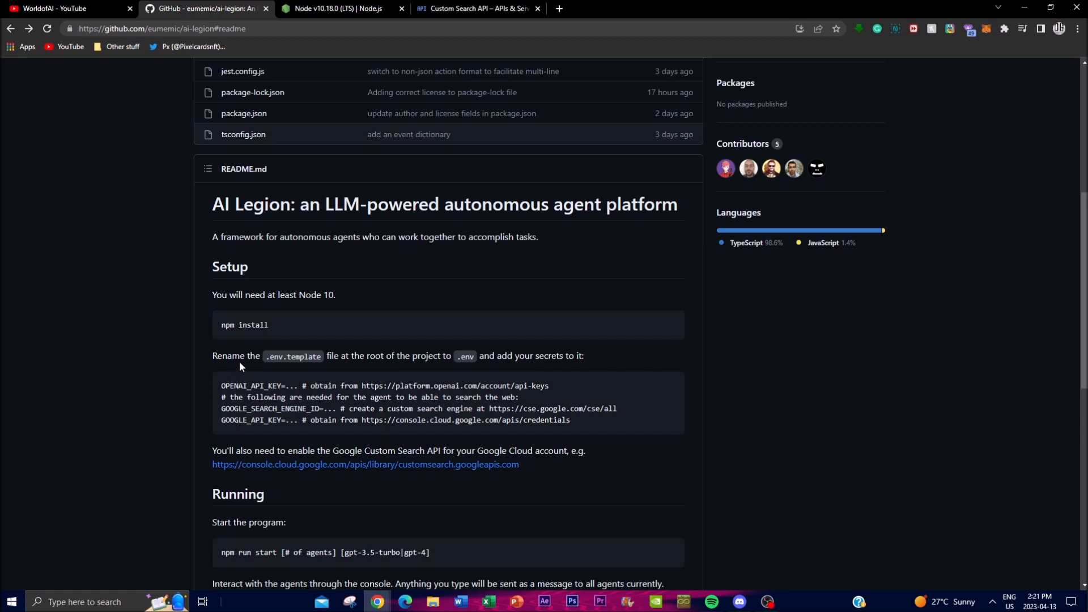
pyautogui.scroll(-3)
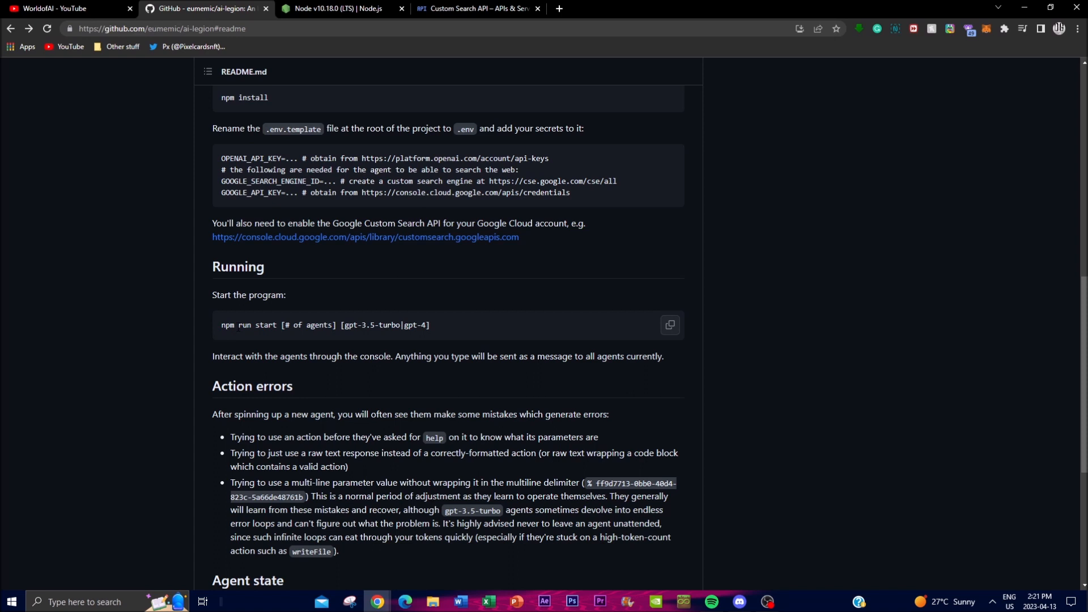
pyautogui.scroll(-3)
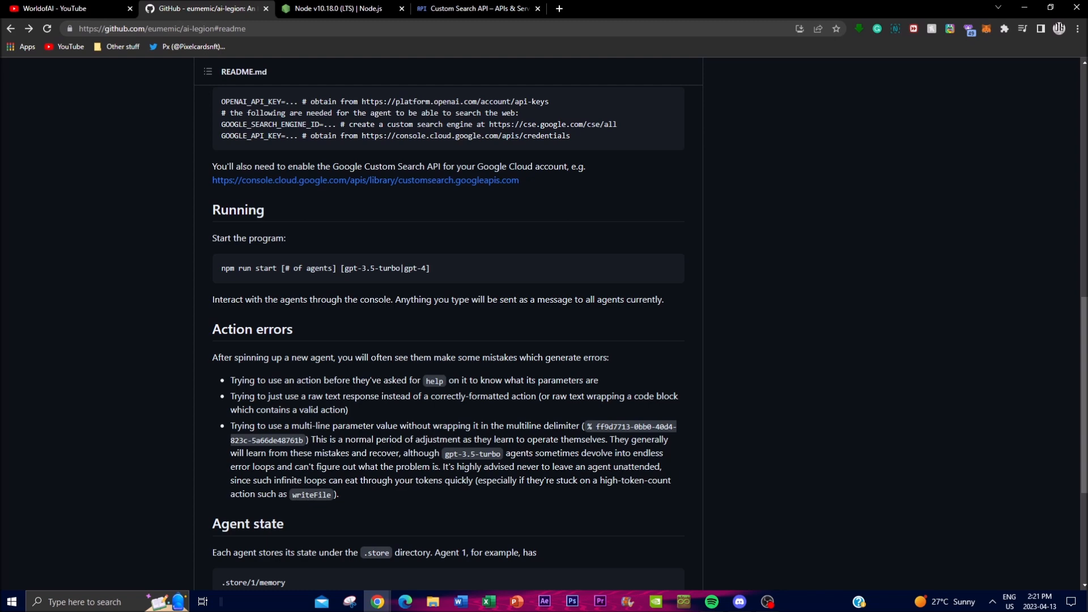
pyautogui.moveTo(178, 358)
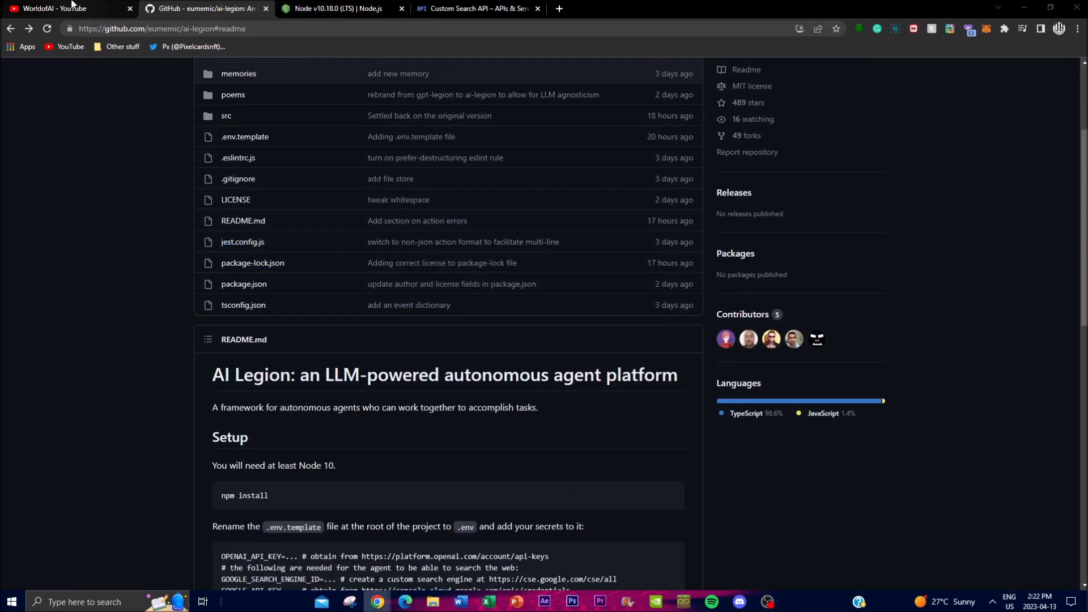
pyautogui.click(62, 7)
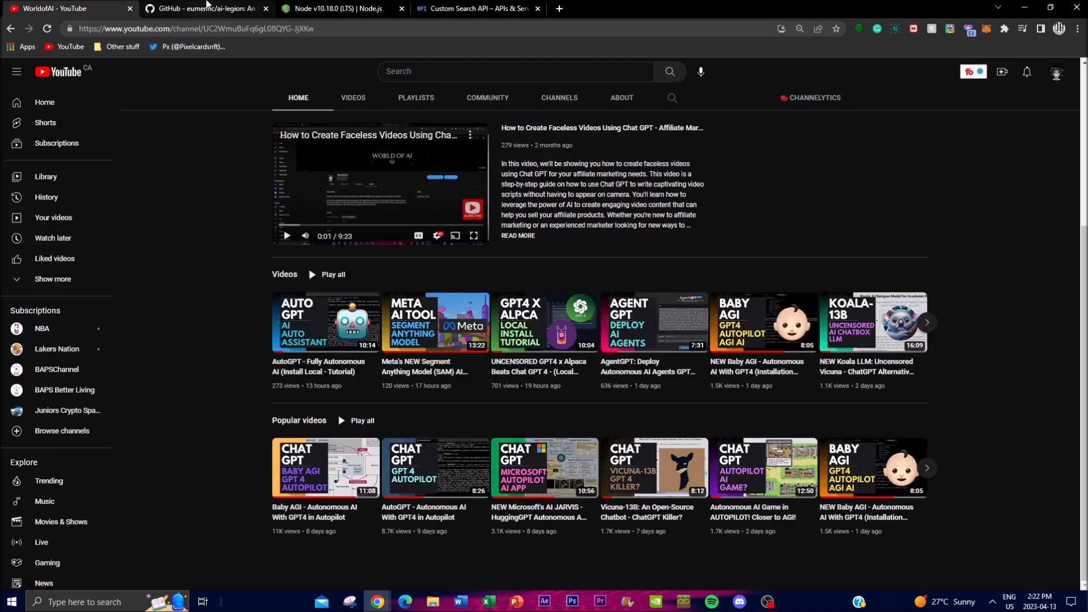
pyautogui.click(204, 8)
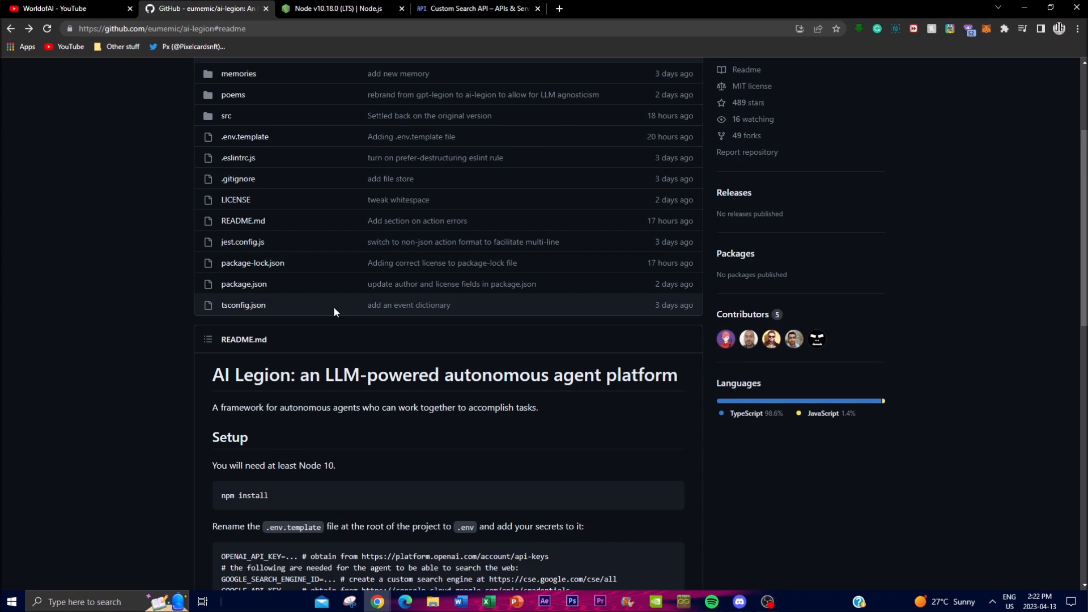
pyautogui.moveTo(206, 437)
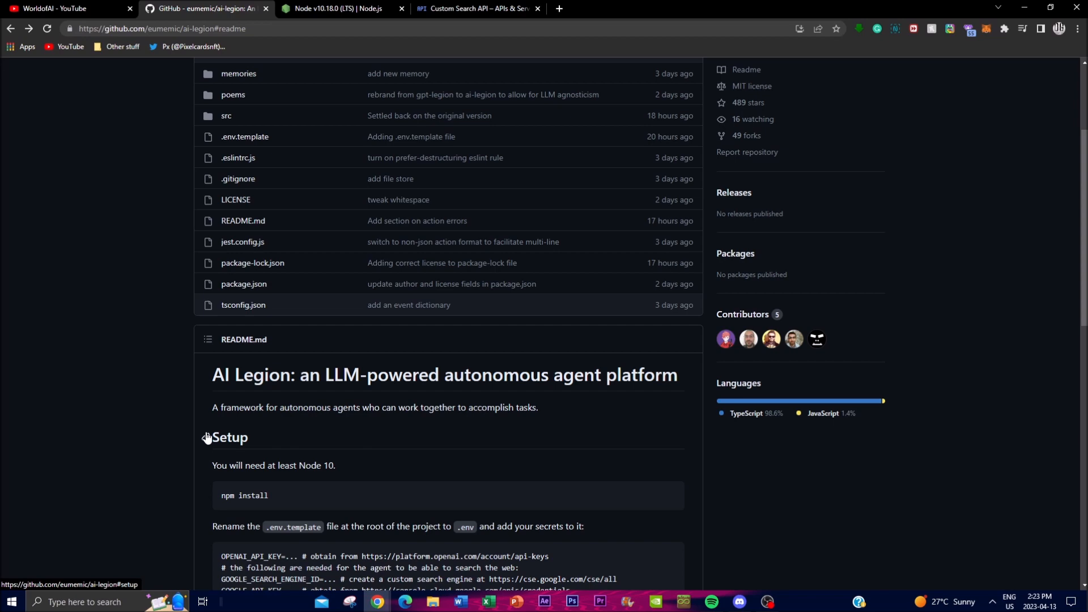
pyautogui.scroll(3)
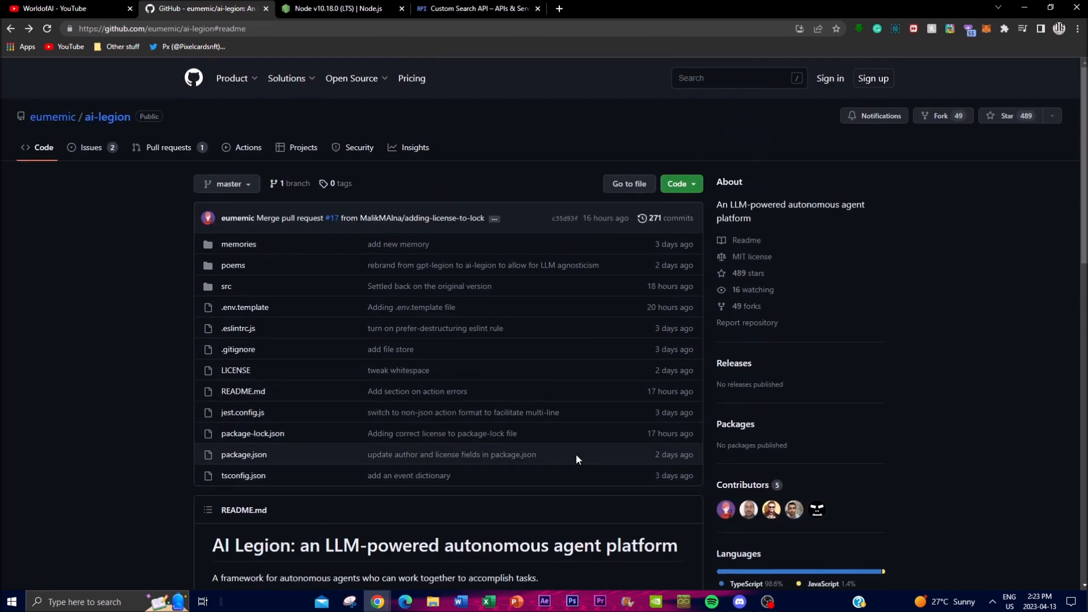
pyautogui.scroll(-3)
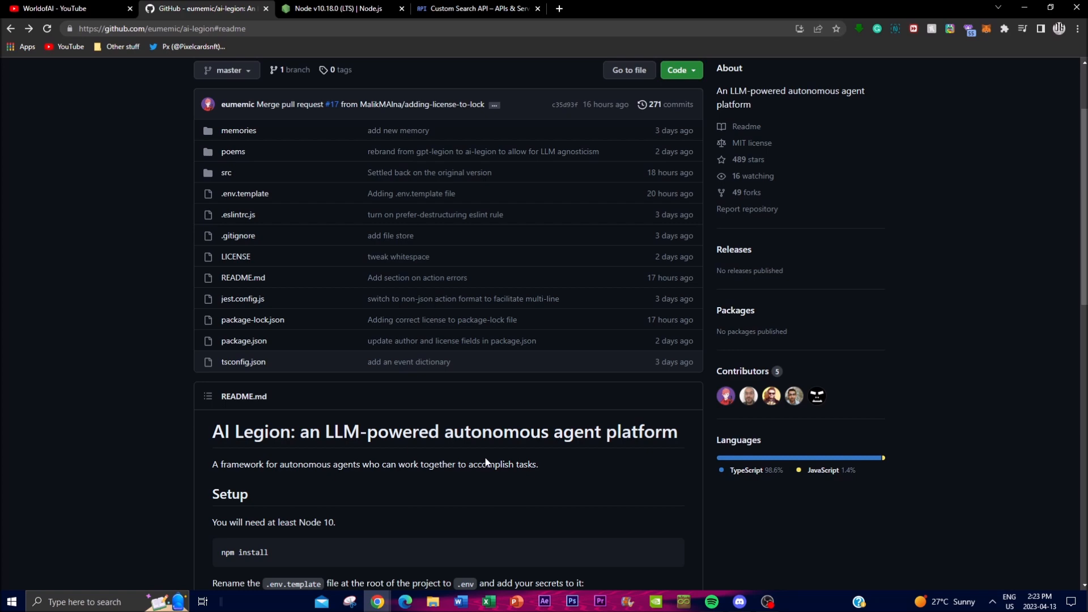
pyautogui.scroll(-3)
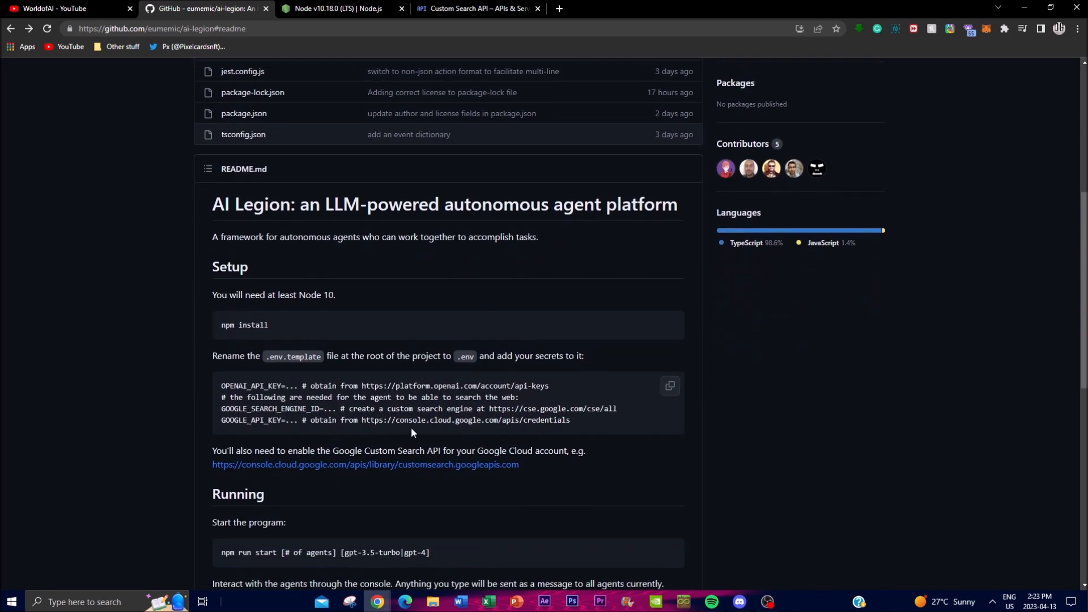
pyautogui.moveTo(310, 154)
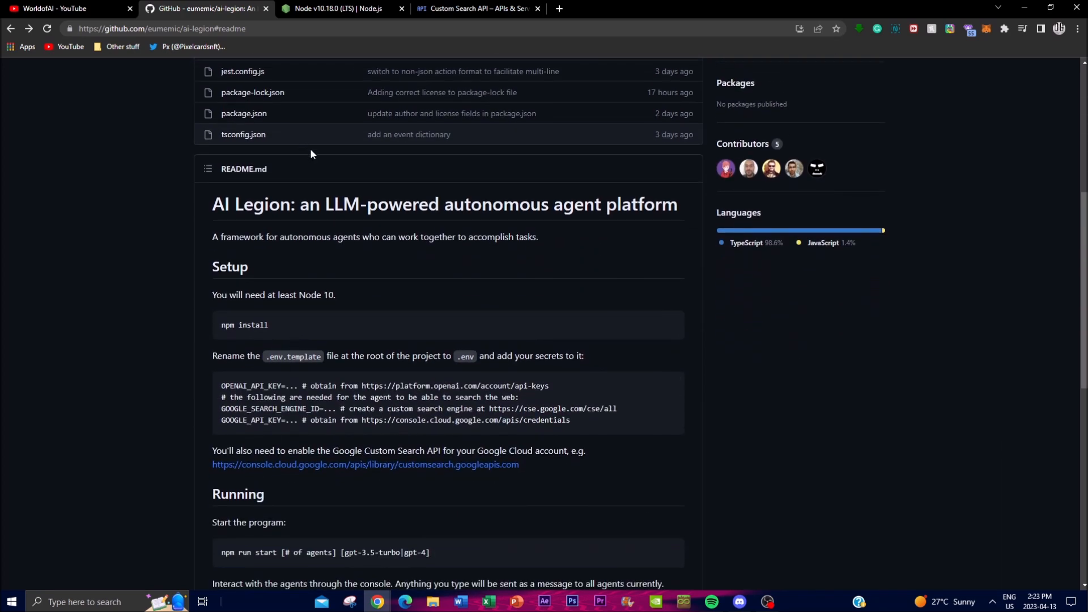
pyautogui.scroll(-3)
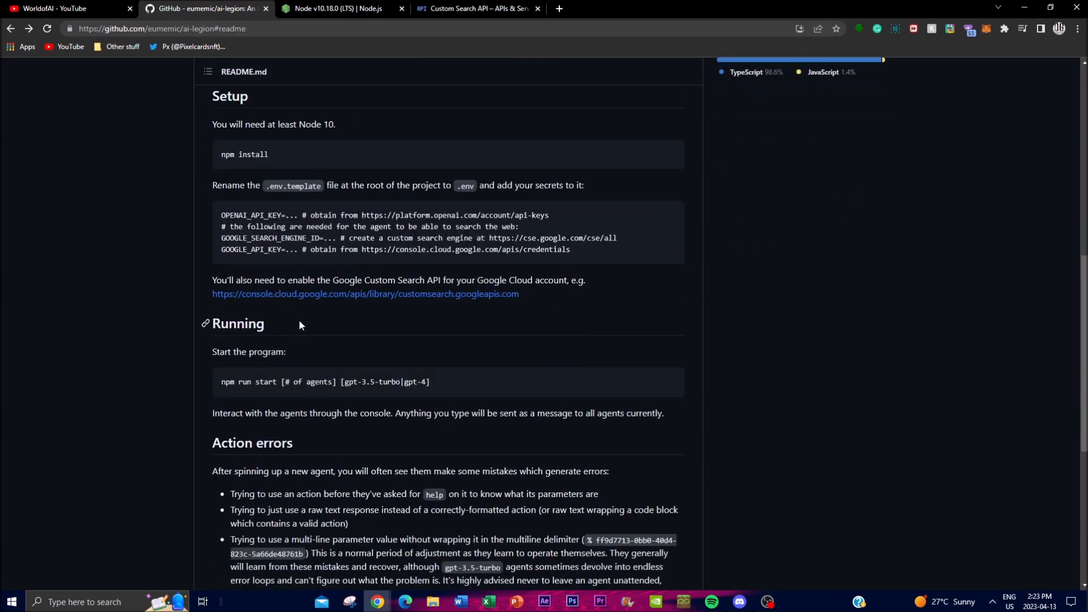
pyautogui.moveTo(286, 343)
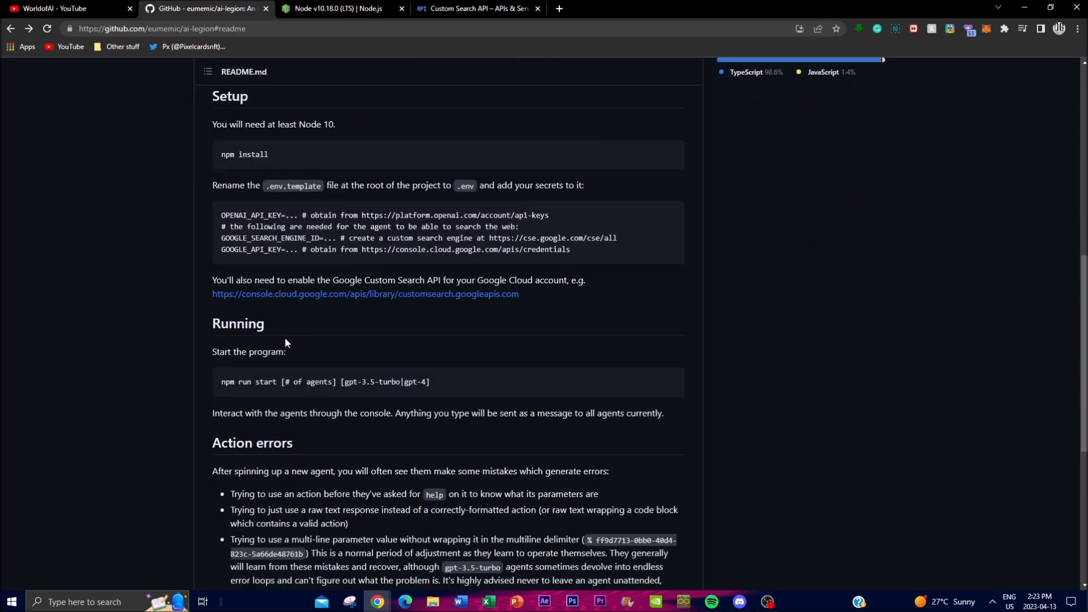
pyautogui.scroll(-3)
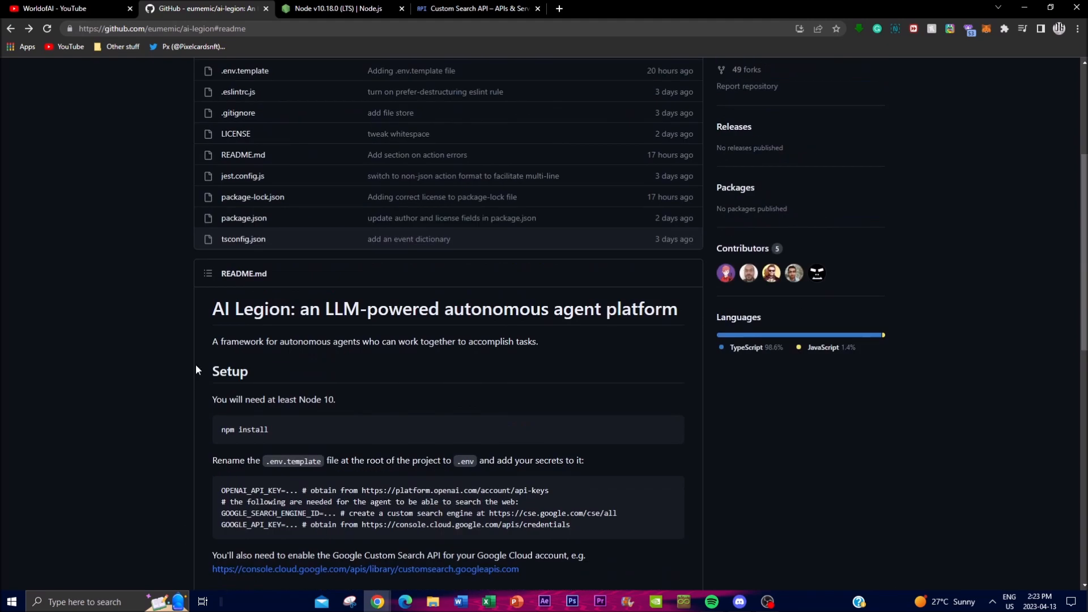
pyautogui.moveTo(282, 396)
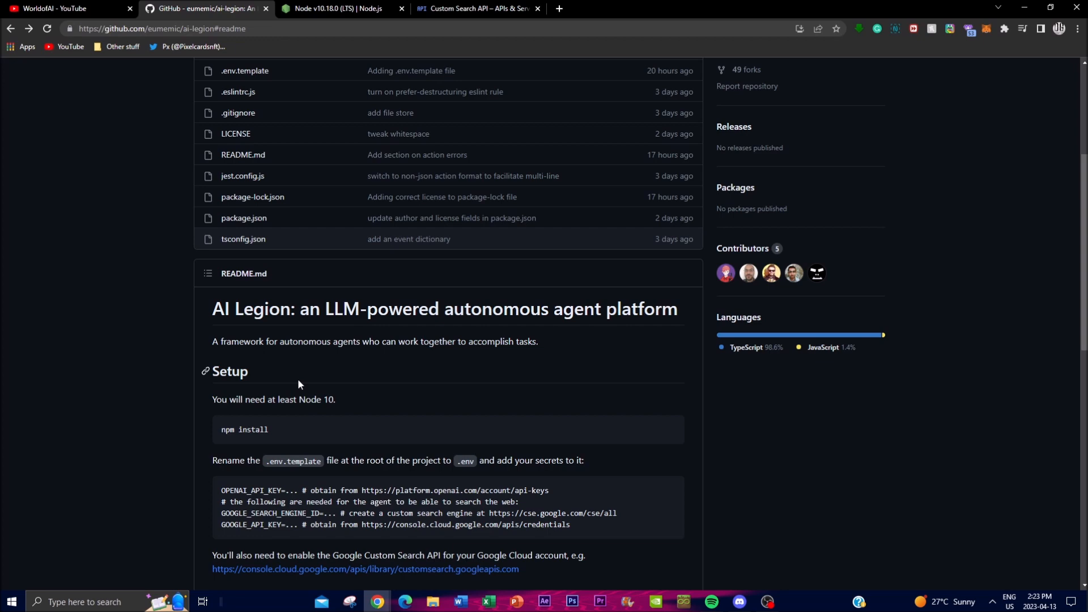
pyautogui.click(63, 9)
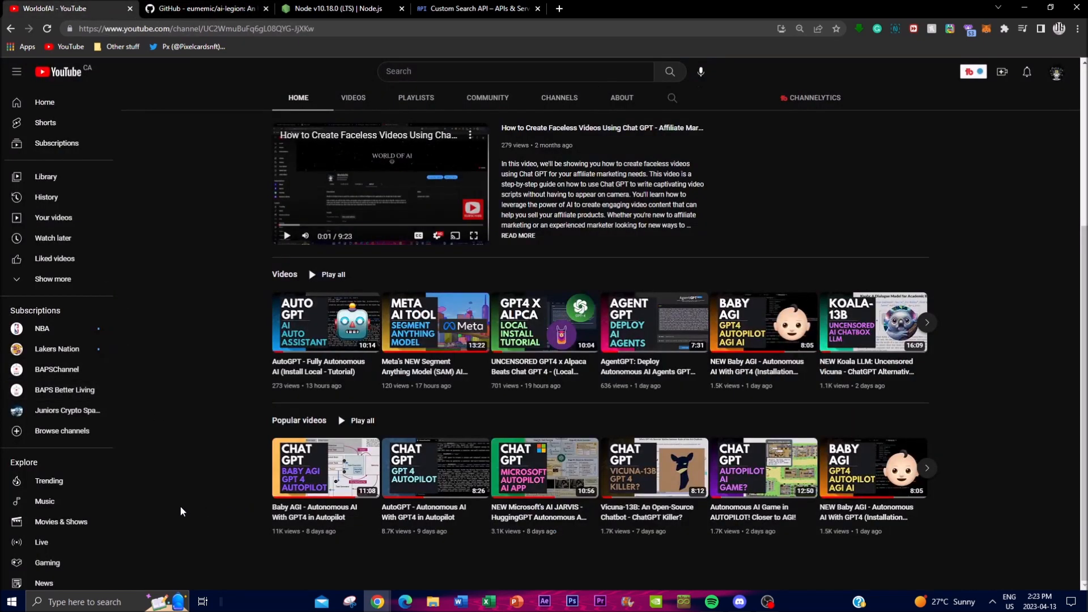
pyautogui.click(204, 8)
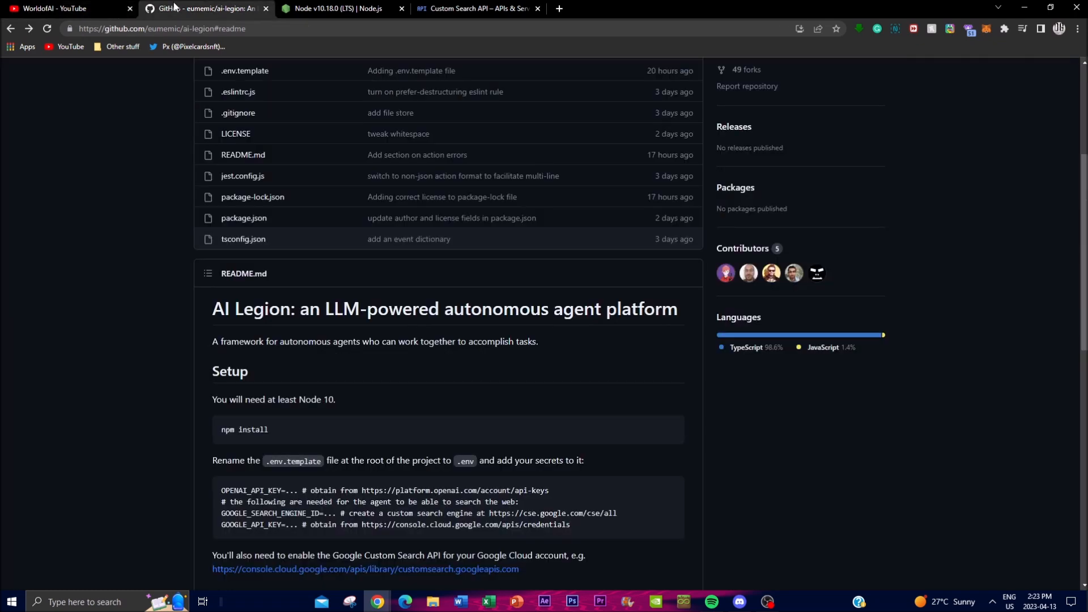
pyautogui.moveTo(237, 112)
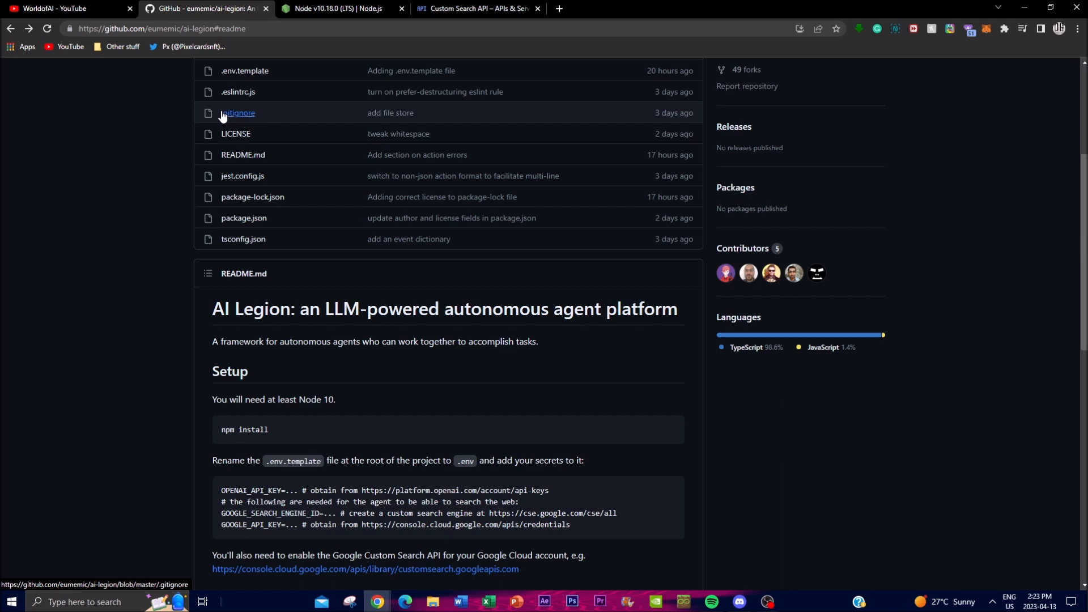
pyautogui.moveTo(237, 112)
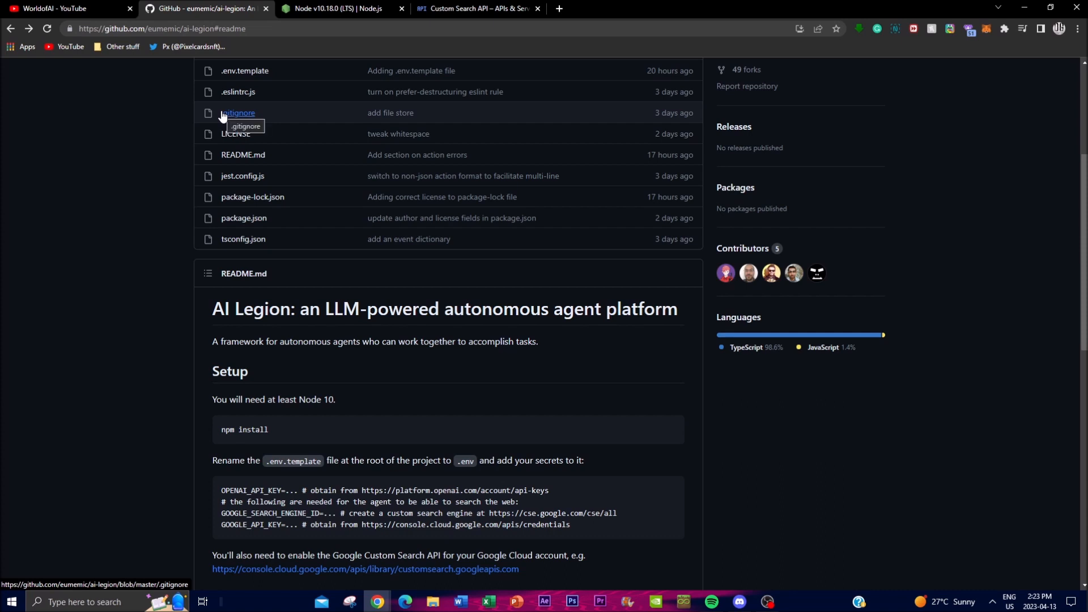
pyautogui.moveTo(251, 120)
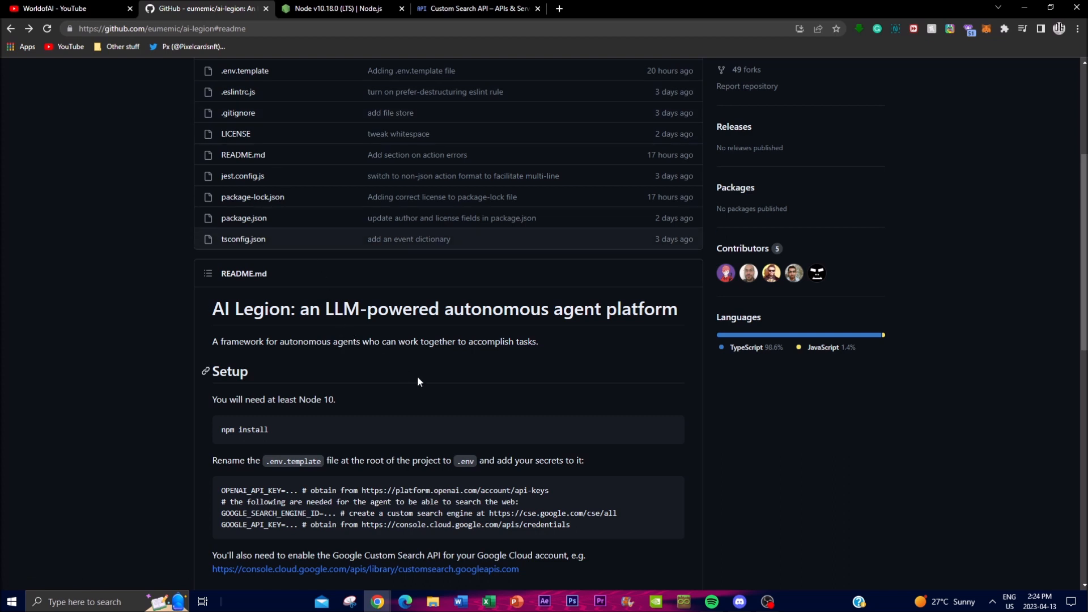
pyautogui.moveTo(376, 369)
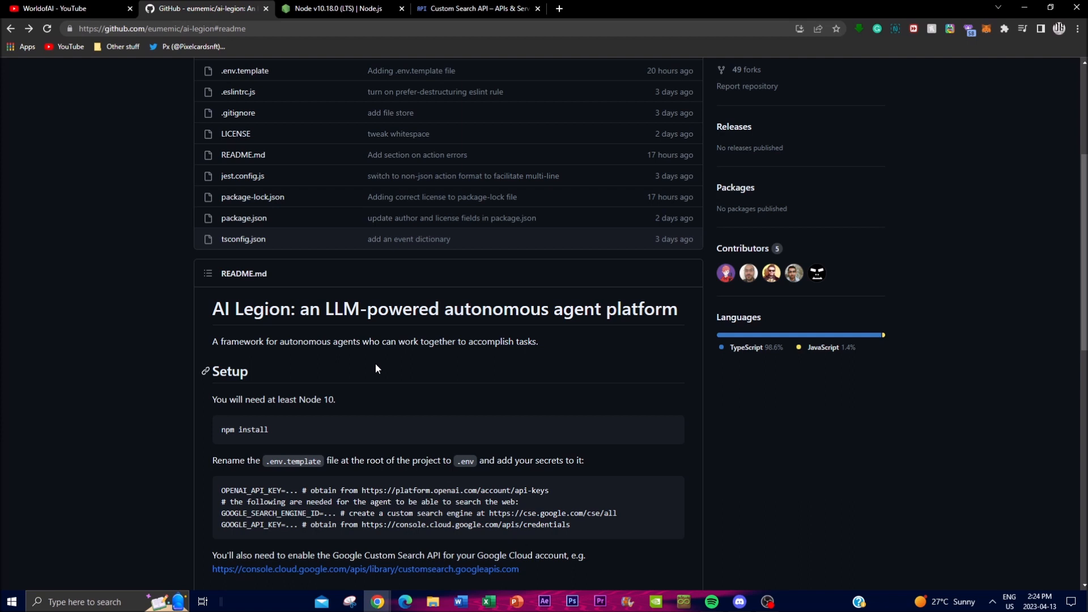
pyautogui.moveTo(145, 420)
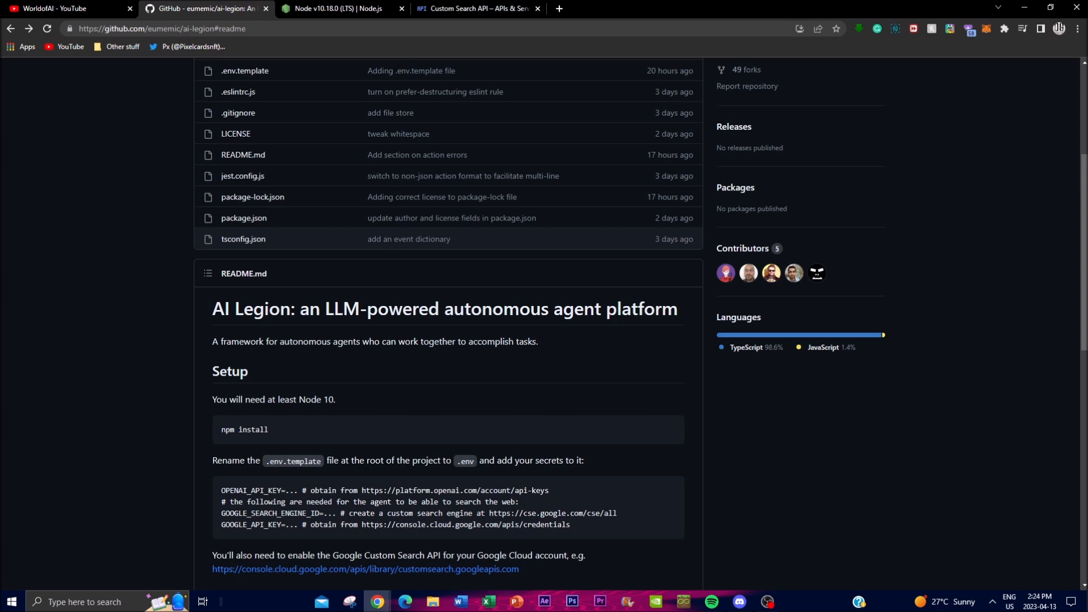
# Glance at the AI Legion README, then settle on the Node v10.18.0 (LTS) release page
pyautogui.click(340, 8)
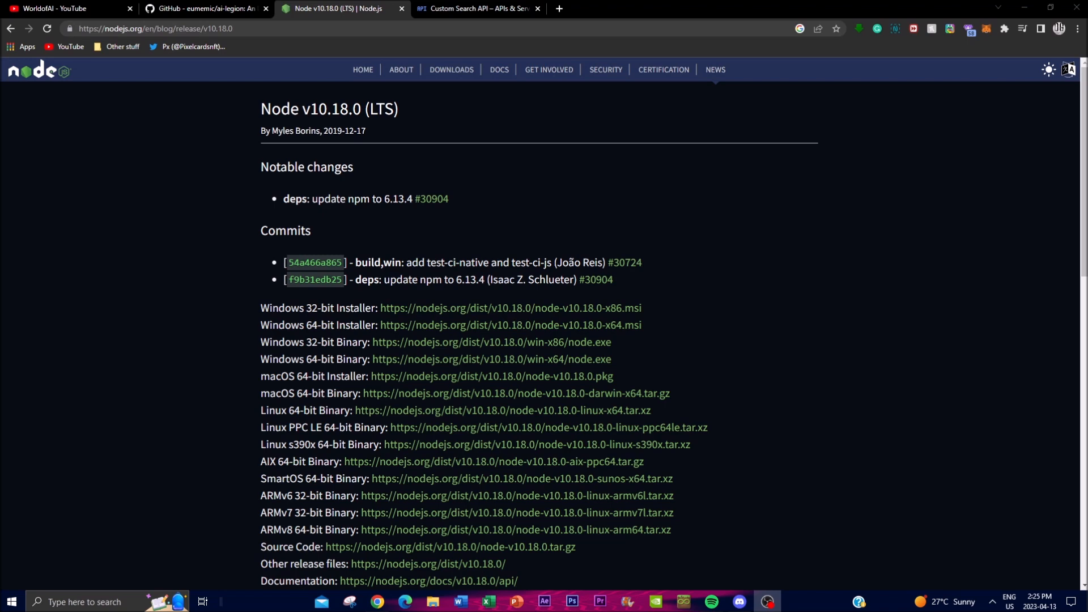
pyautogui.click(204, 9)
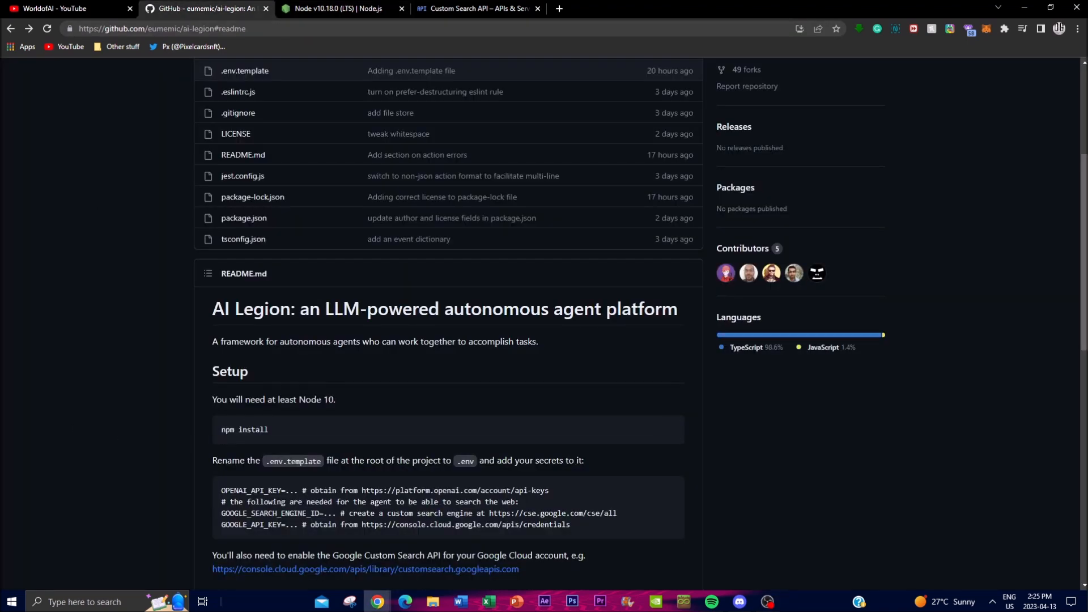
pyautogui.click(340, 8)
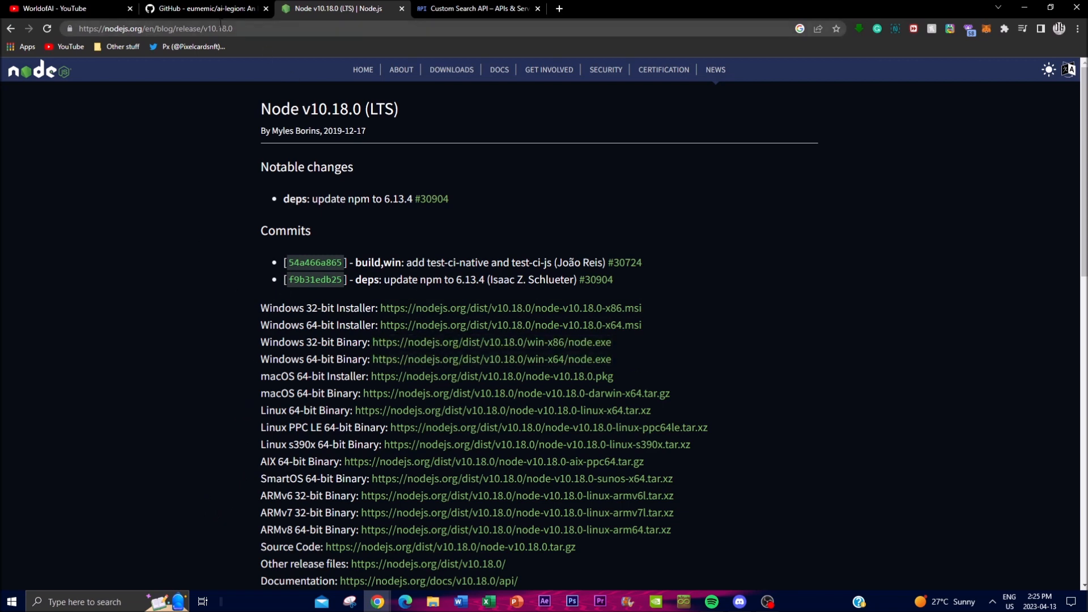
# Switch to the Google Cloud Console tab with the enabled Custom Search API details
pyautogui.click(476, 8)
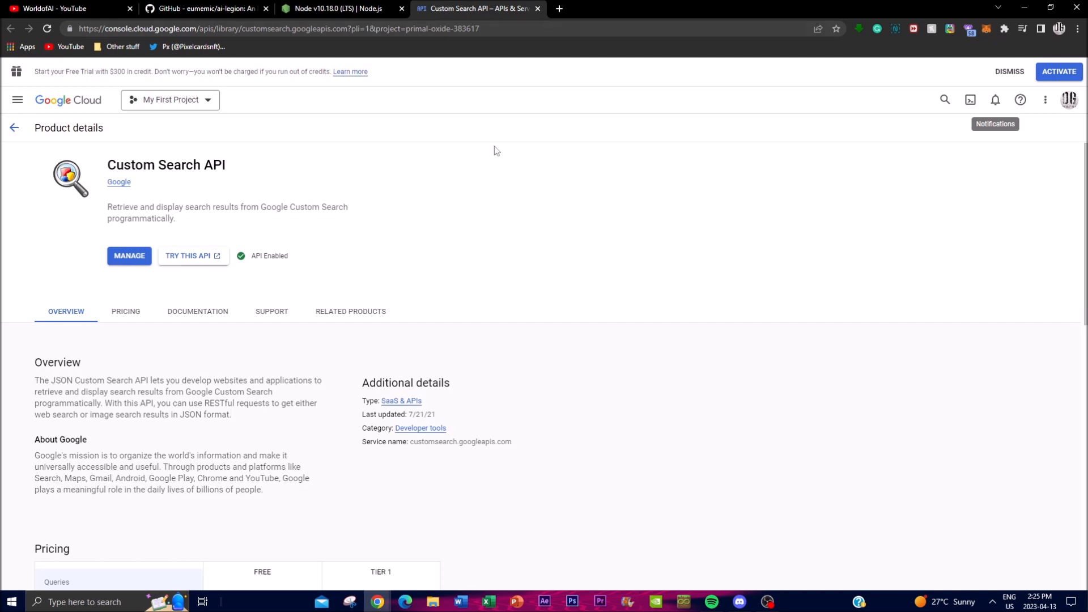
pyautogui.moveTo(89, 373)
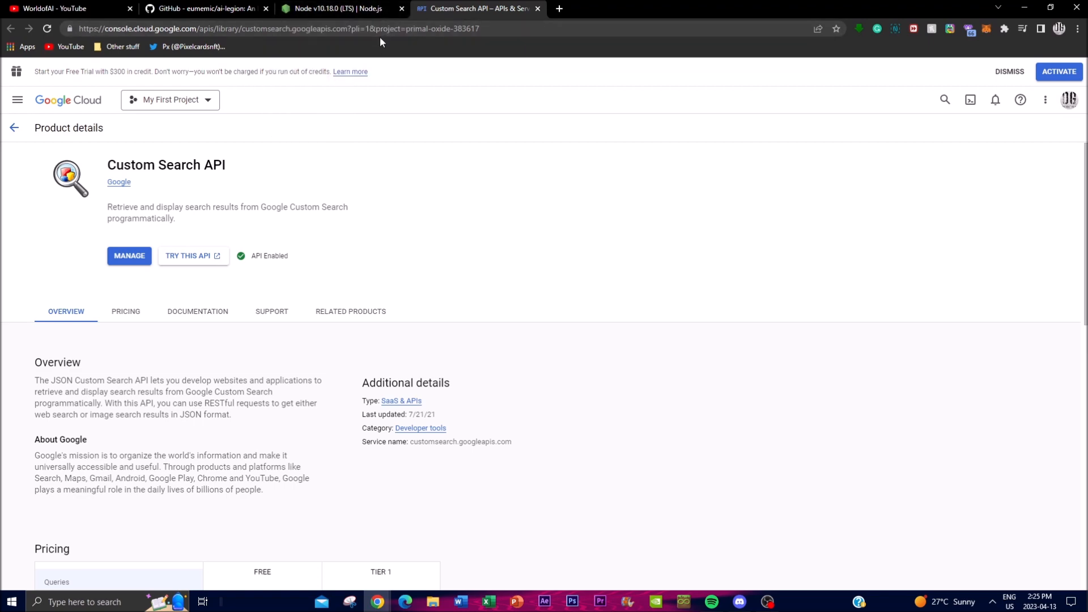
pyautogui.moveTo(221, 362)
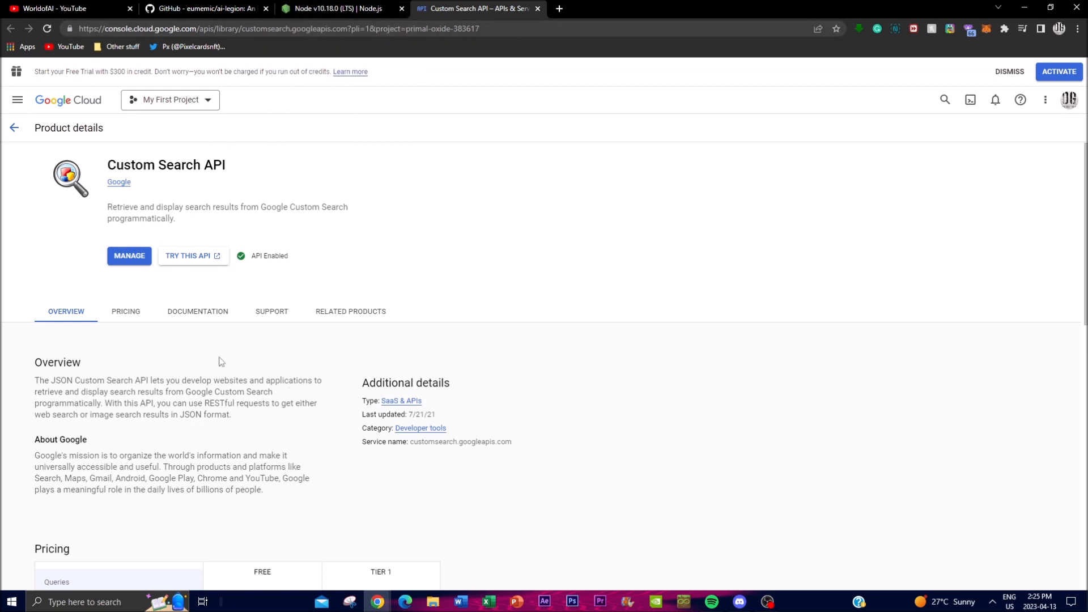
# Return to the AI Legion README and read down through Setup, Running and Action errors
pyautogui.click(201, 9)
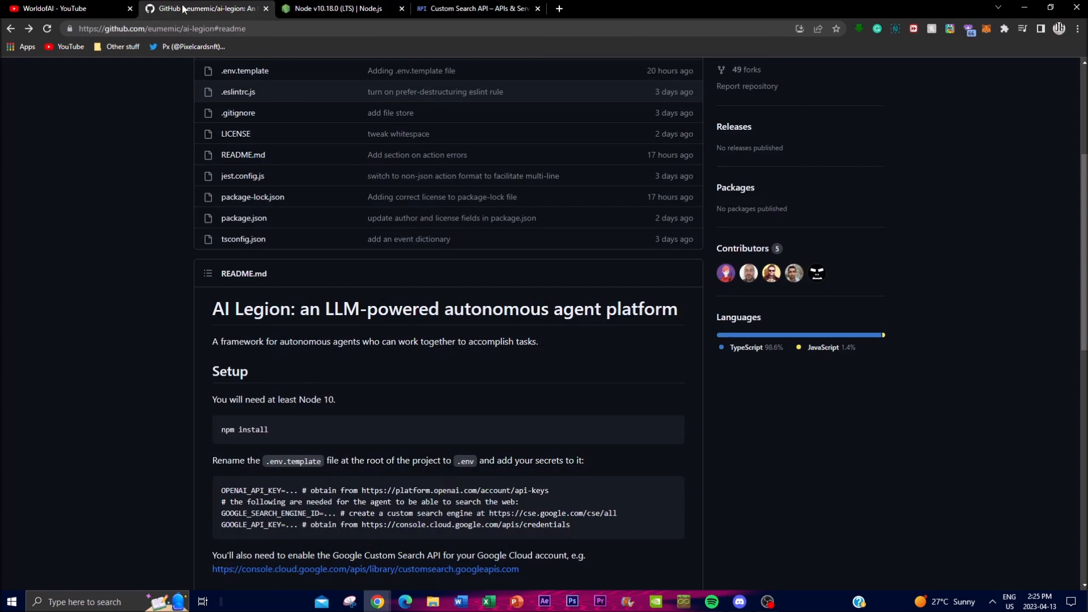
pyautogui.scroll(-3)
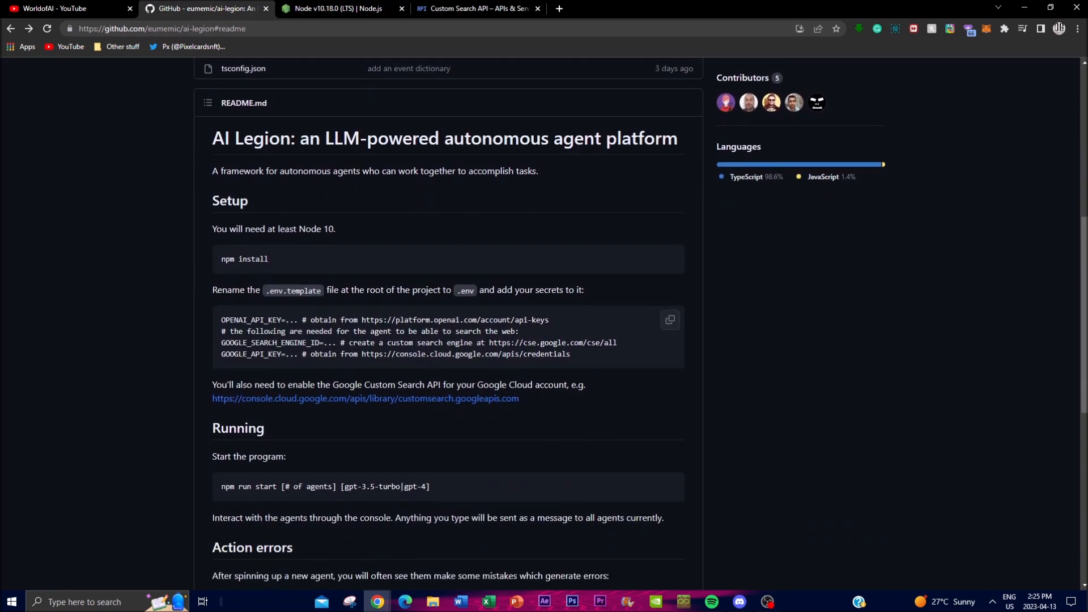
pyautogui.moveTo(504, 364)
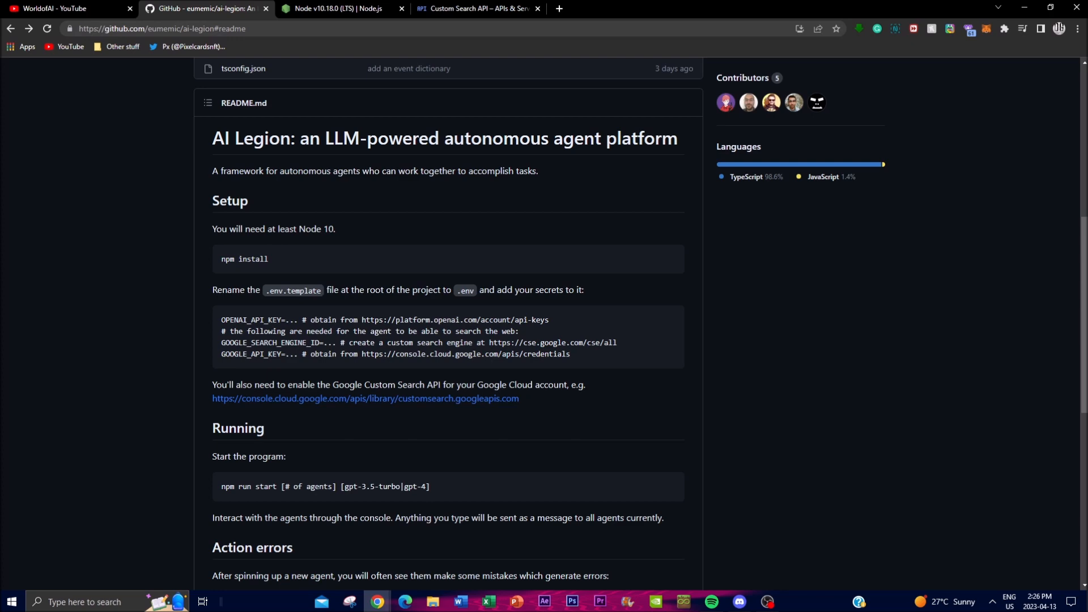
pyautogui.moveTo(798, 253)
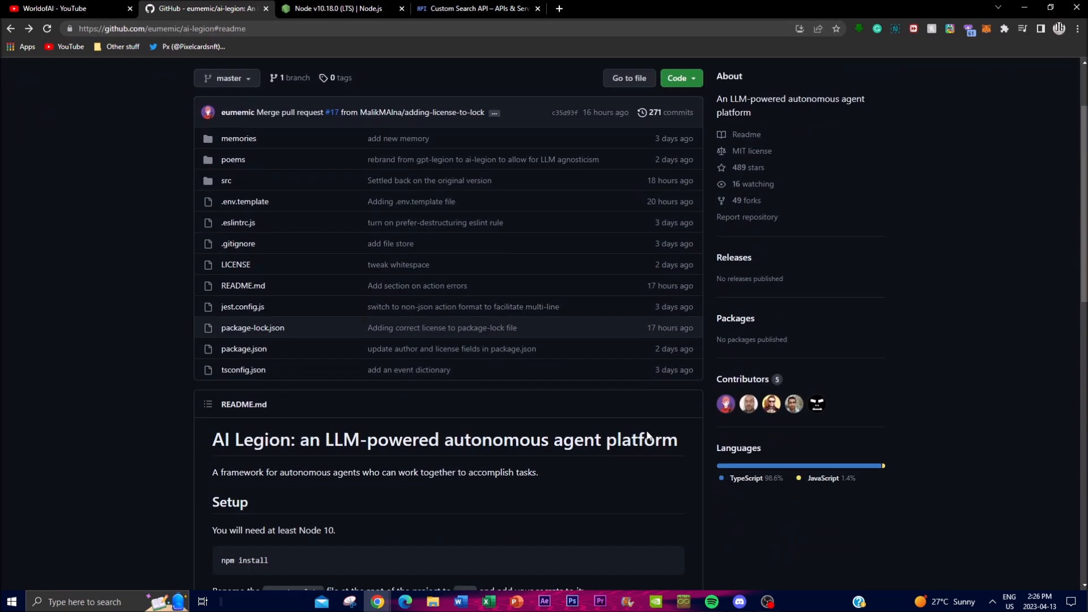
pyautogui.scroll(-3)
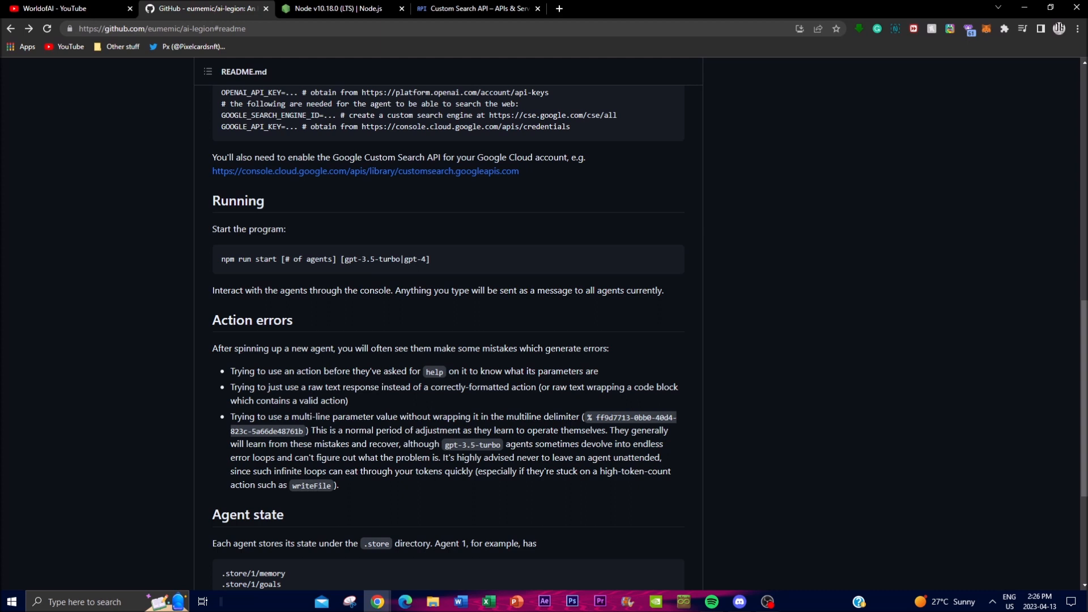
pyautogui.moveTo(115, 519)
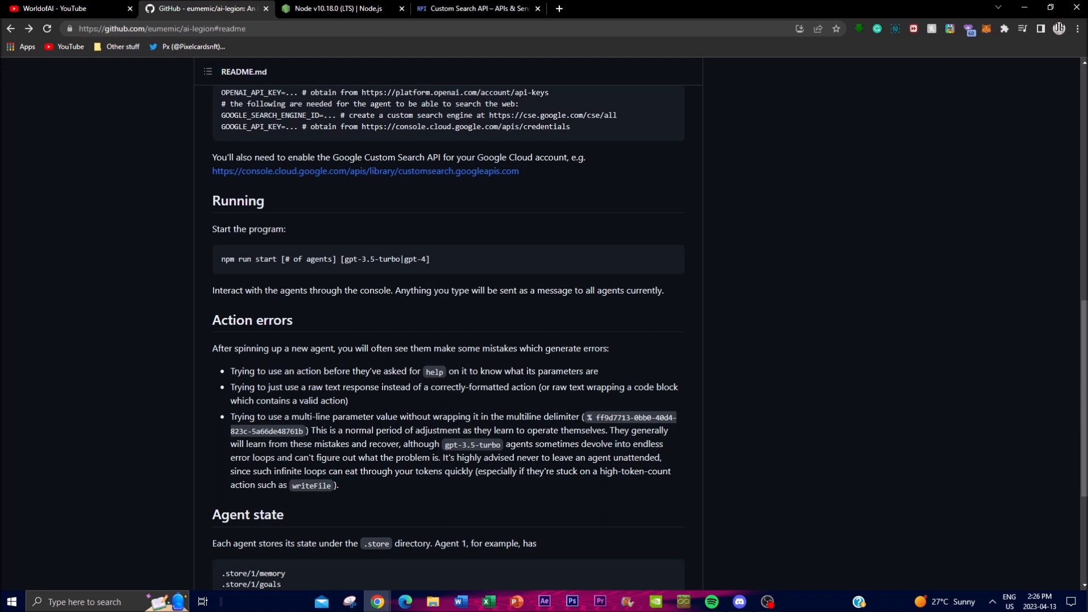
pyautogui.moveTo(318, 496)
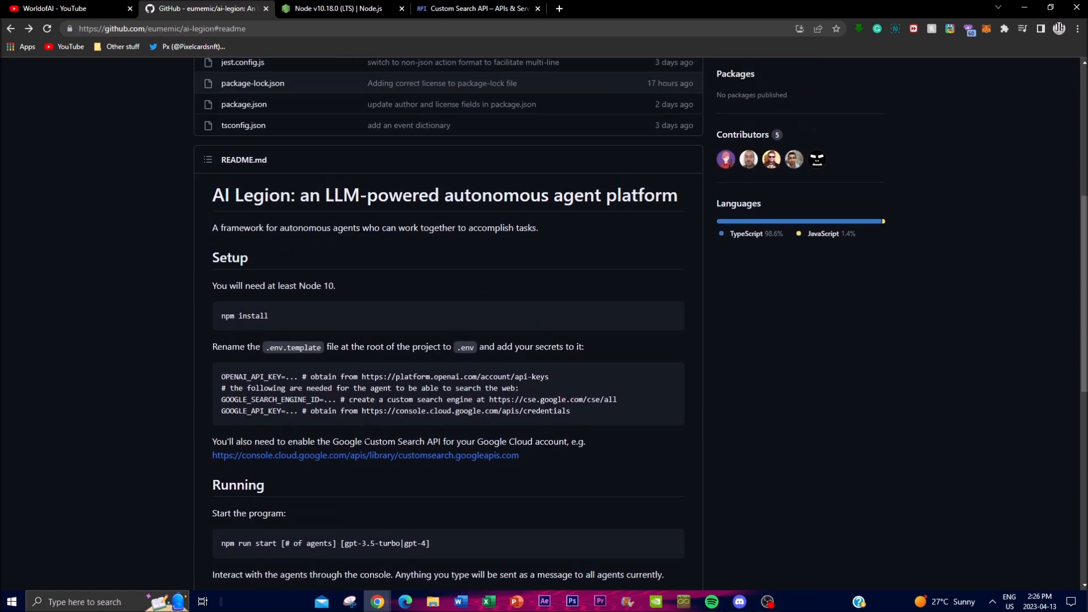
pyautogui.moveTo(264, 398)
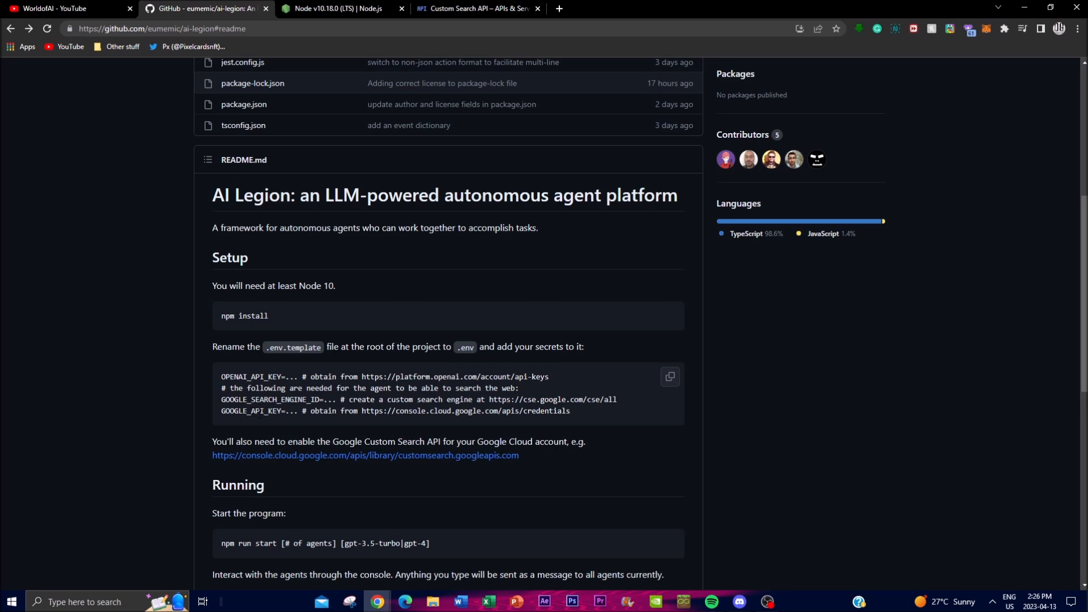
pyautogui.click(477, 9)
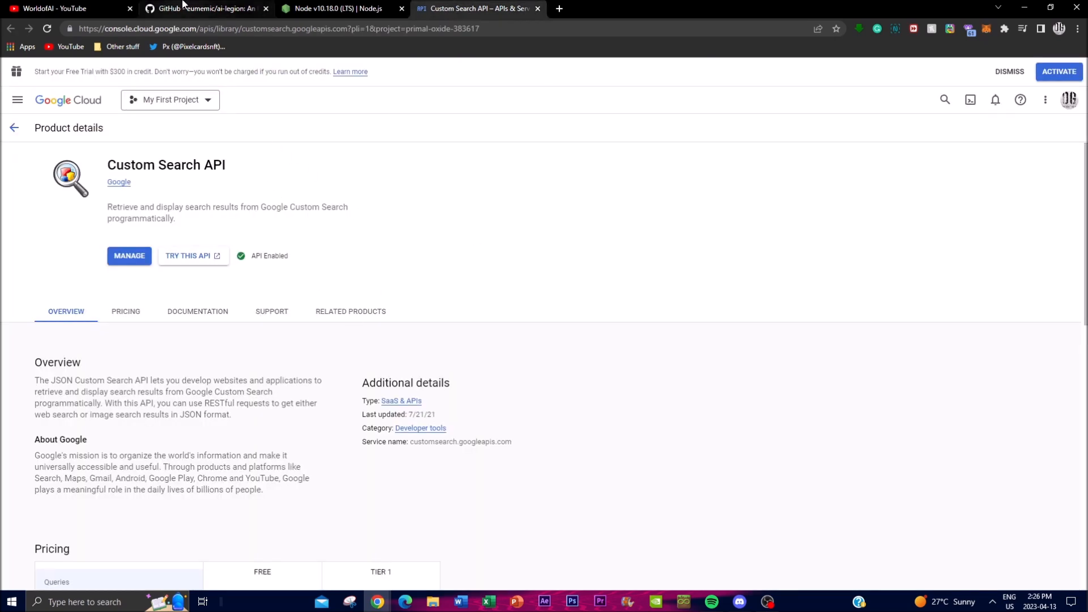
pyautogui.click(201, 9)
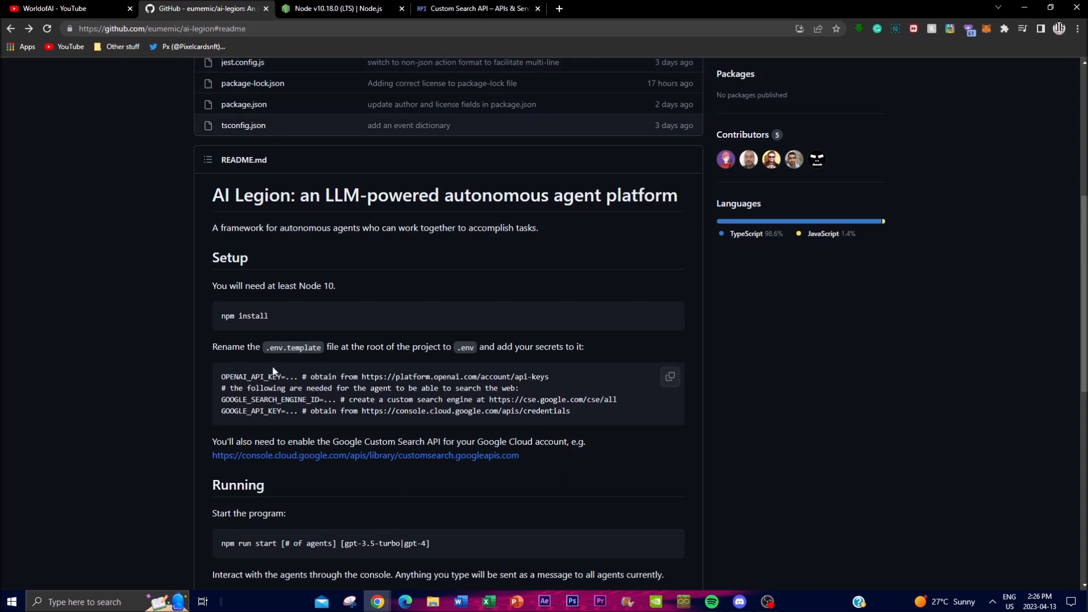
pyautogui.moveTo(270, 462)
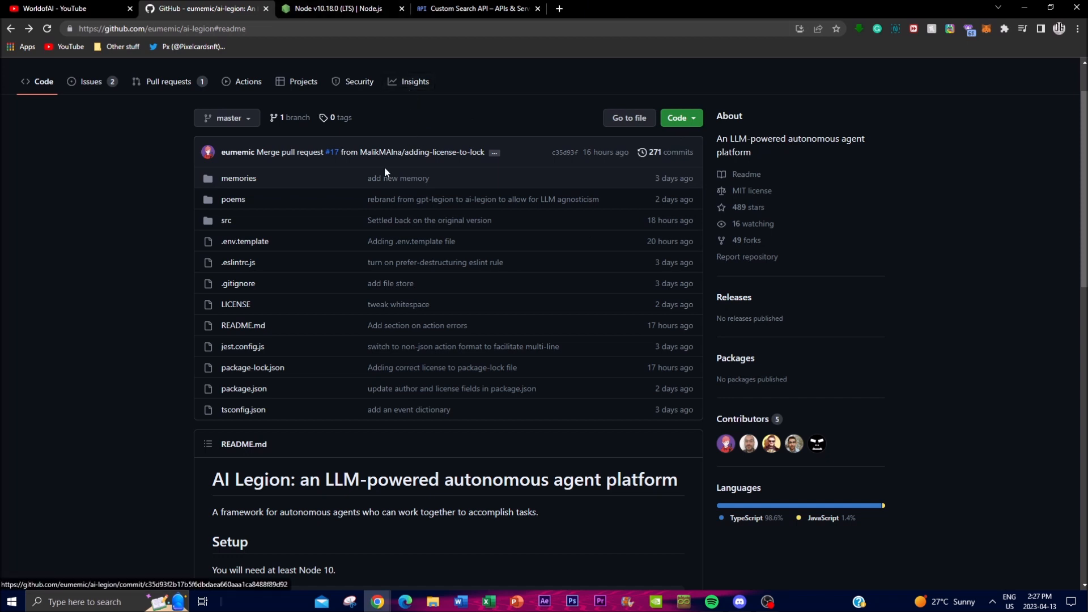
pyautogui.moveTo(244, 241)
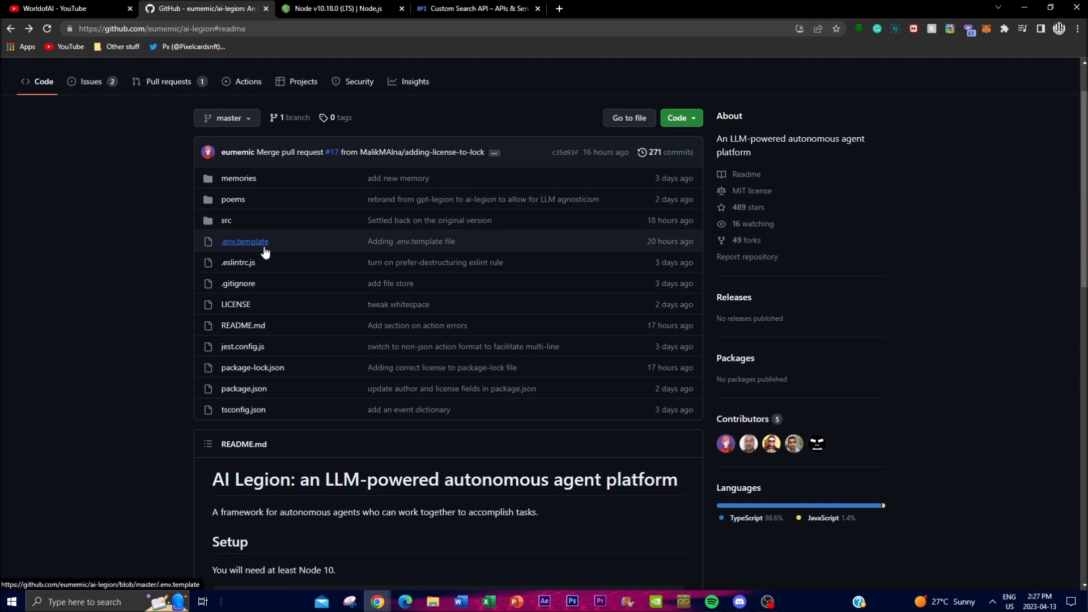
pyautogui.moveTo(239, 262)
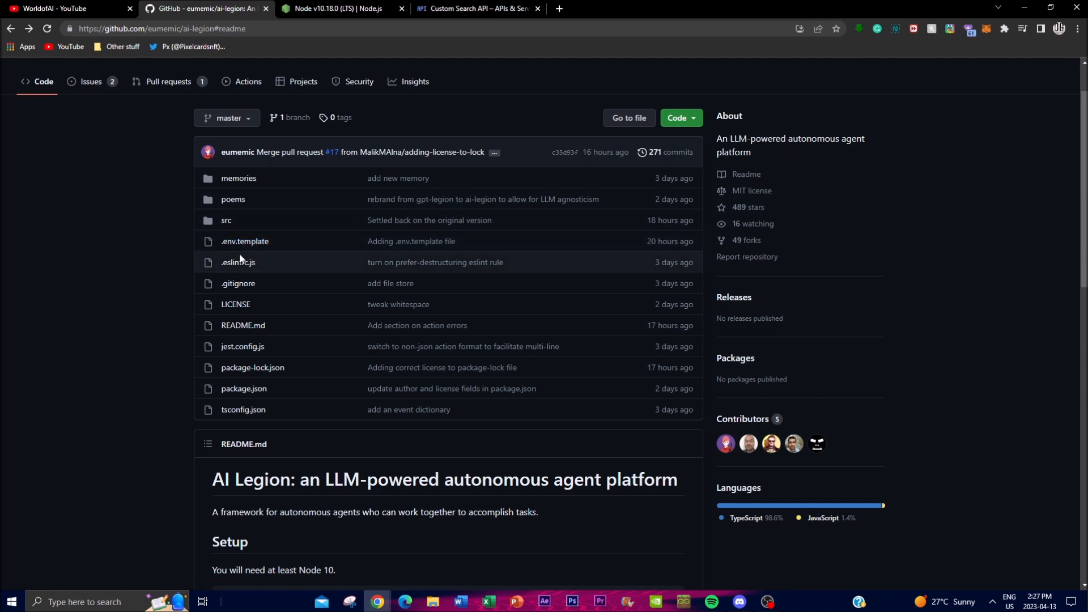
pyautogui.scroll(-3)
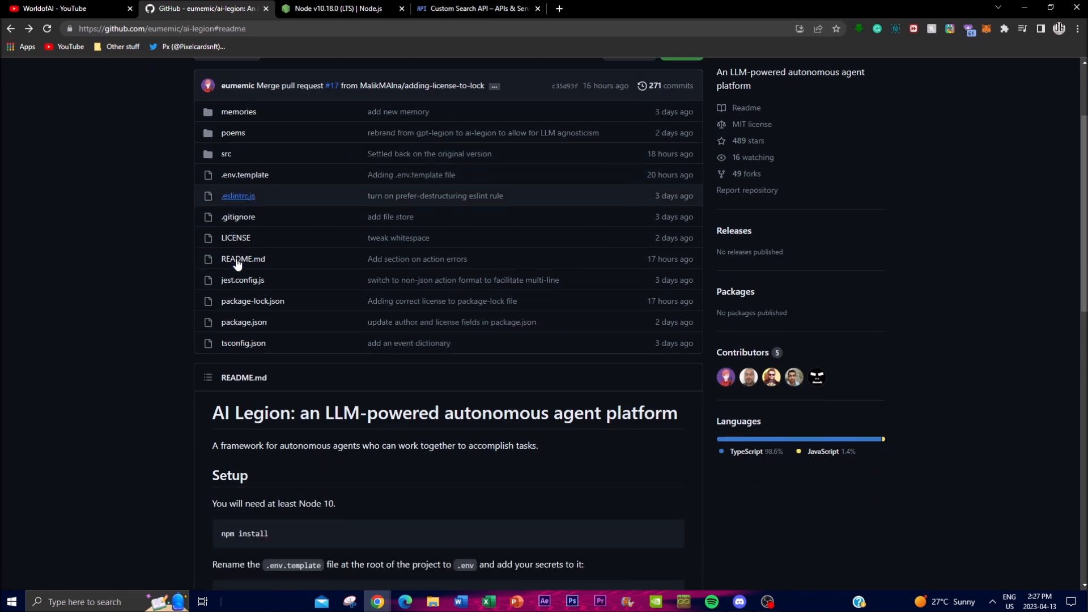
pyautogui.scroll(-3)
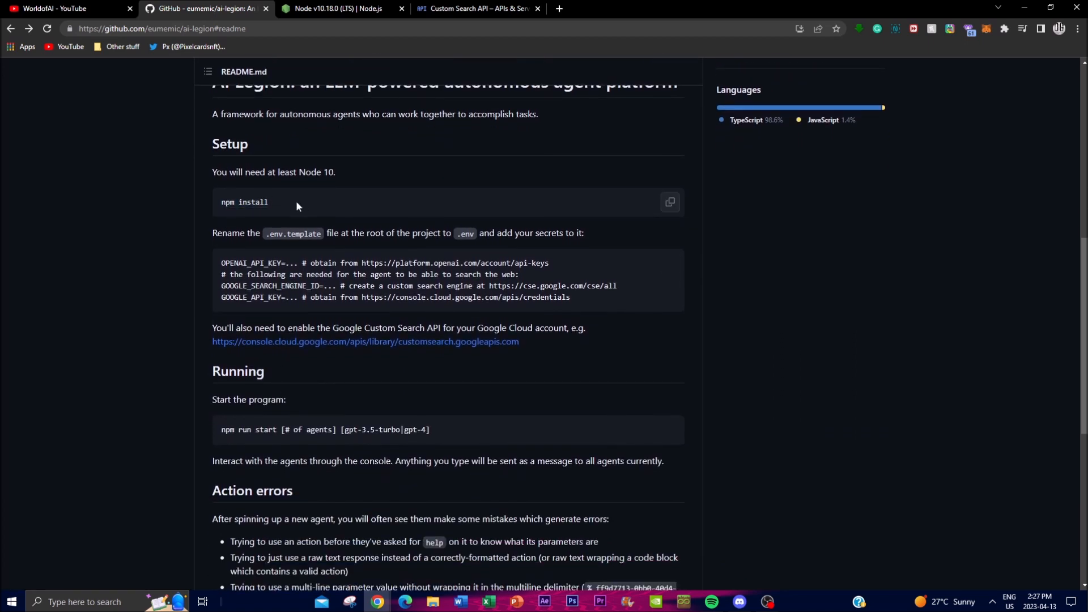
pyautogui.moveTo(219, 230)
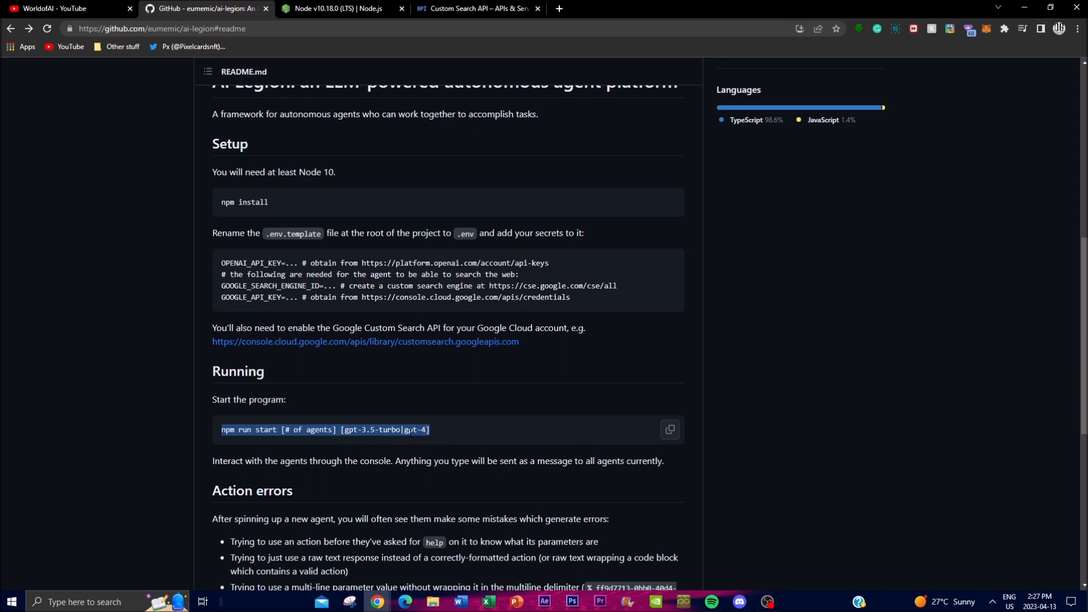
# Select the npm run start command line, then the 3.5-turbo model name within it
pyautogui.click(361, 439)
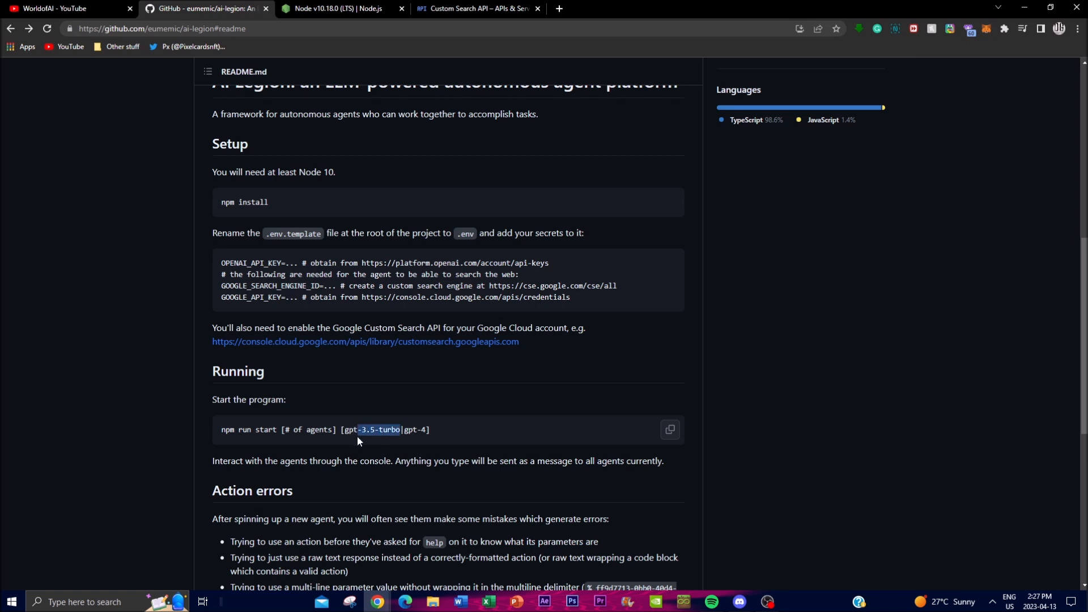
pyautogui.doubleClick(350, 429)
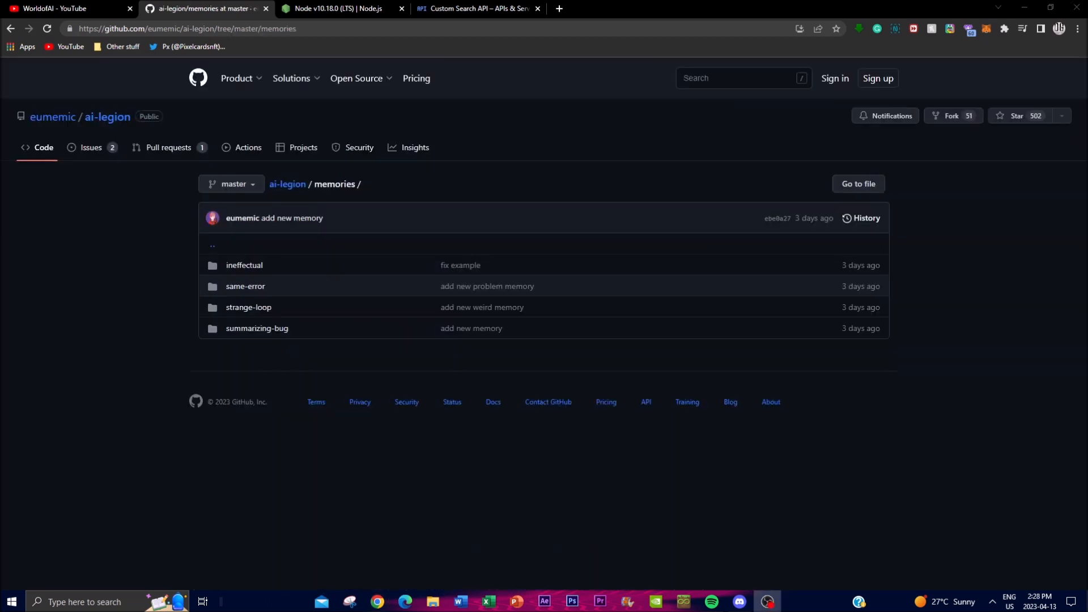
pyautogui.moveTo(359, 299)
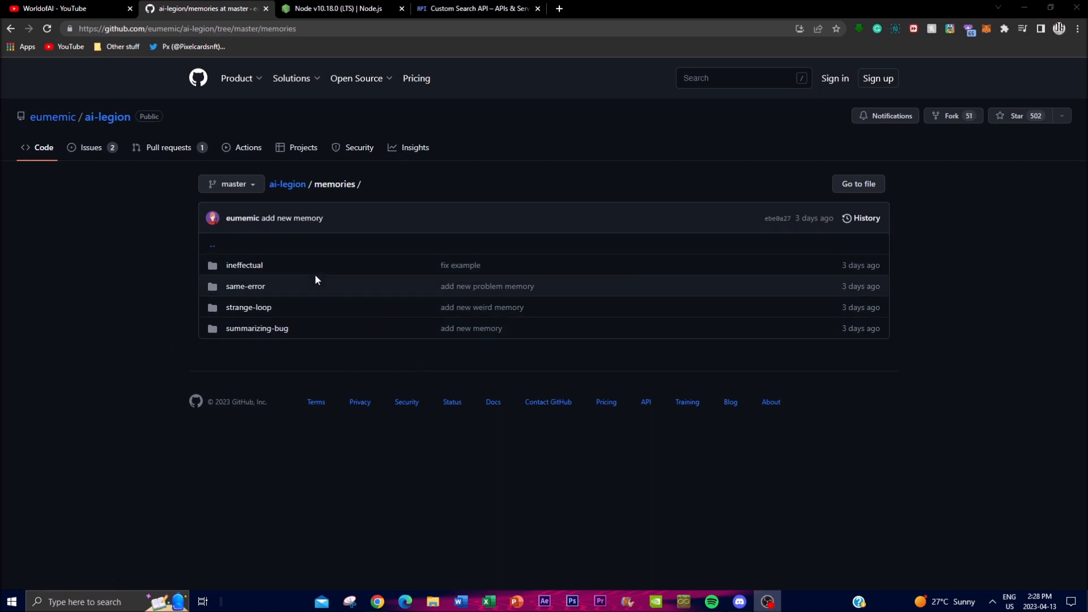
pyautogui.moveTo(311, 282)
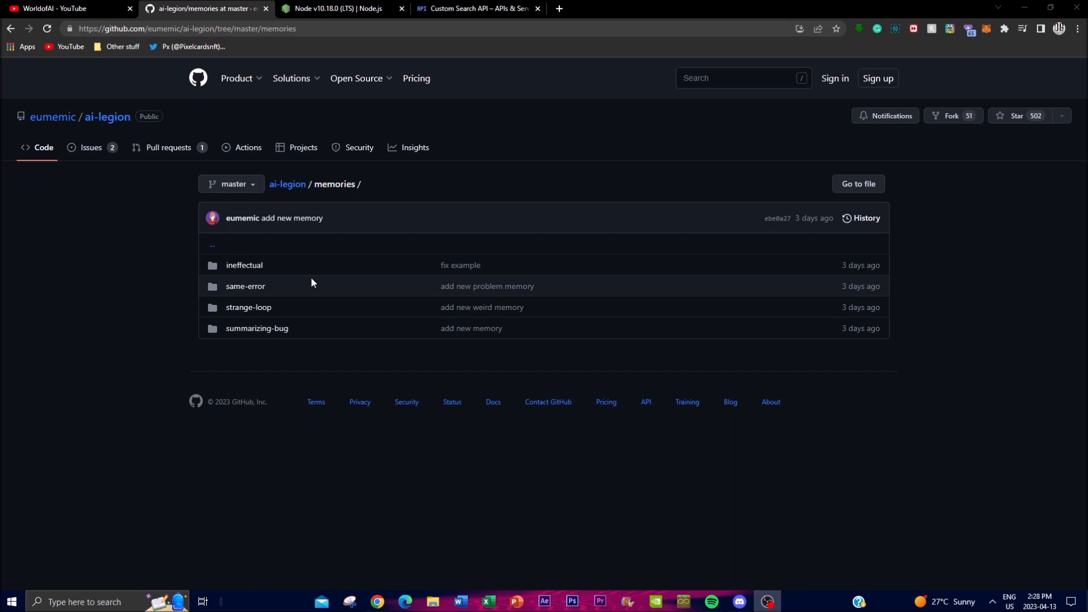
pyautogui.moveTo(336, 284)
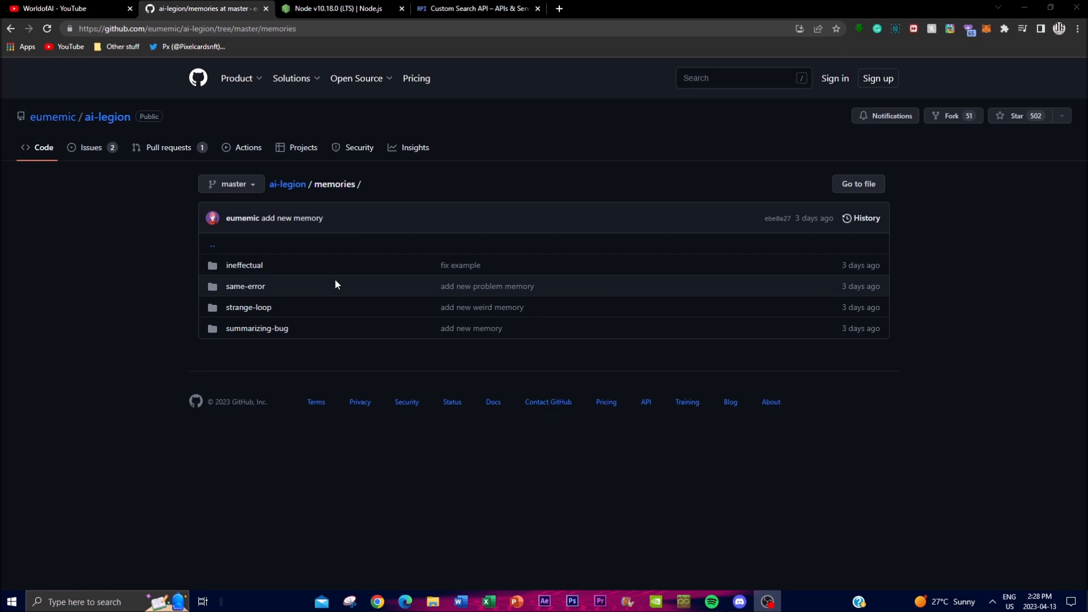
pyautogui.moveTo(573, 292)
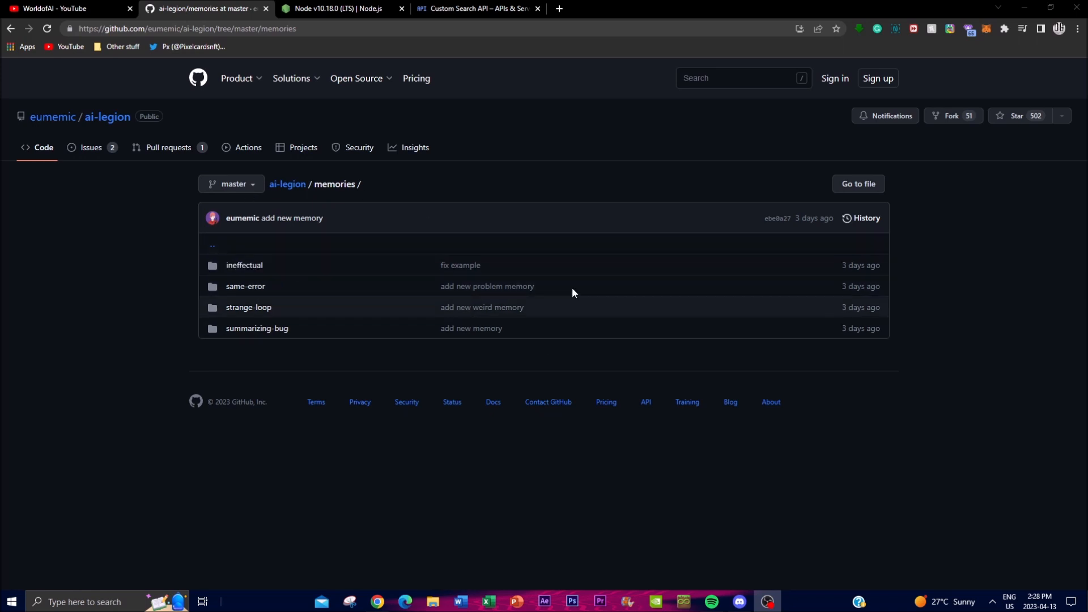
pyautogui.moveTo(279, 309)
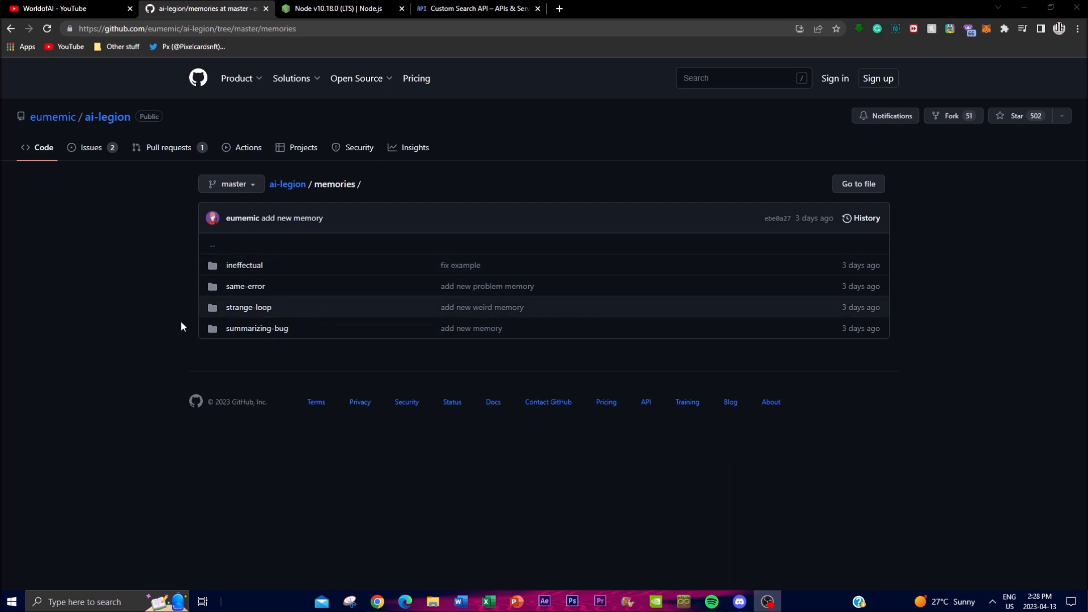
pyautogui.moveTo(174, 270)
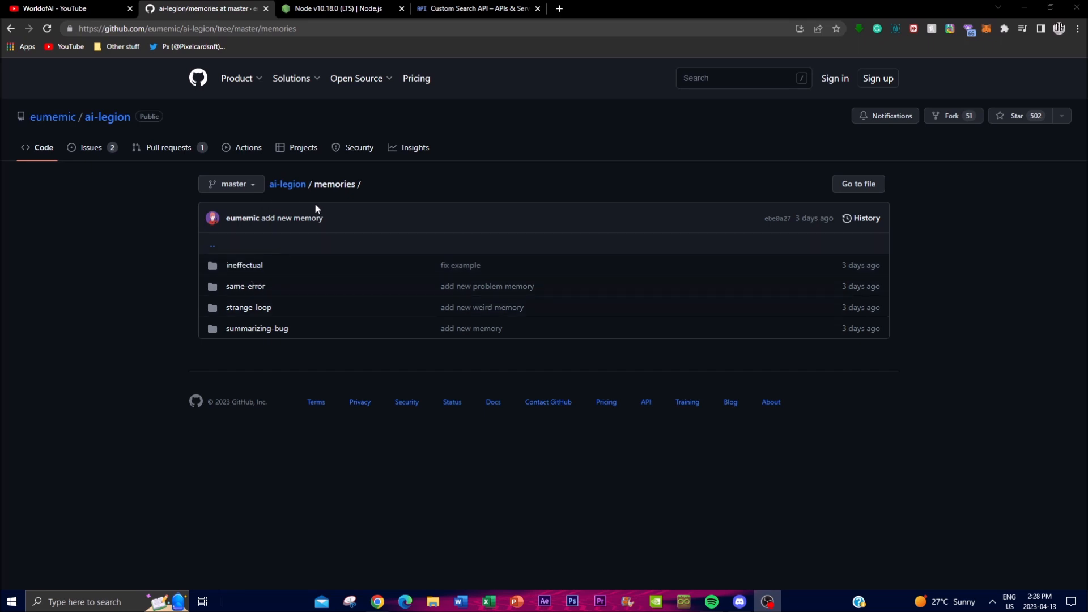
pyautogui.moveTo(361, 289)
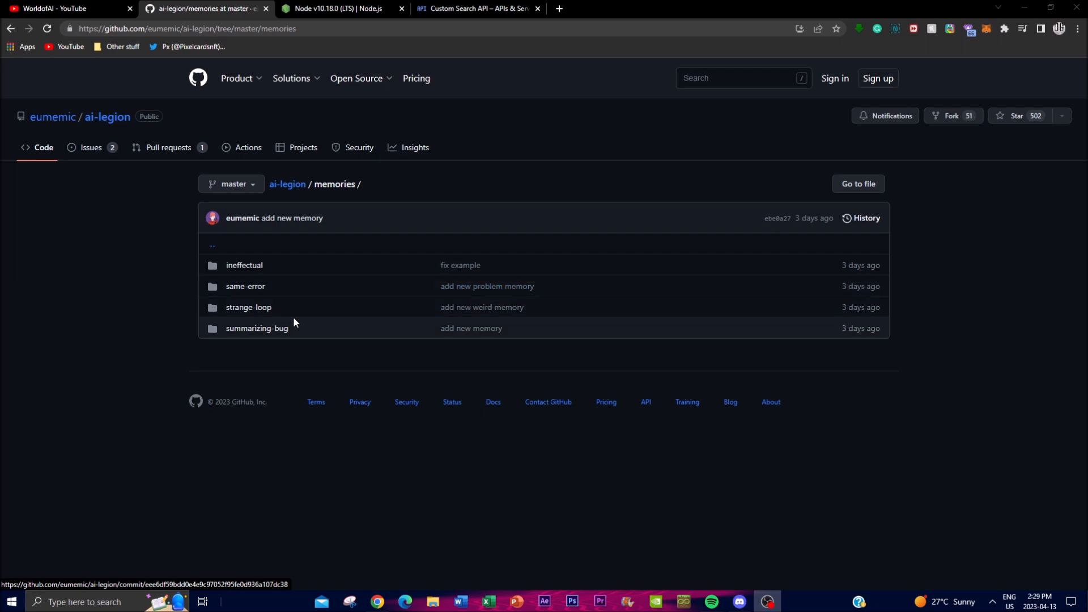
pyautogui.moveTo(158, 300)
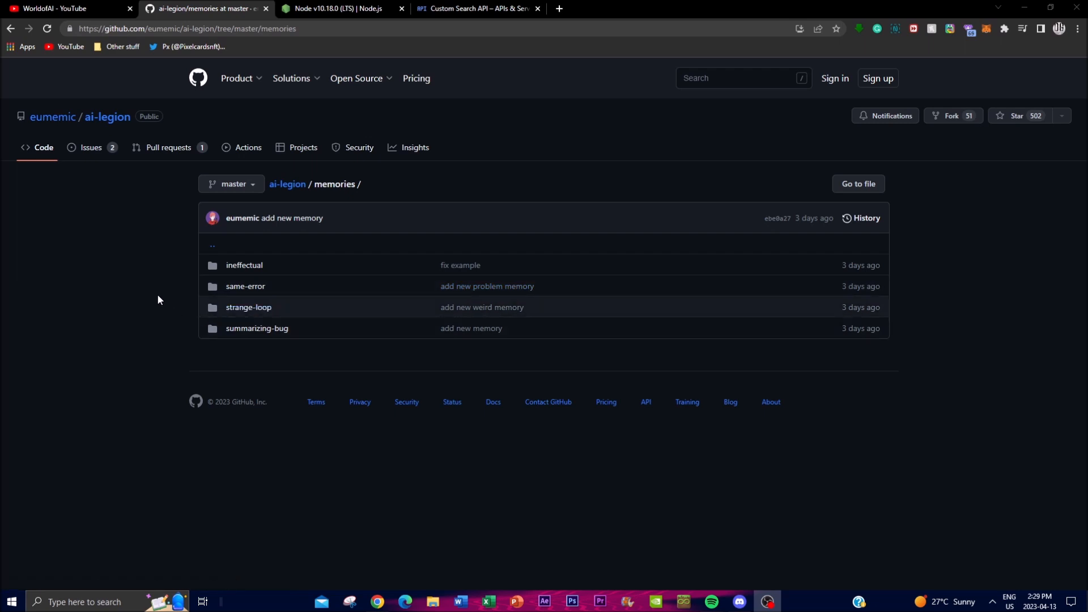
pyautogui.moveTo(161, 298)
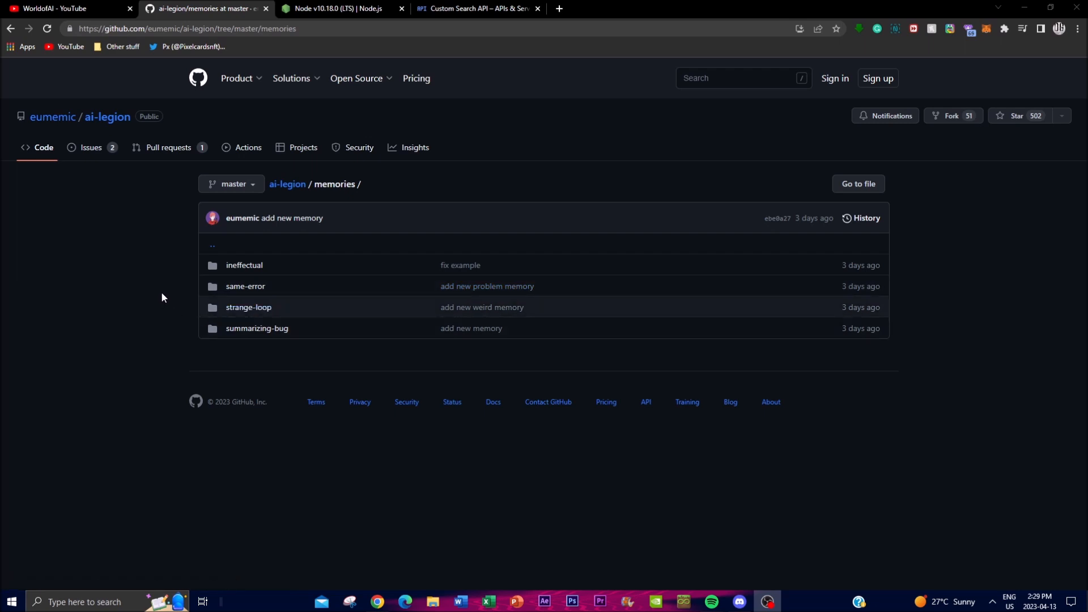
pyautogui.moveTo(251, 351)
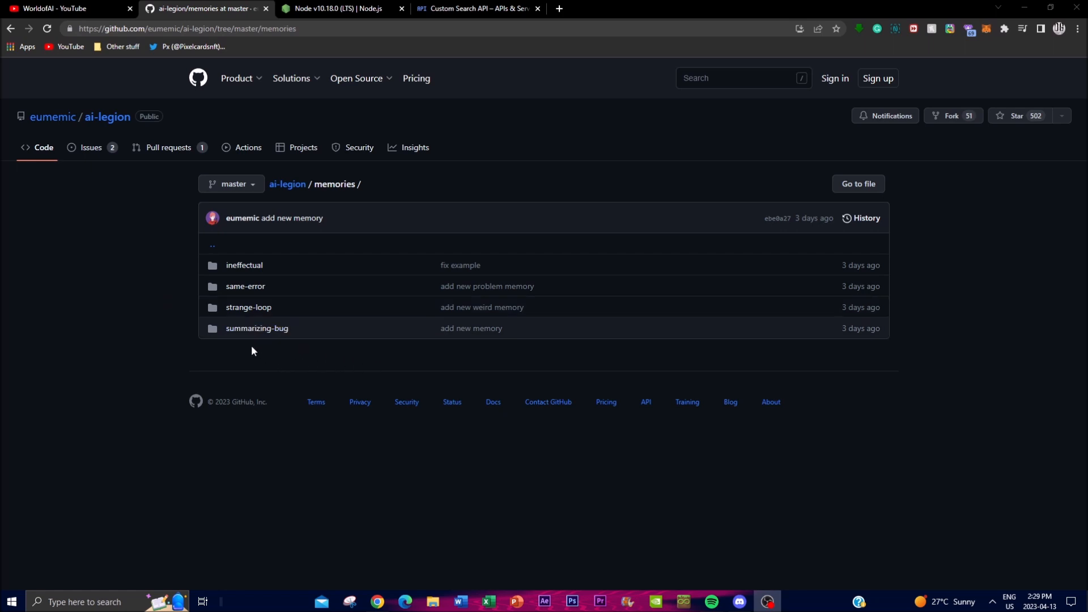
pyautogui.moveTo(115, 185)
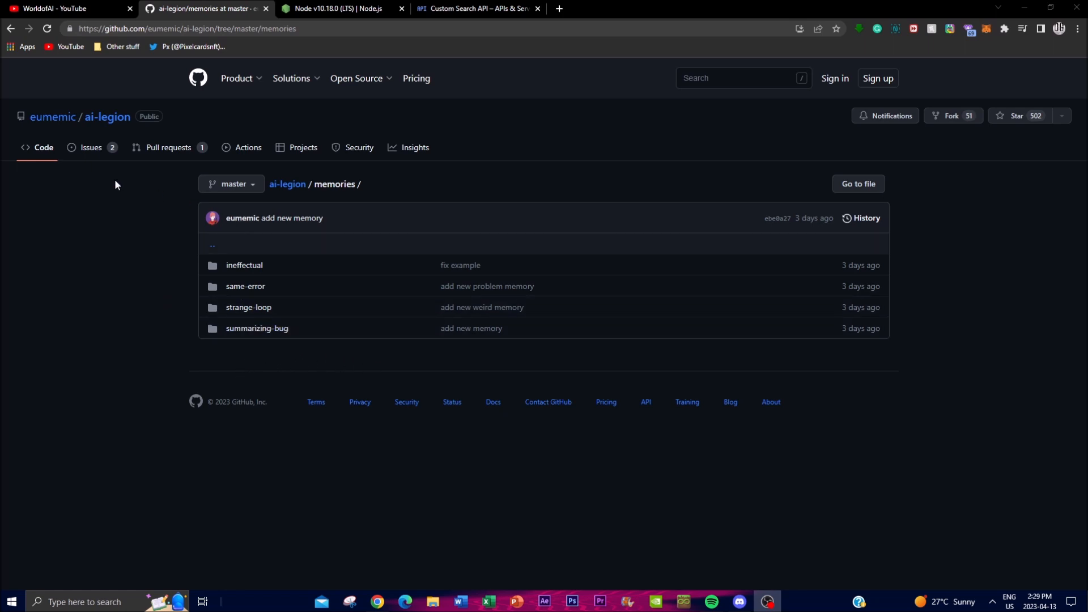
pyautogui.moveTo(116, 229)
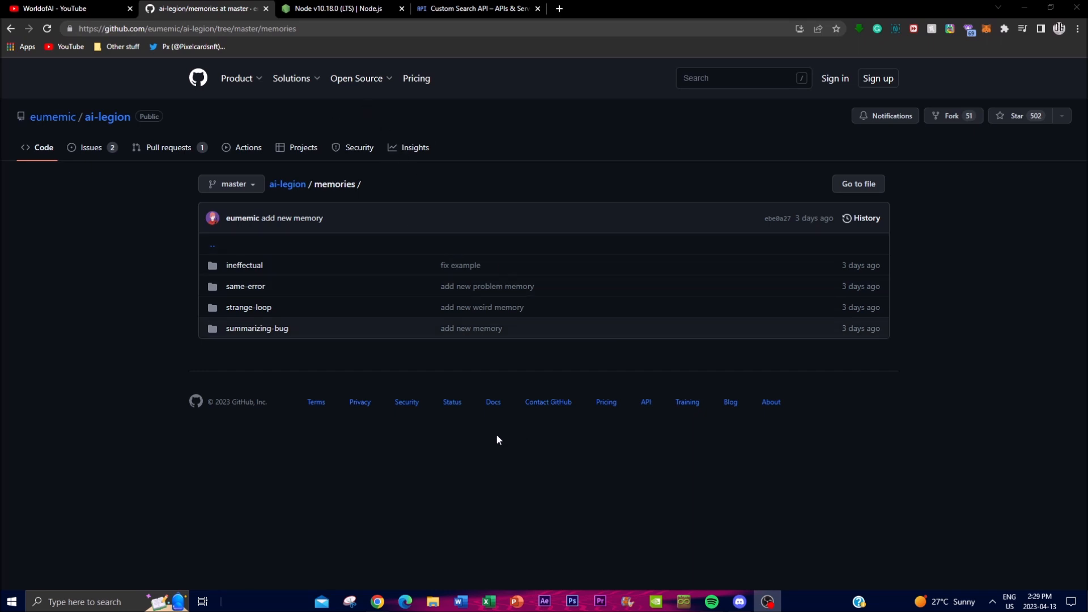
pyautogui.moveTo(246, 384)
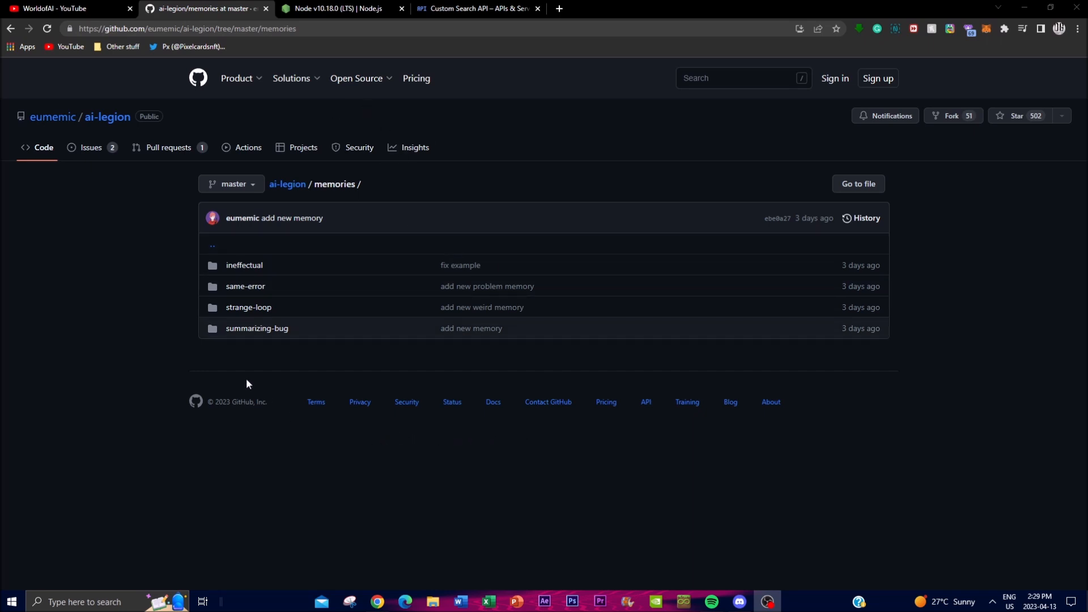
pyautogui.moveTo(52, 115)
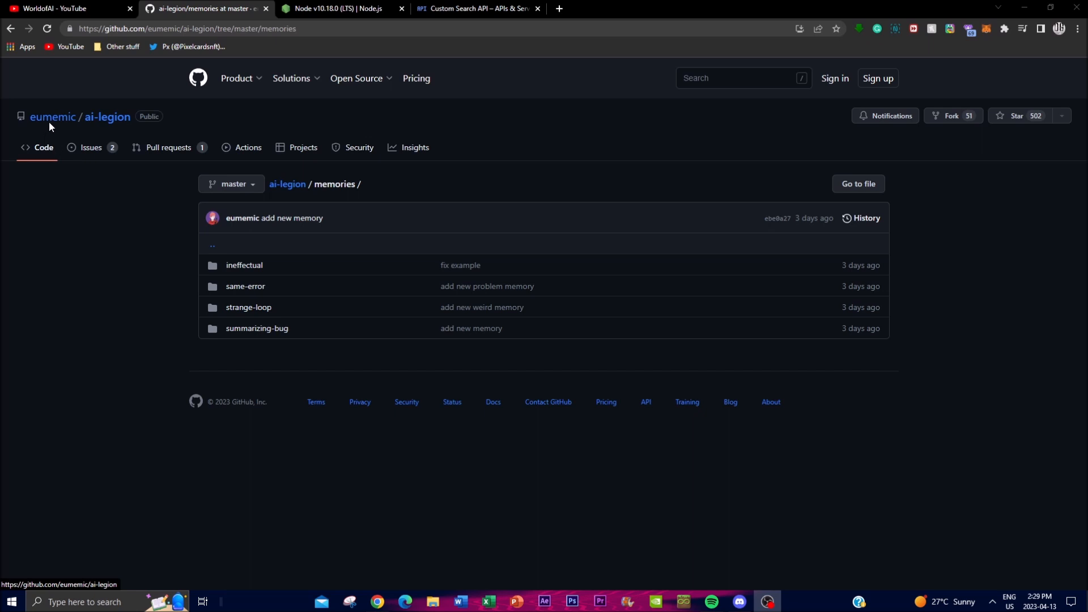
pyautogui.moveTo(151, 271)
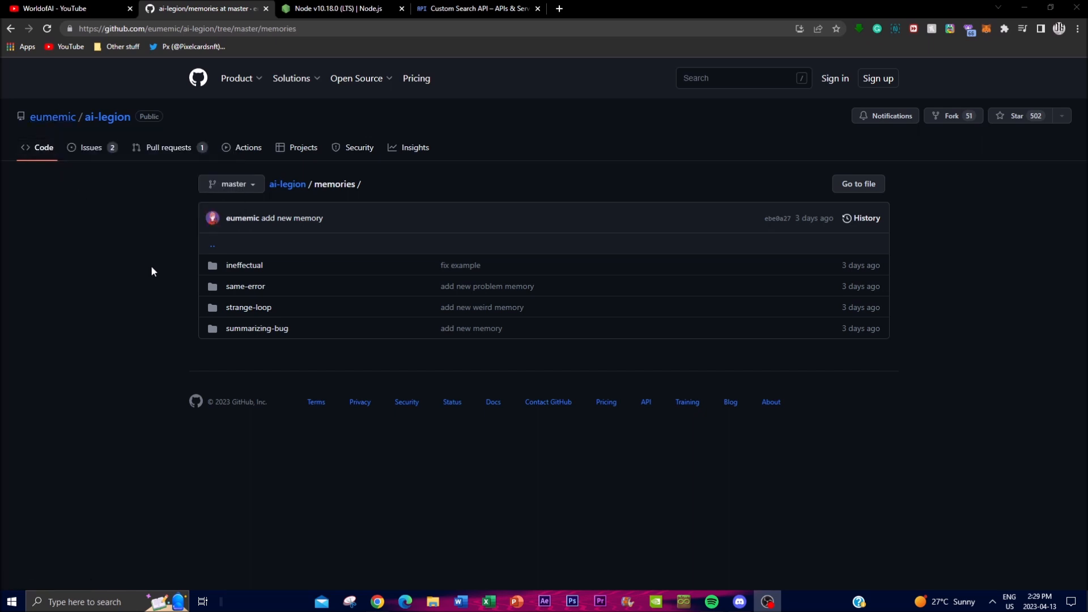
pyautogui.moveTo(176, 305)
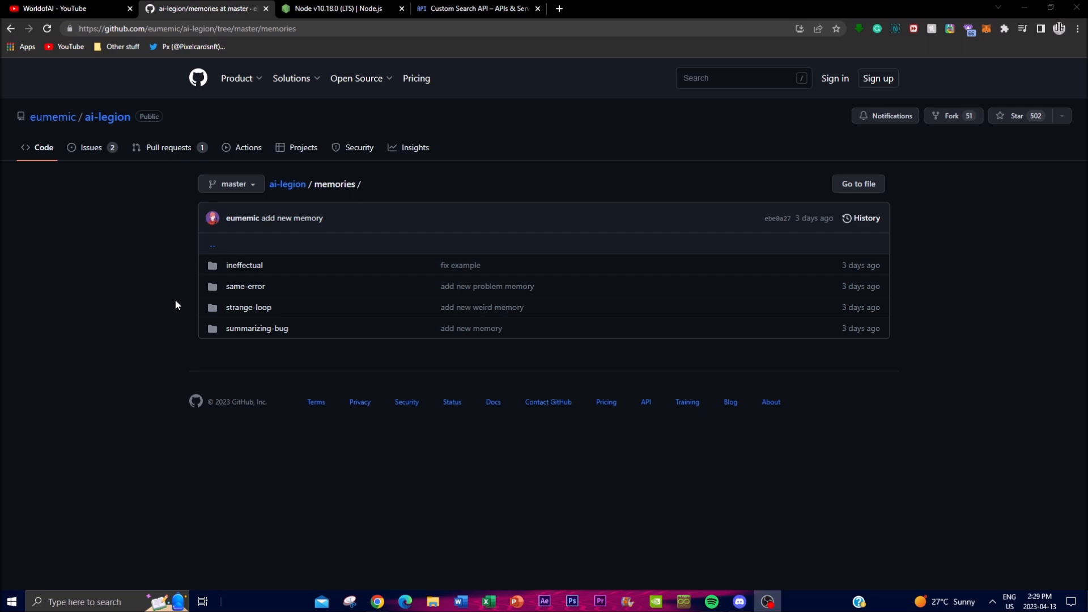
pyautogui.moveTo(128, 378)
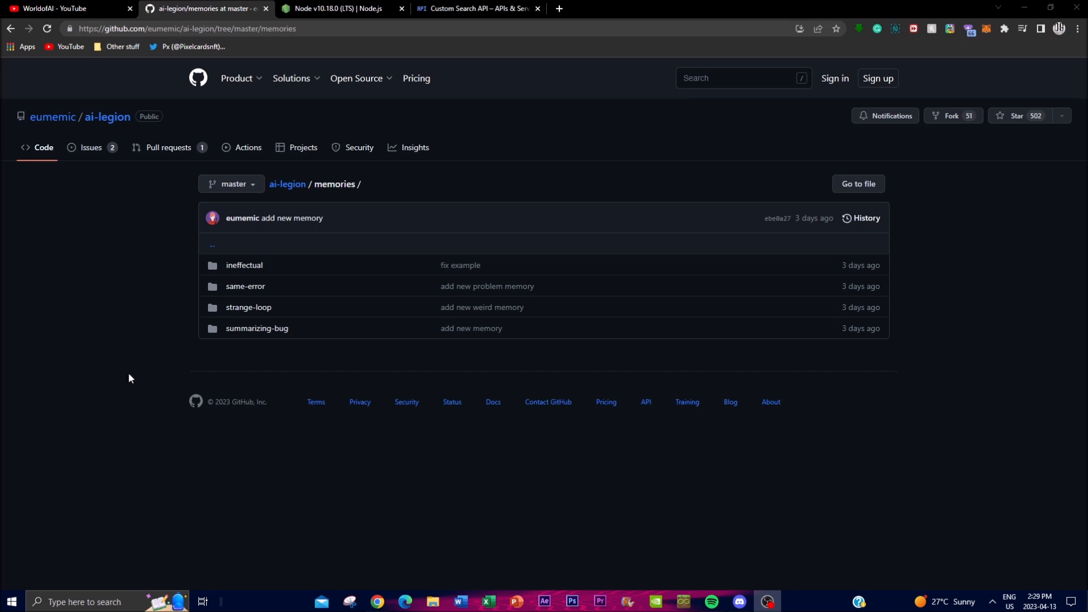
pyautogui.moveTo(134, 371)
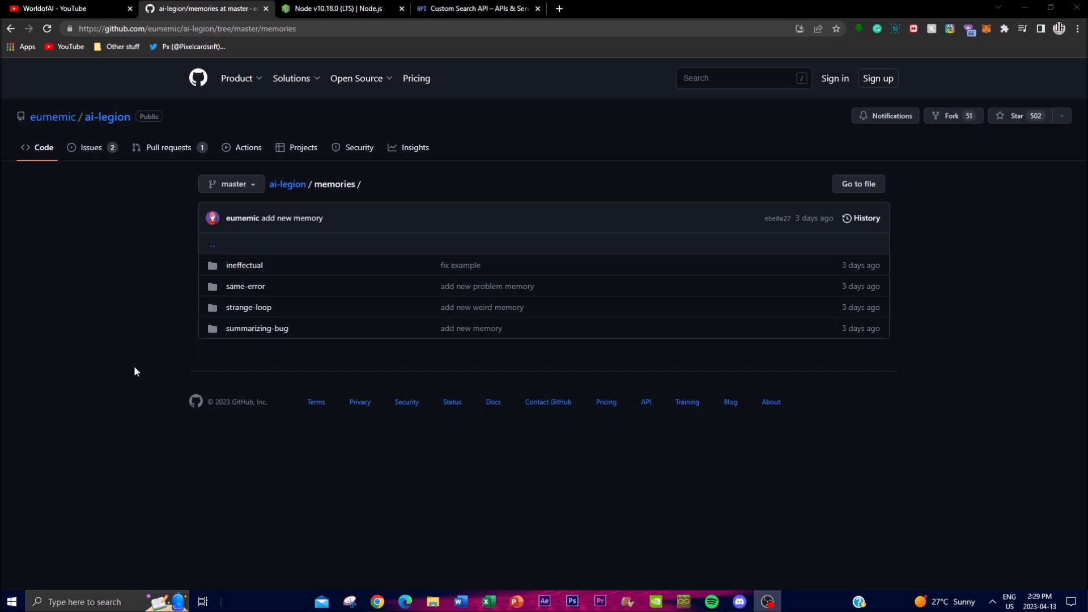
pyautogui.moveTo(211, 313)
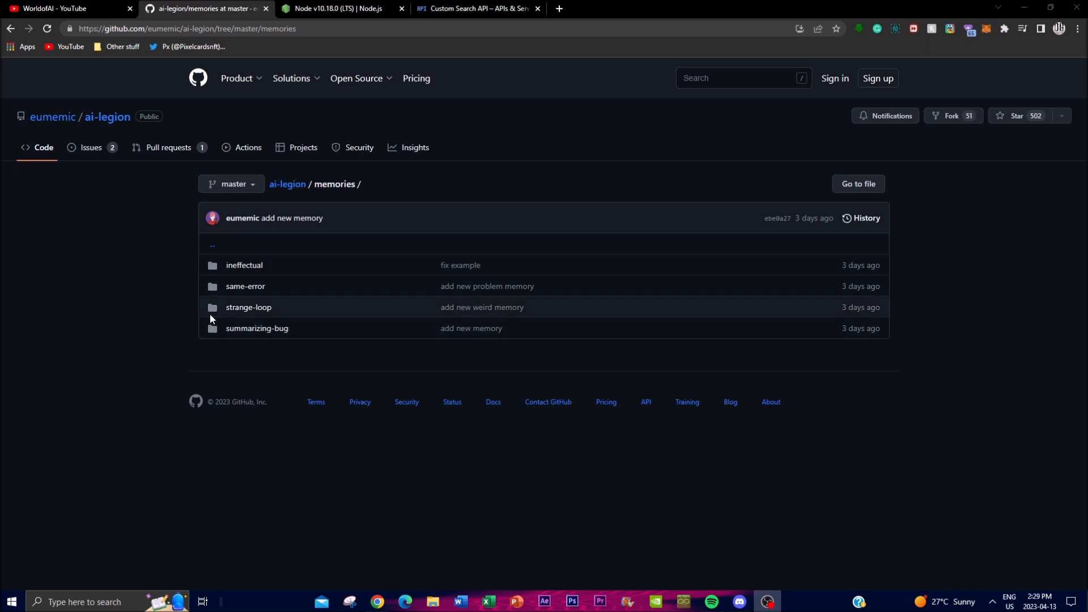
pyautogui.moveTo(100, 352)
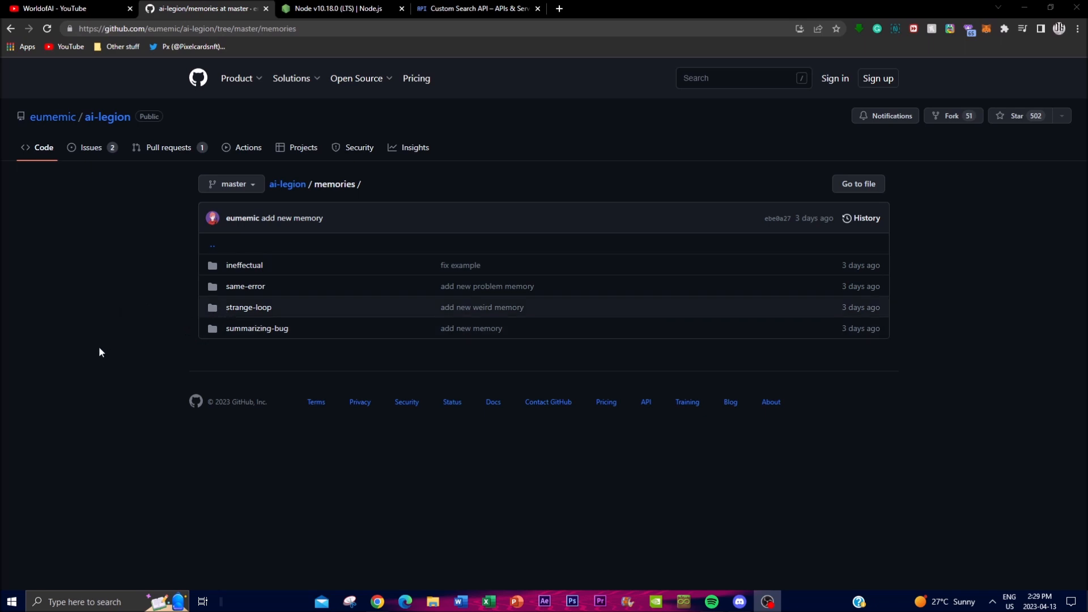
pyautogui.moveTo(93, 346)
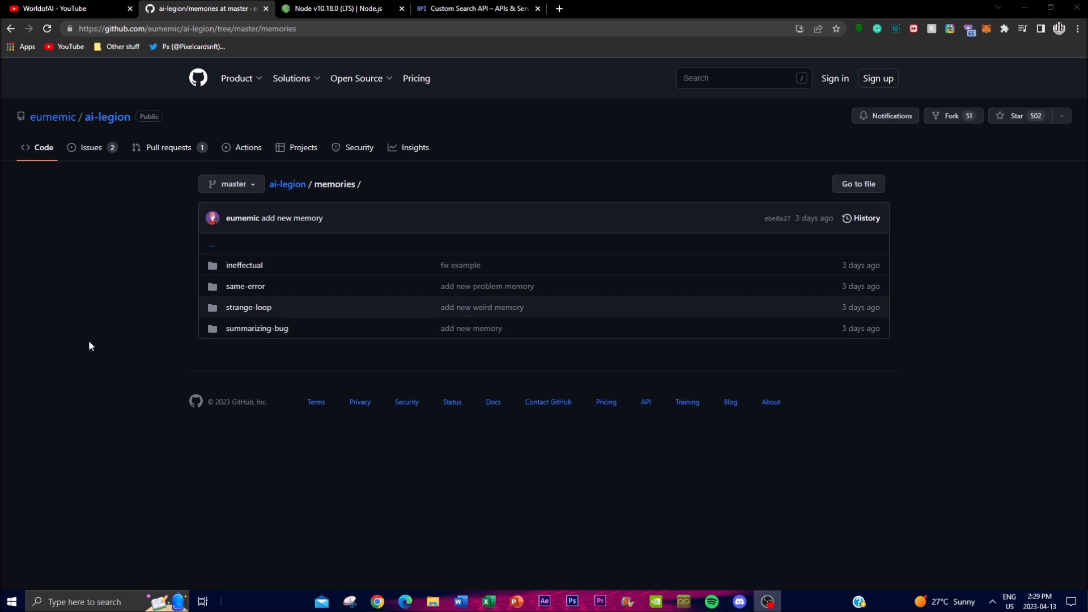
pyautogui.moveTo(83, 353)
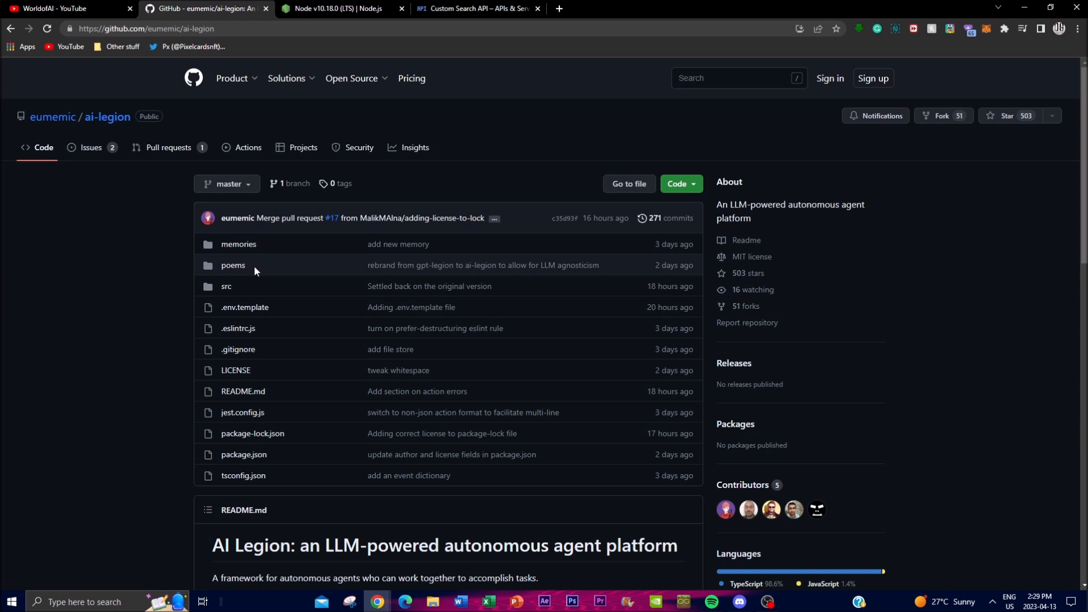
# Move down the ai-legion repository page to the README Setup and Running sections
pyautogui.scroll(-3)
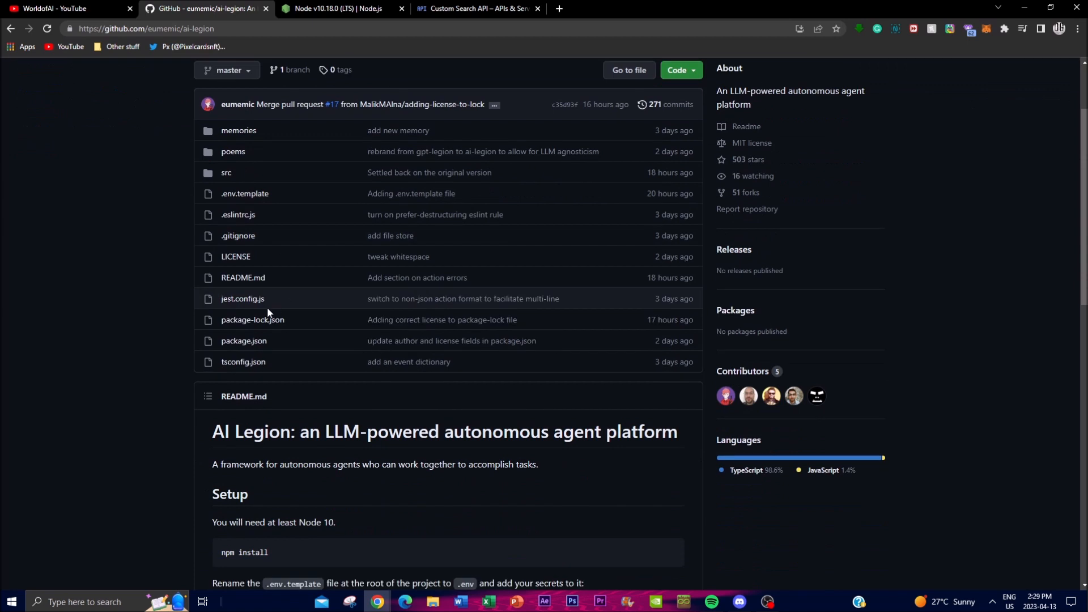
pyautogui.scroll(-3)
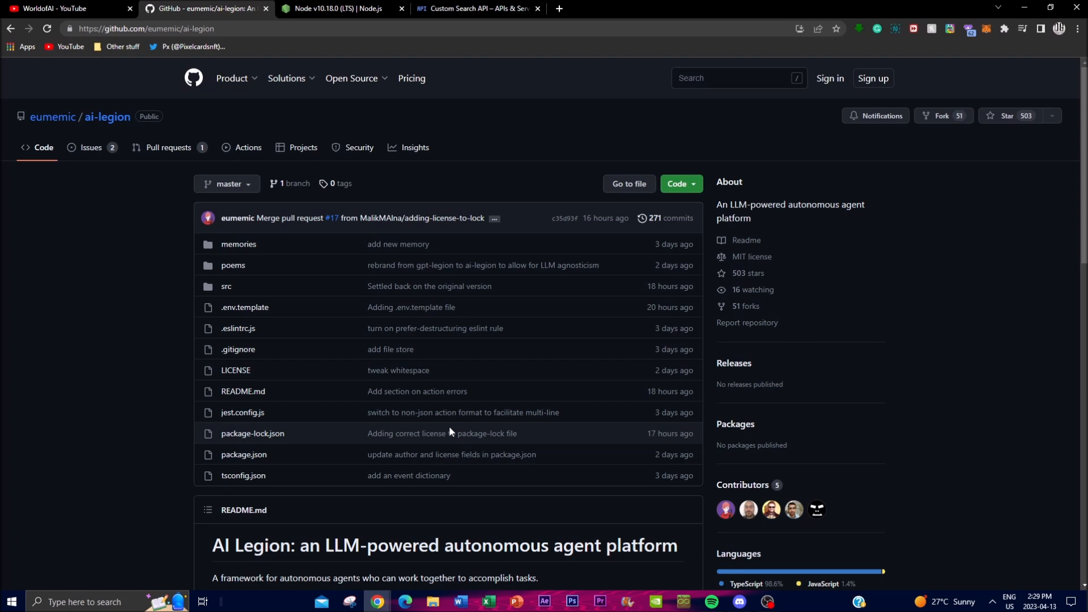
pyautogui.scroll(-3)
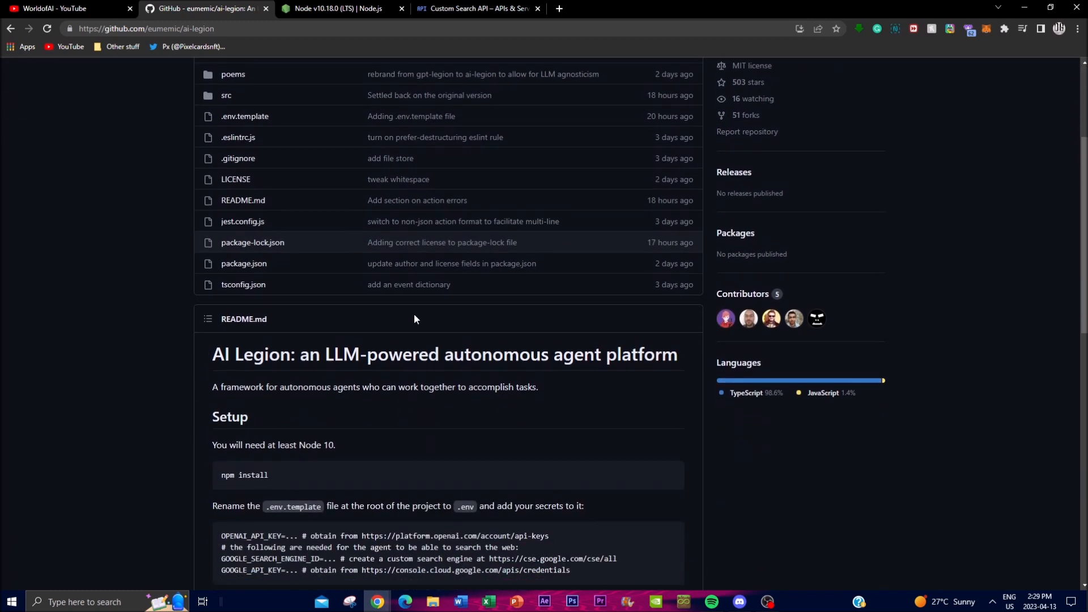
pyautogui.scroll(-3)
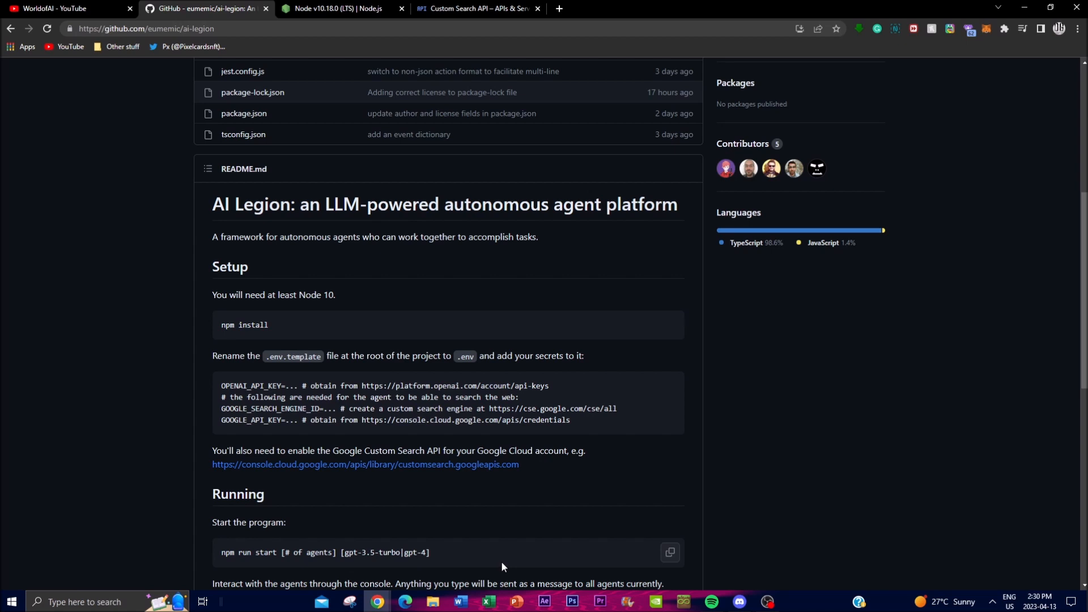
pyautogui.moveTo(630, 482)
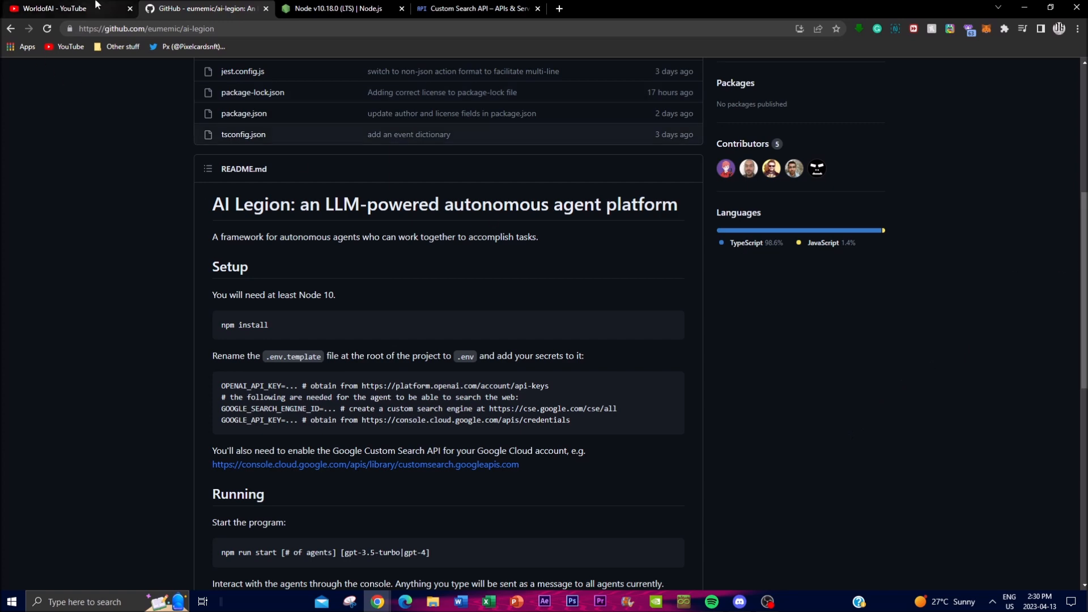
# Switch to the WorldofAI YouTube tab and browse its featured, latest and popular videos
pyautogui.click(62, 9)
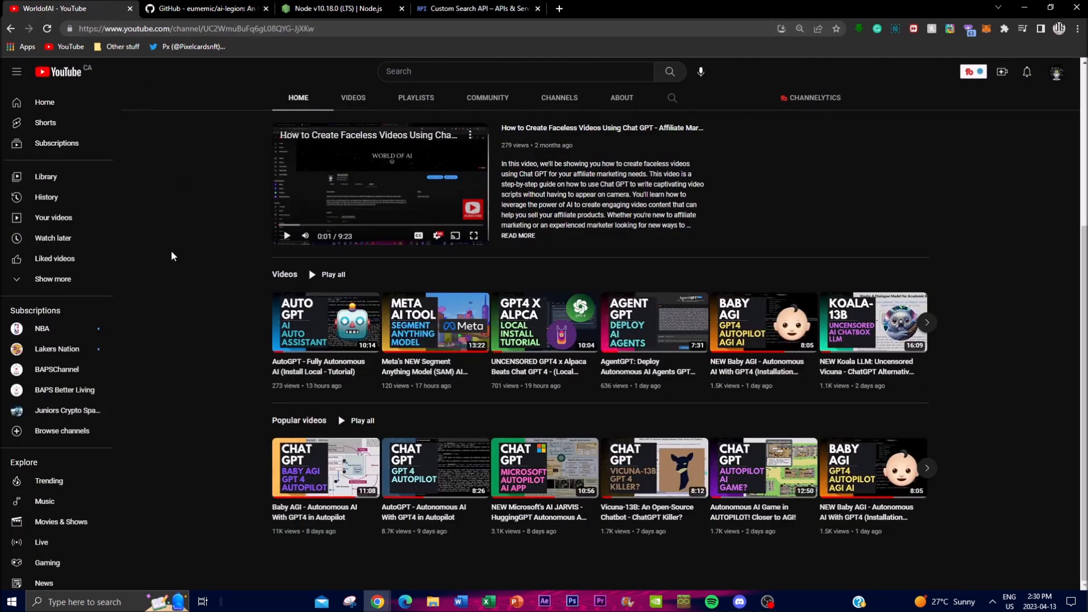
pyautogui.moveTo(273, 254)
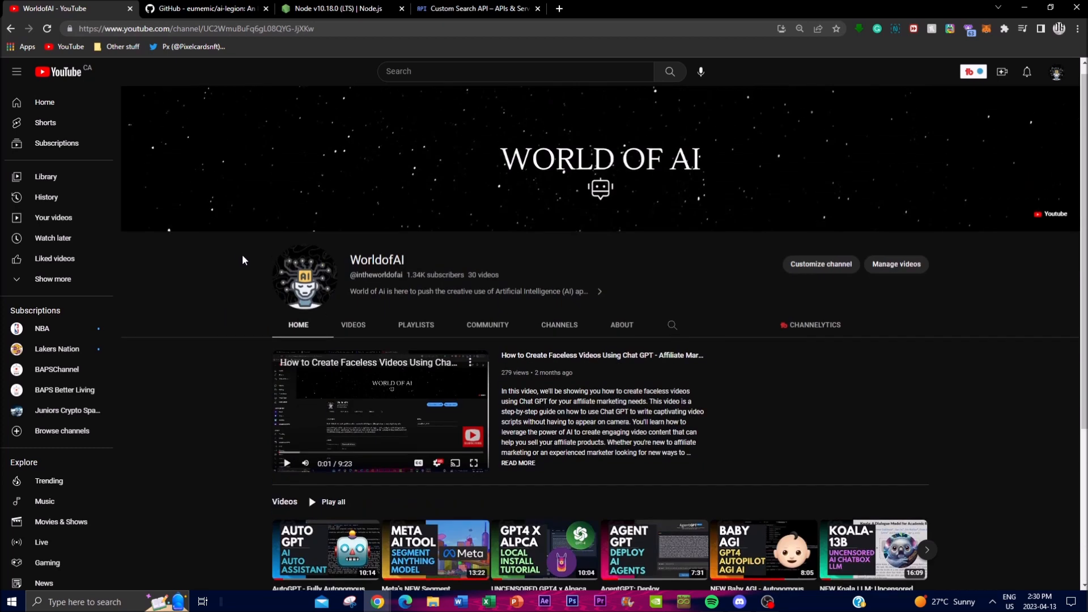
pyautogui.scroll(-3)
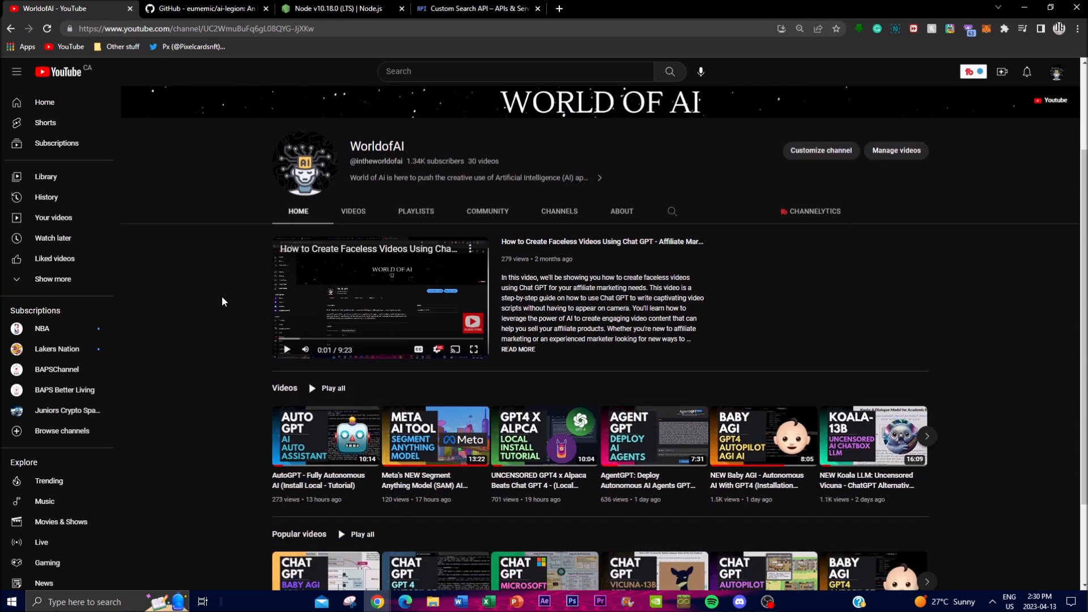
pyautogui.moveTo(306, 290)
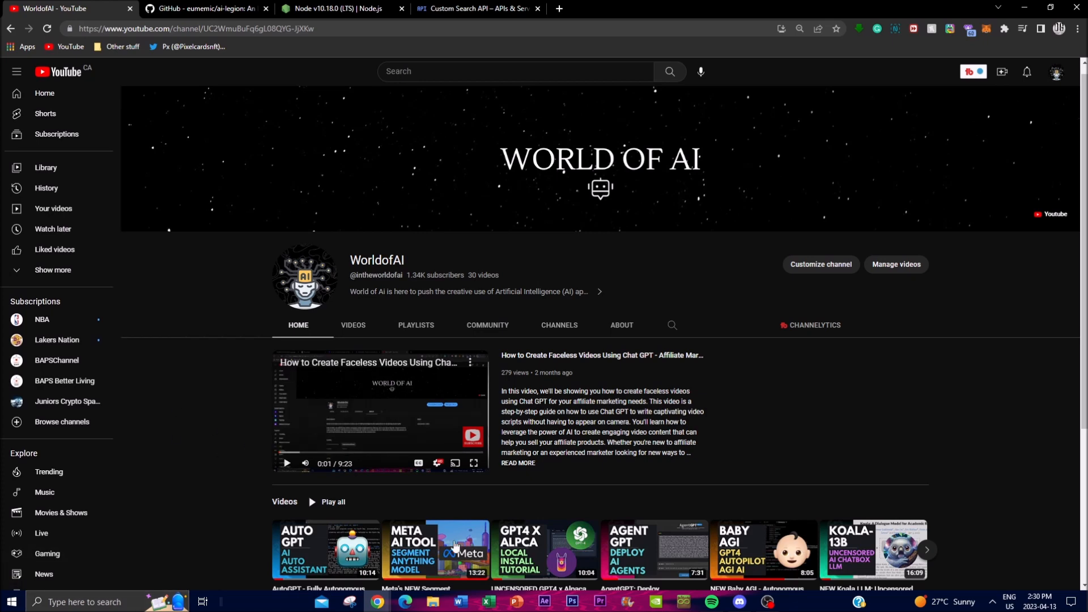
pyautogui.scroll(-3)
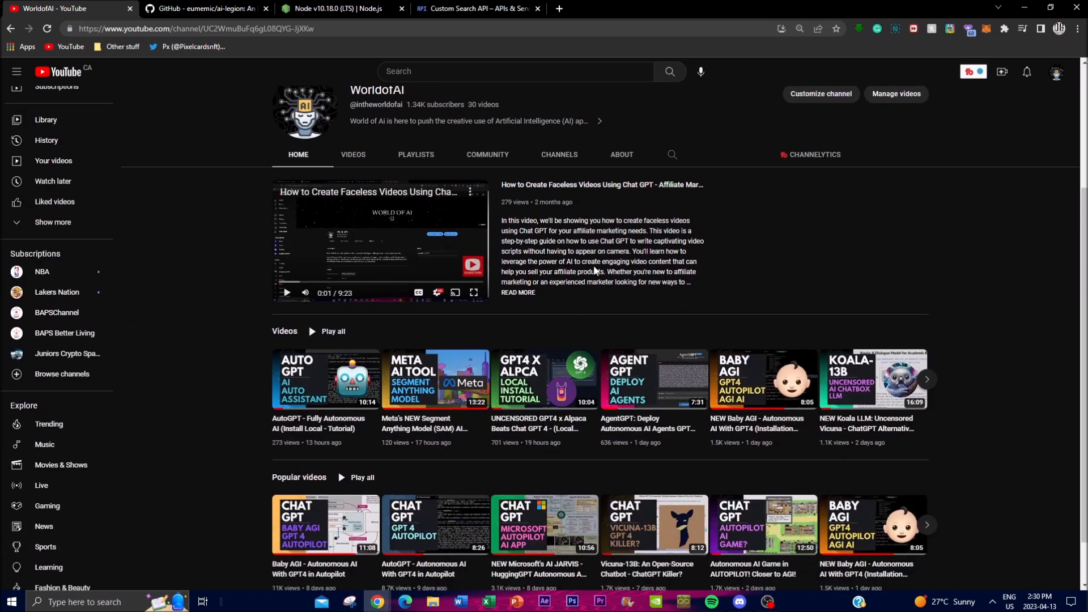